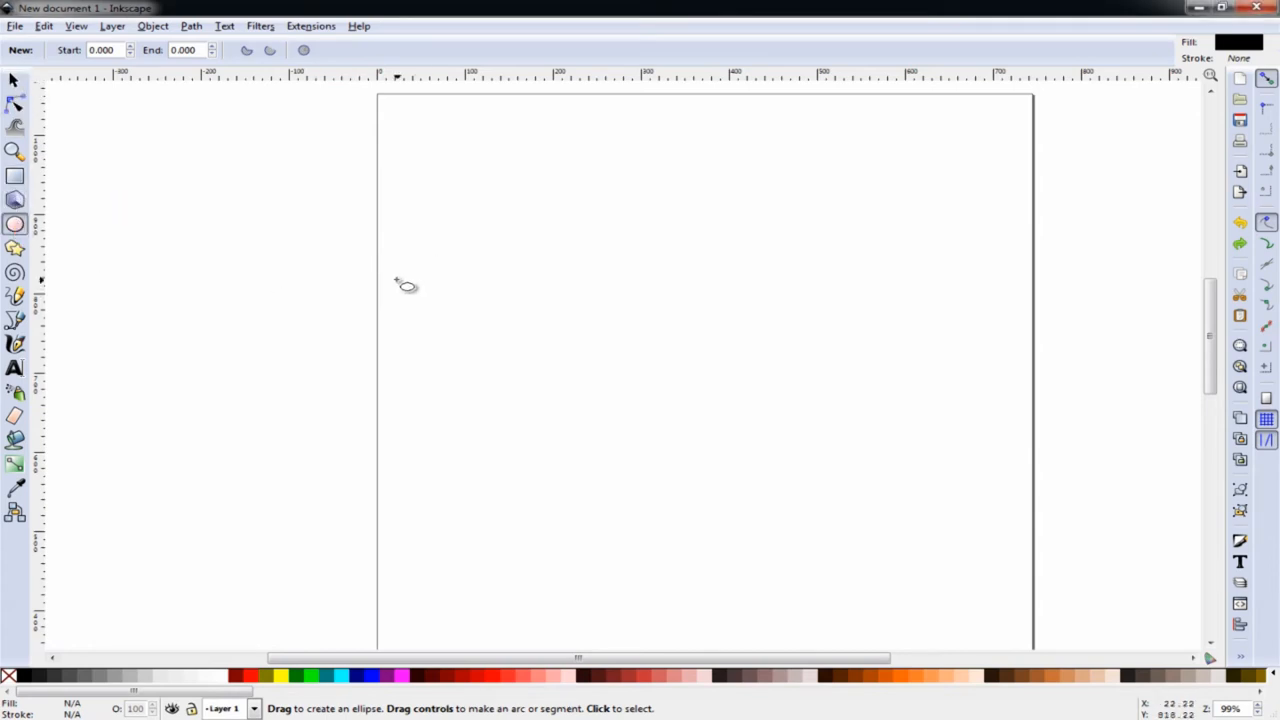
pyautogui.moveTo(528, 250)
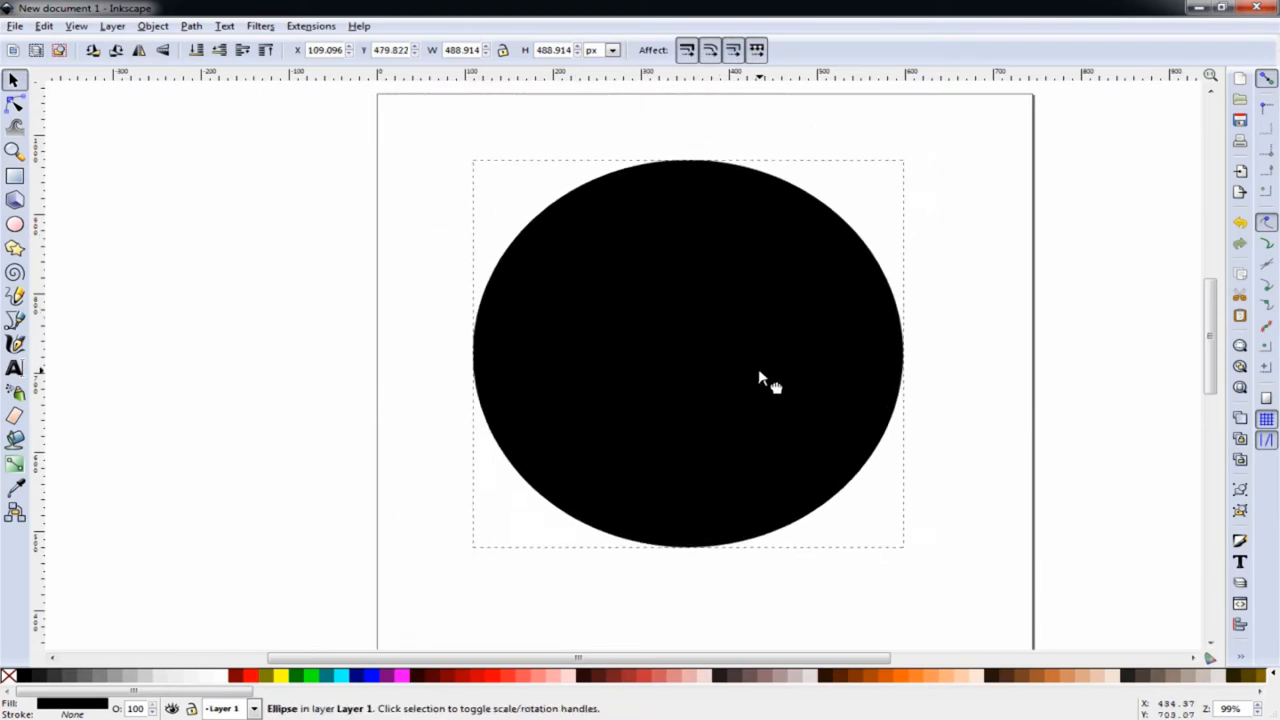
# Switch the toolbar to inches and size the drawn circle to 2.75 by 2.75
pyautogui.click(775, 388)
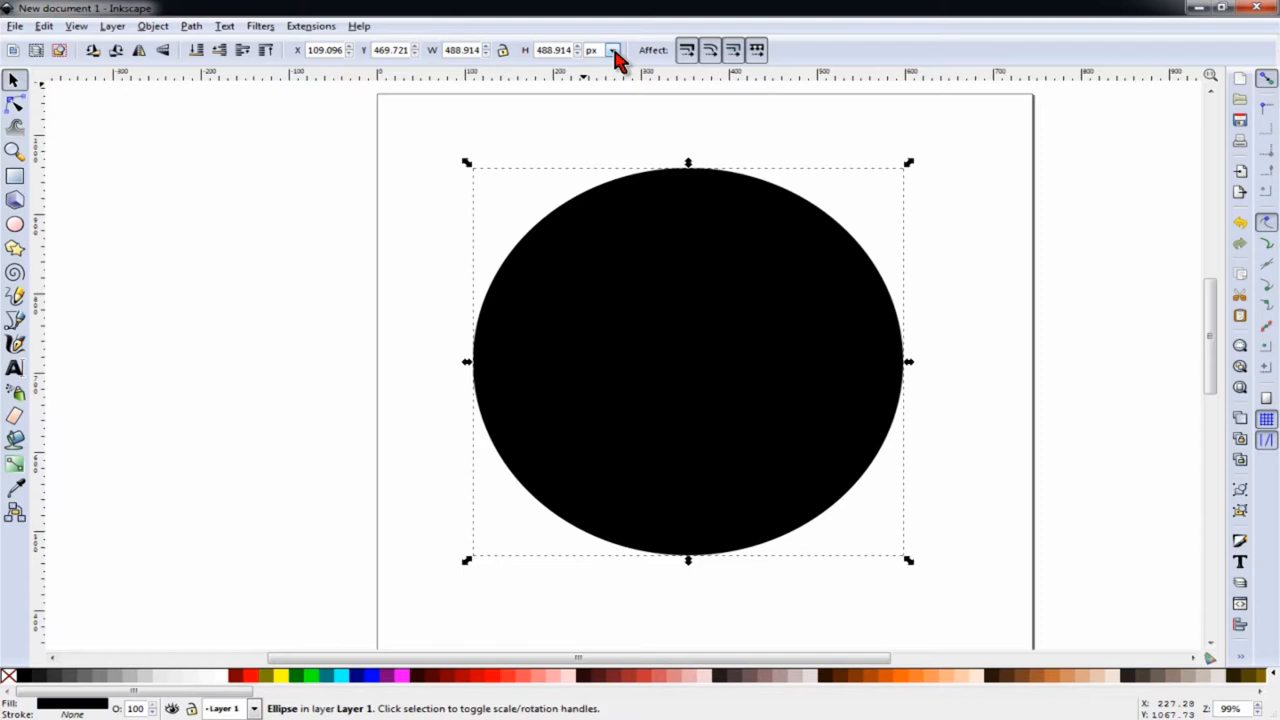
pyautogui.moveTo(595, 62)
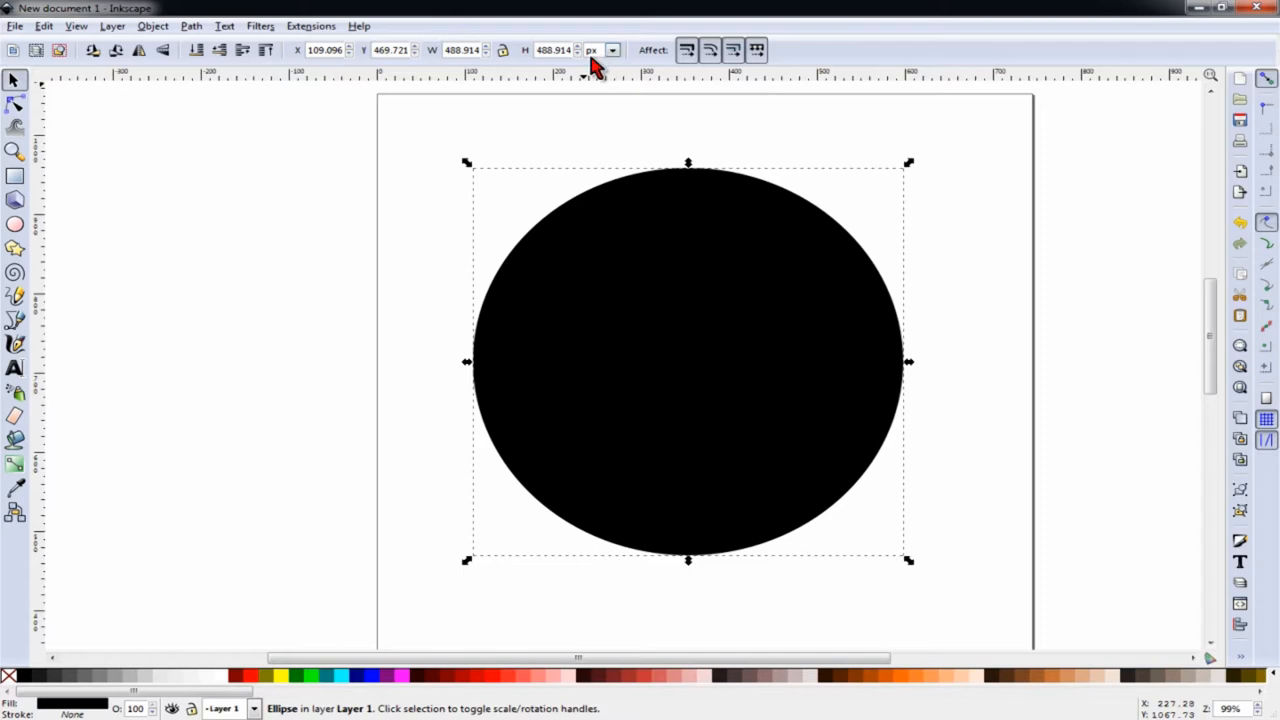
pyautogui.click(611, 50)
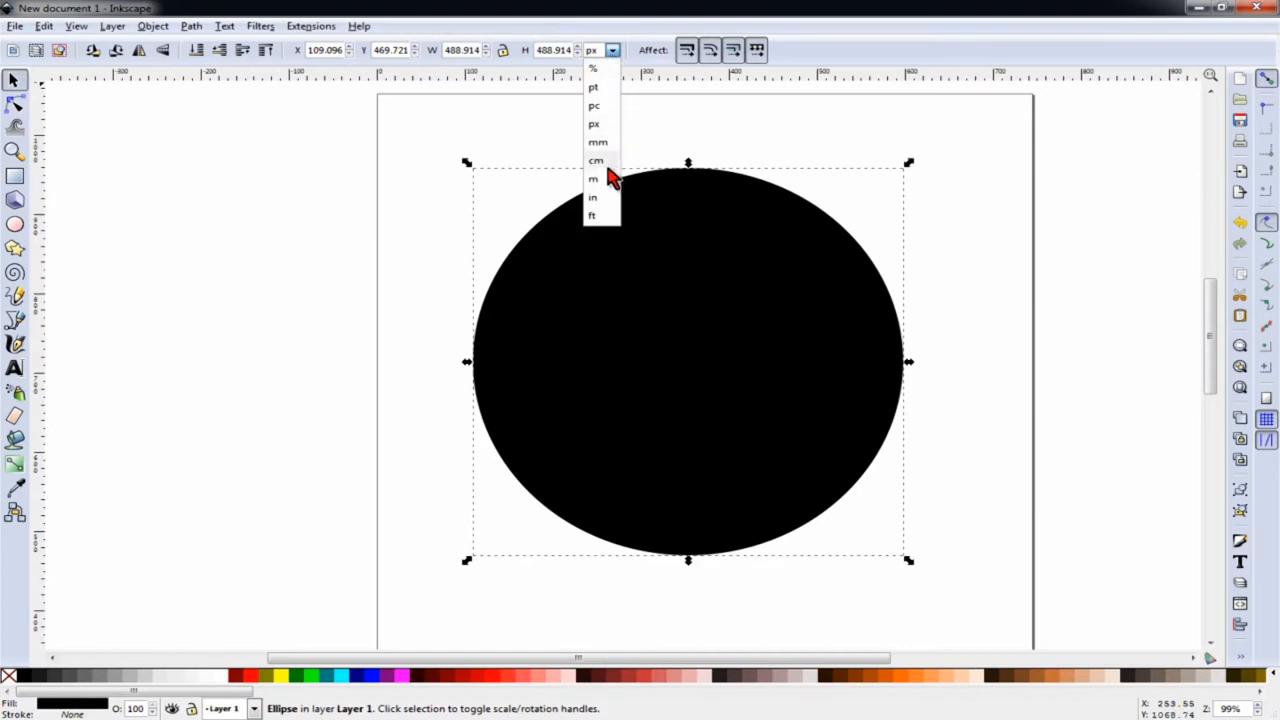
pyautogui.click(592, 197)
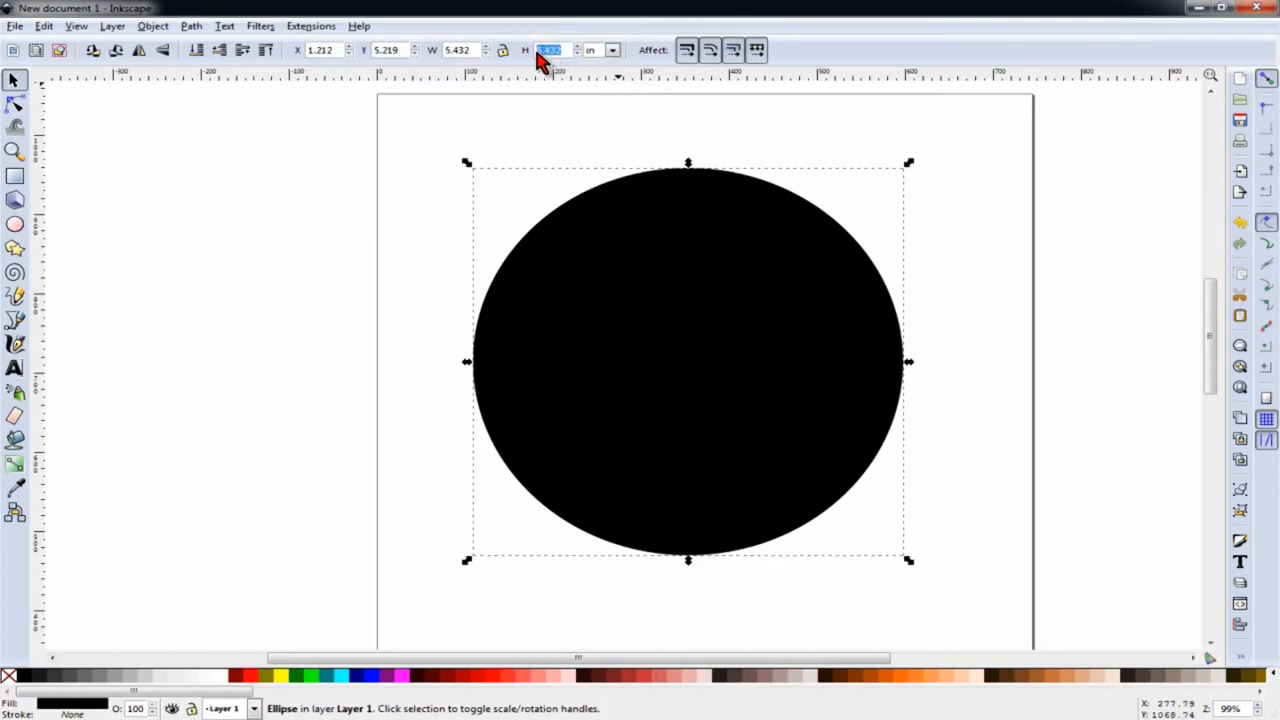
pyautogui.write('2.750')
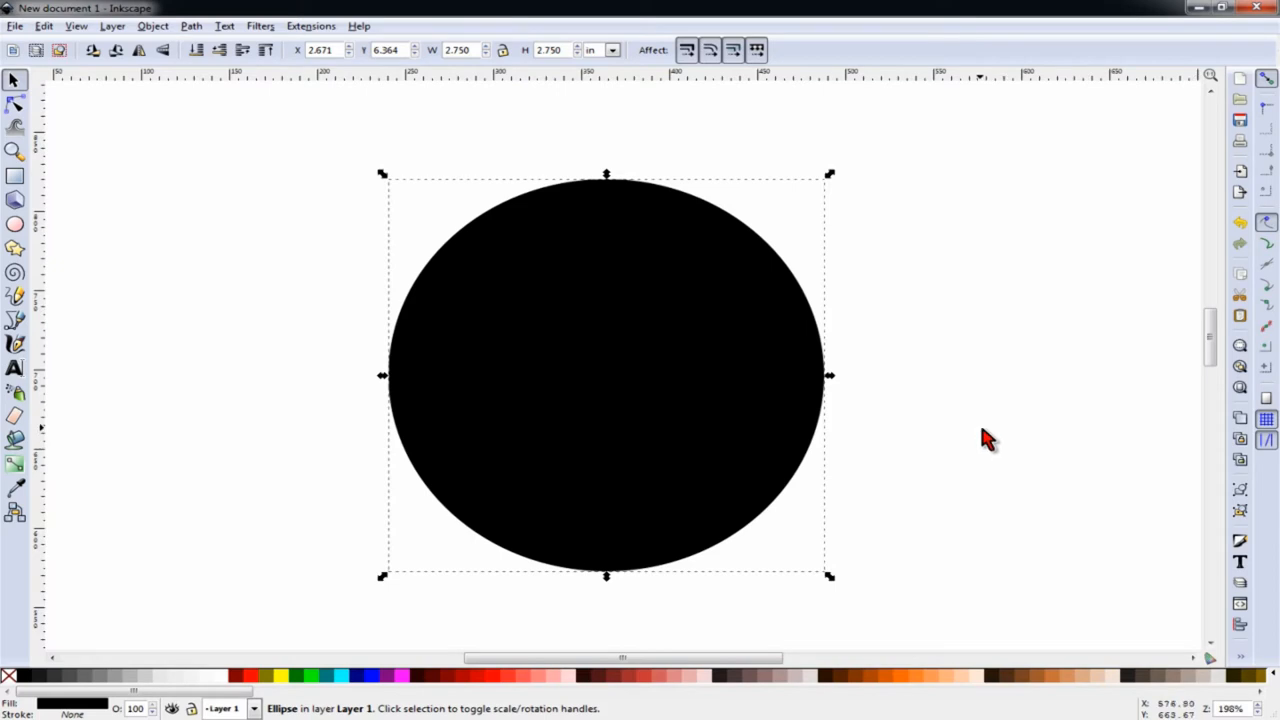
pyautogui.moveTo(978, 438)
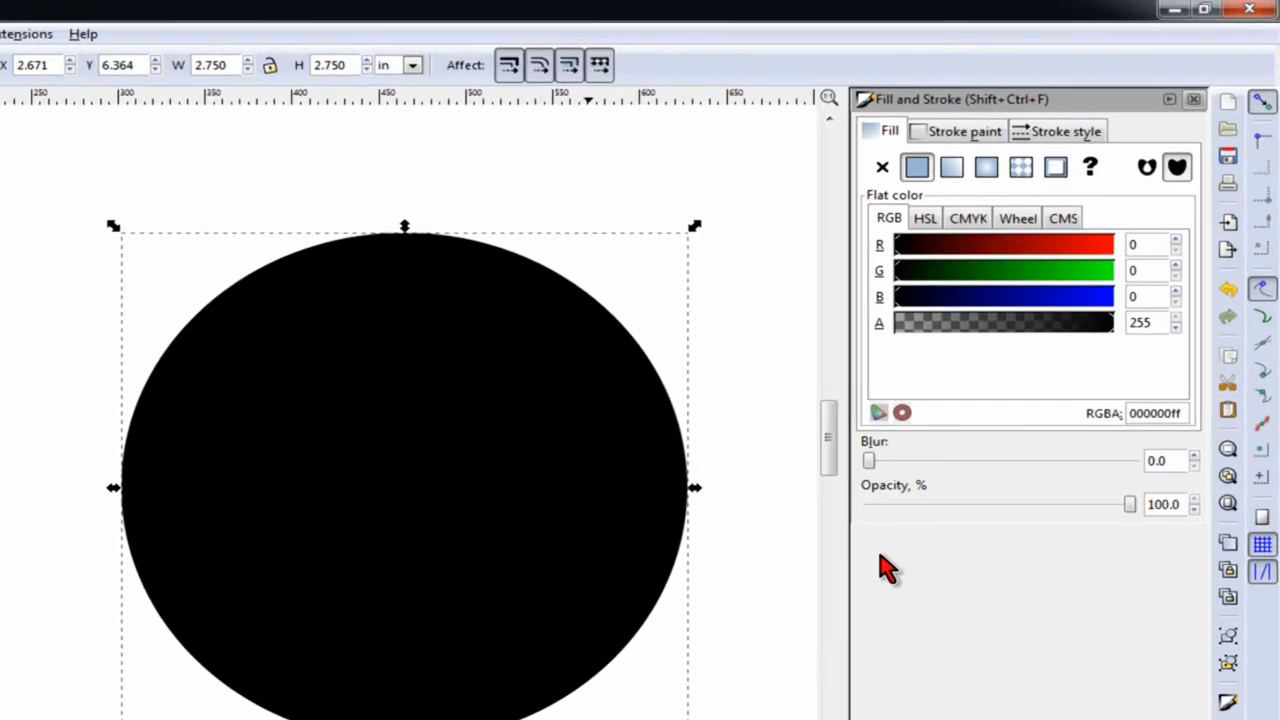
pyautogui.moveTo(945, 110)
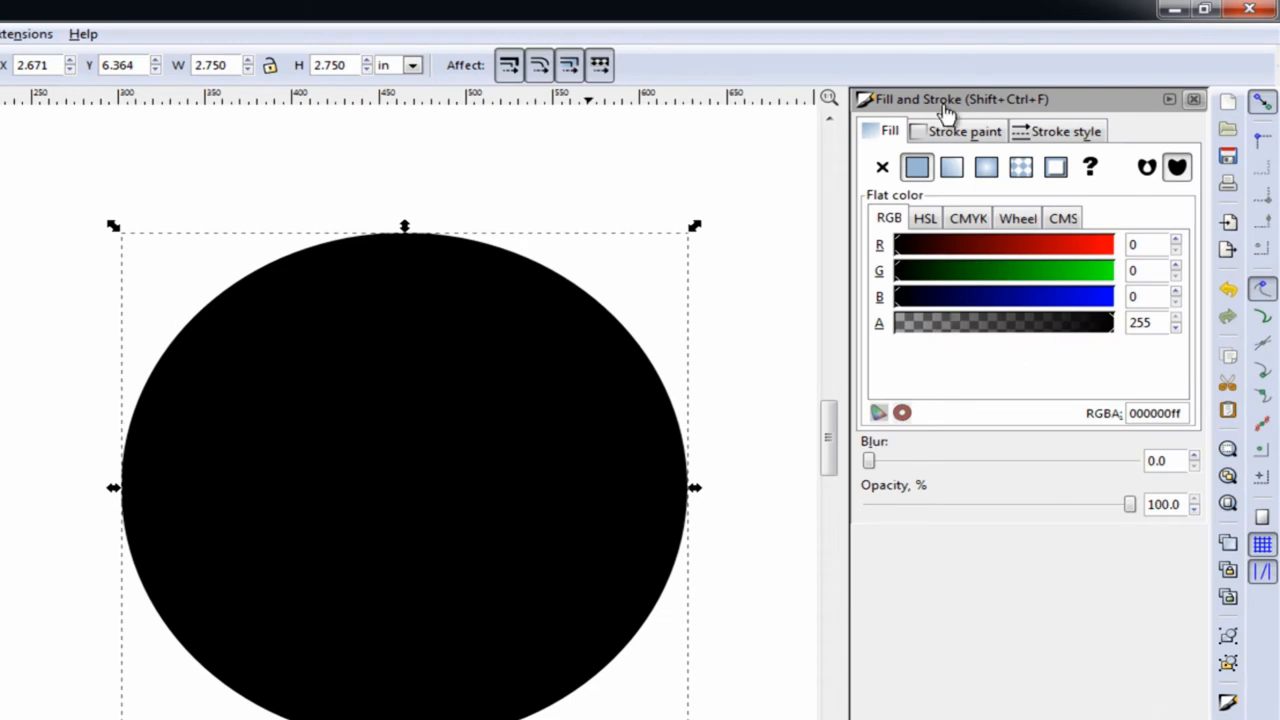
pyautogui.moveTo(942, 115)
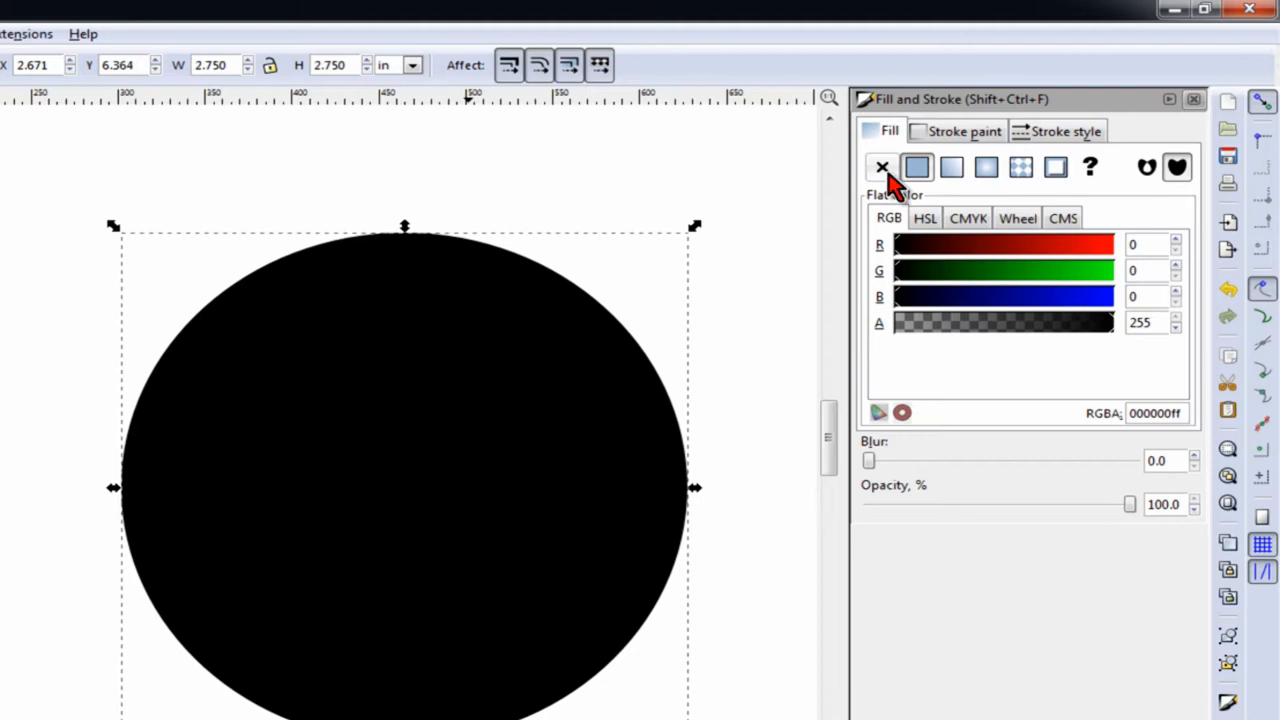
# Set the circle's fill to No paint and its stroke to flat black
pyautogui.click(882, 167)
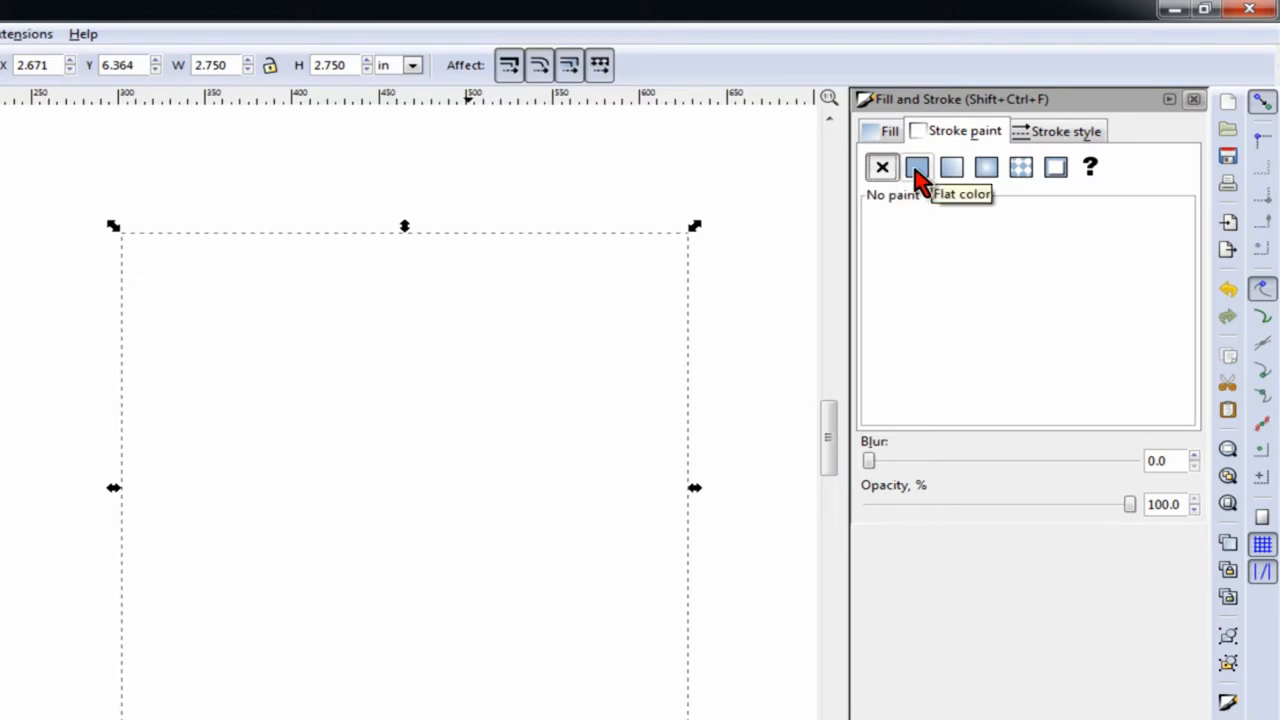
pyautogui.click(917, 166)
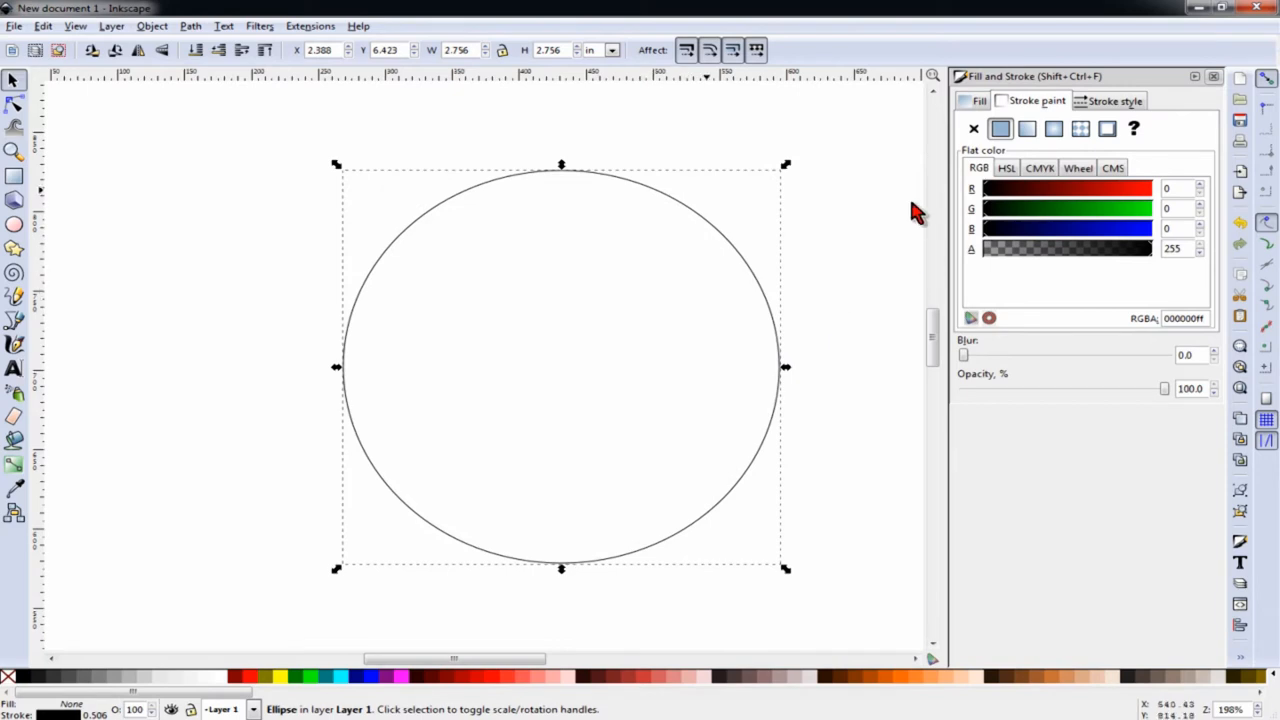
pyautogui.moveTo(728, 240)
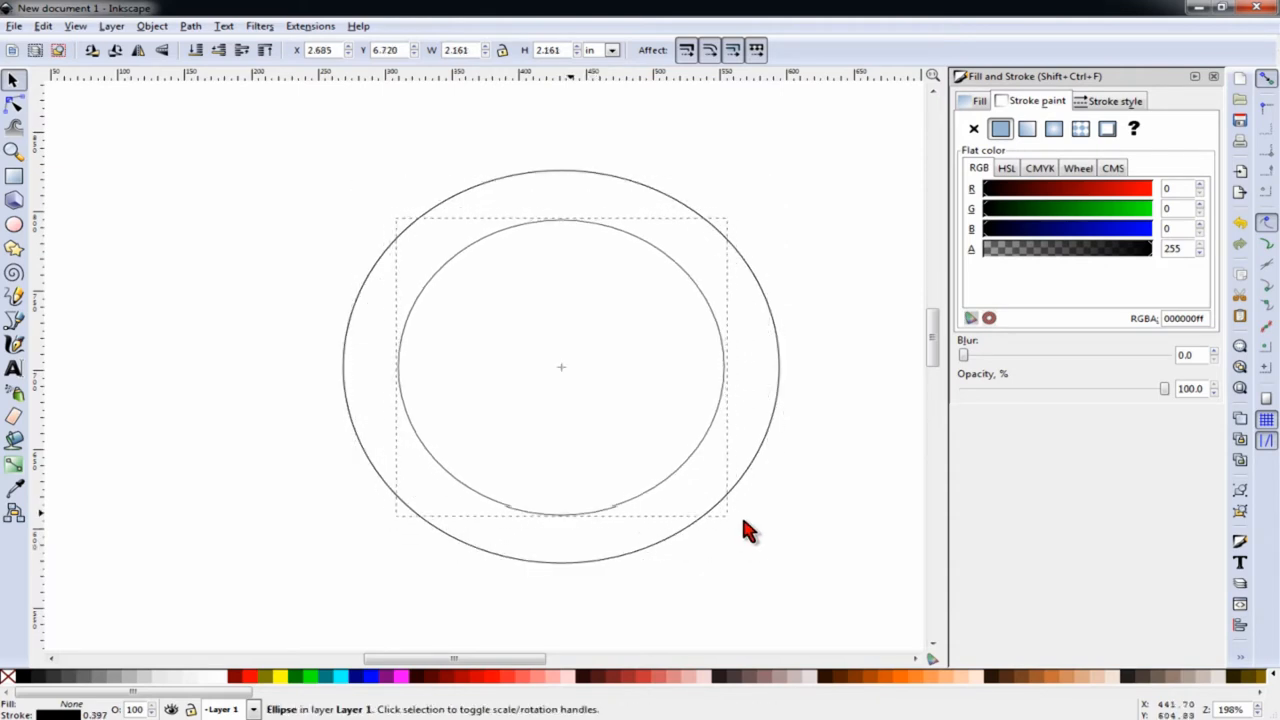
# Shrink the duplicated circle inside the outer one and set its size to 1.75 inches
pyautogui.moveTo(728, 515); pyautogui.dragTo(710, 500)
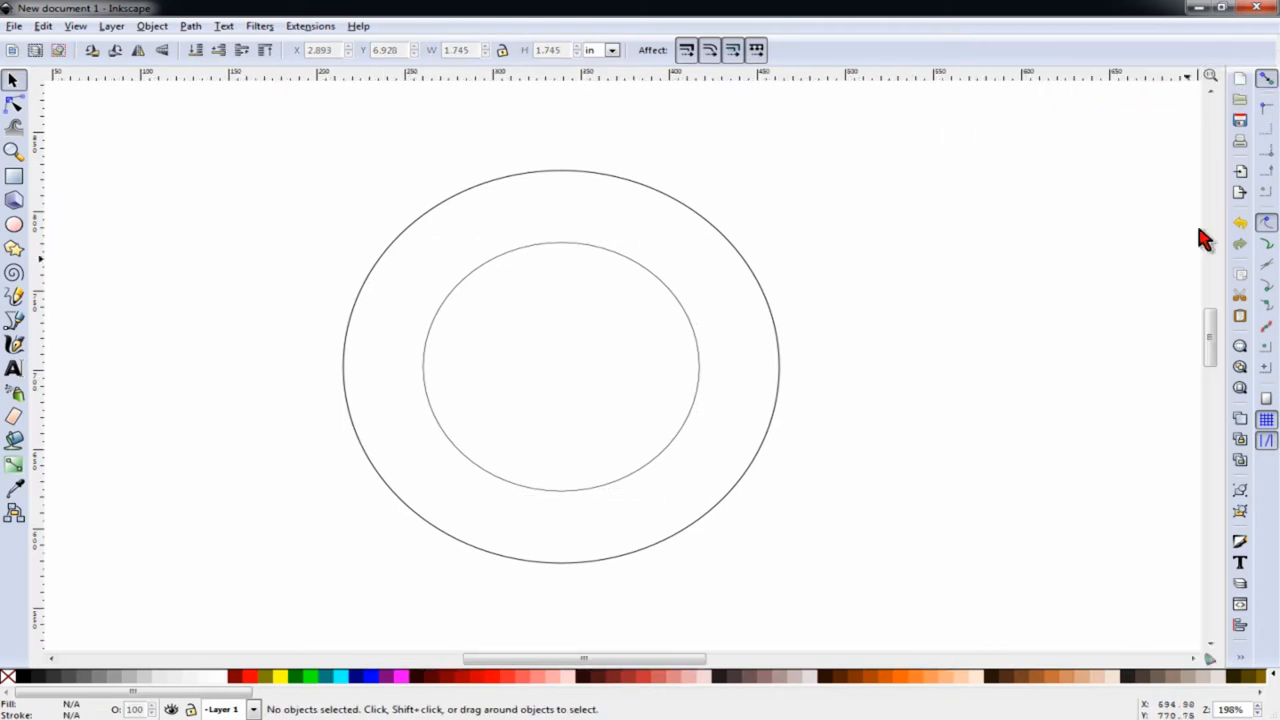
pyautogui.moveTo(713, 393)
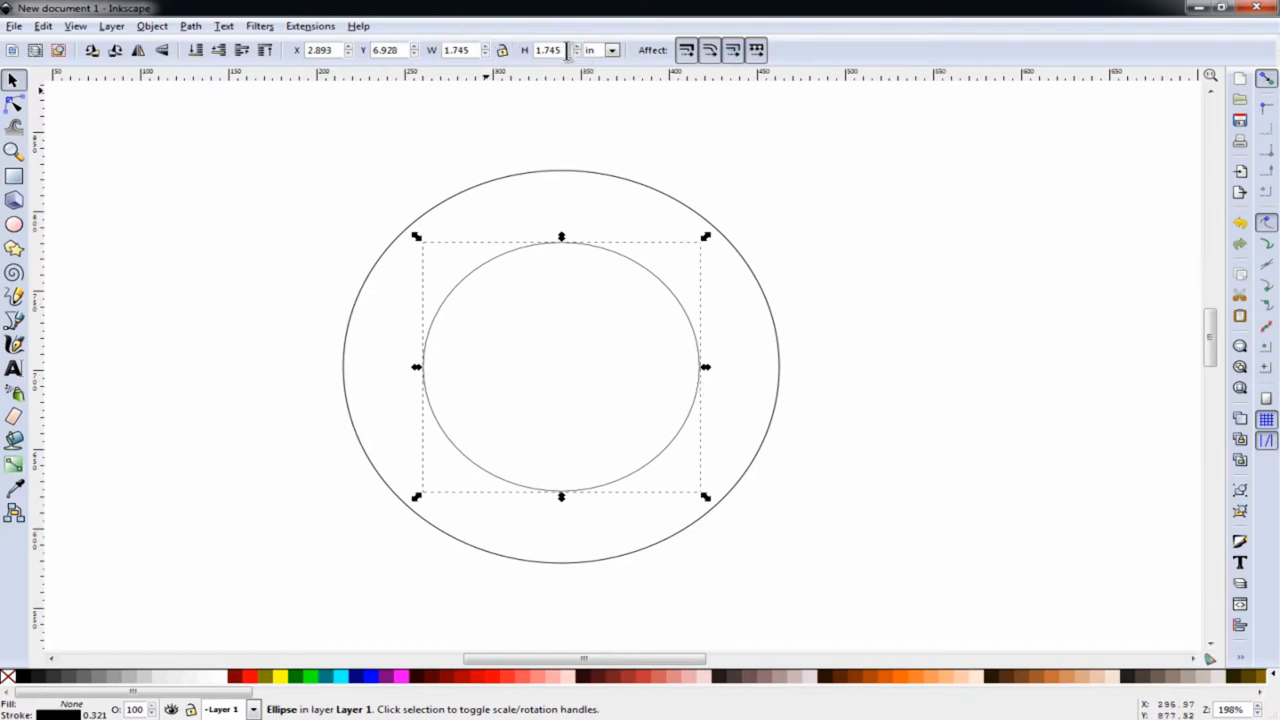
pyautogui.click(550, 50)
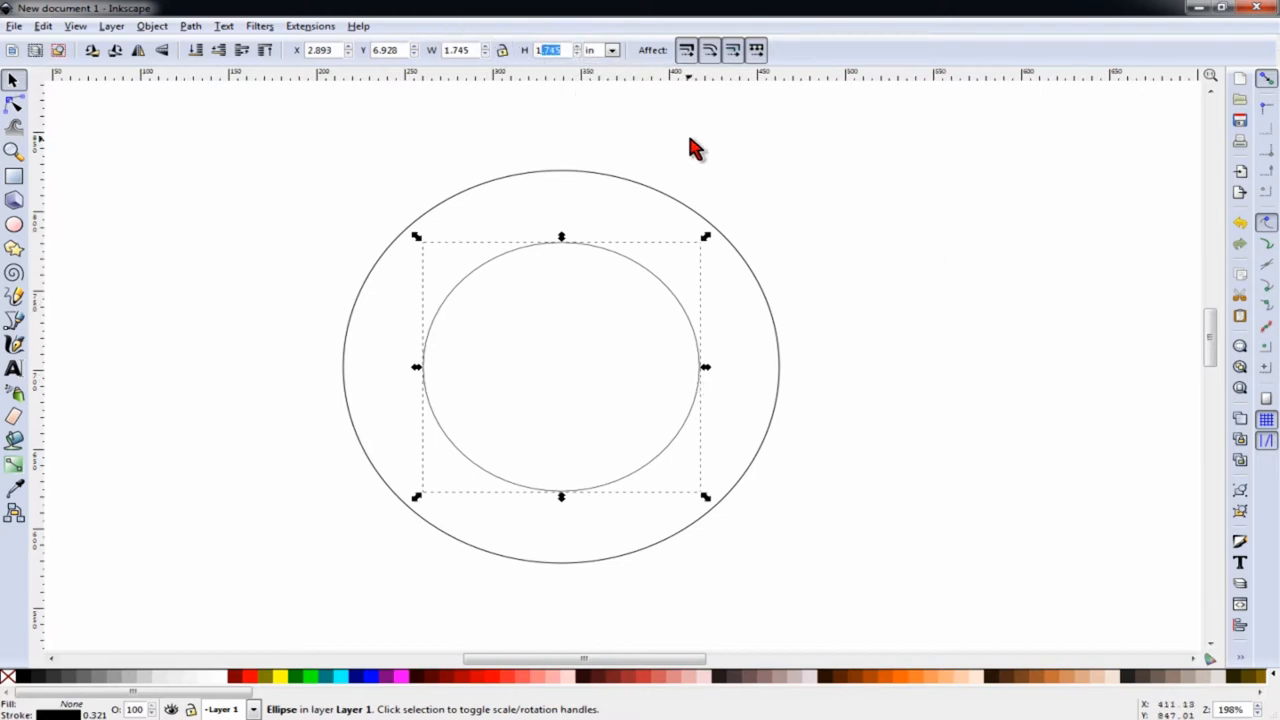
pyautogui.write('1.75')
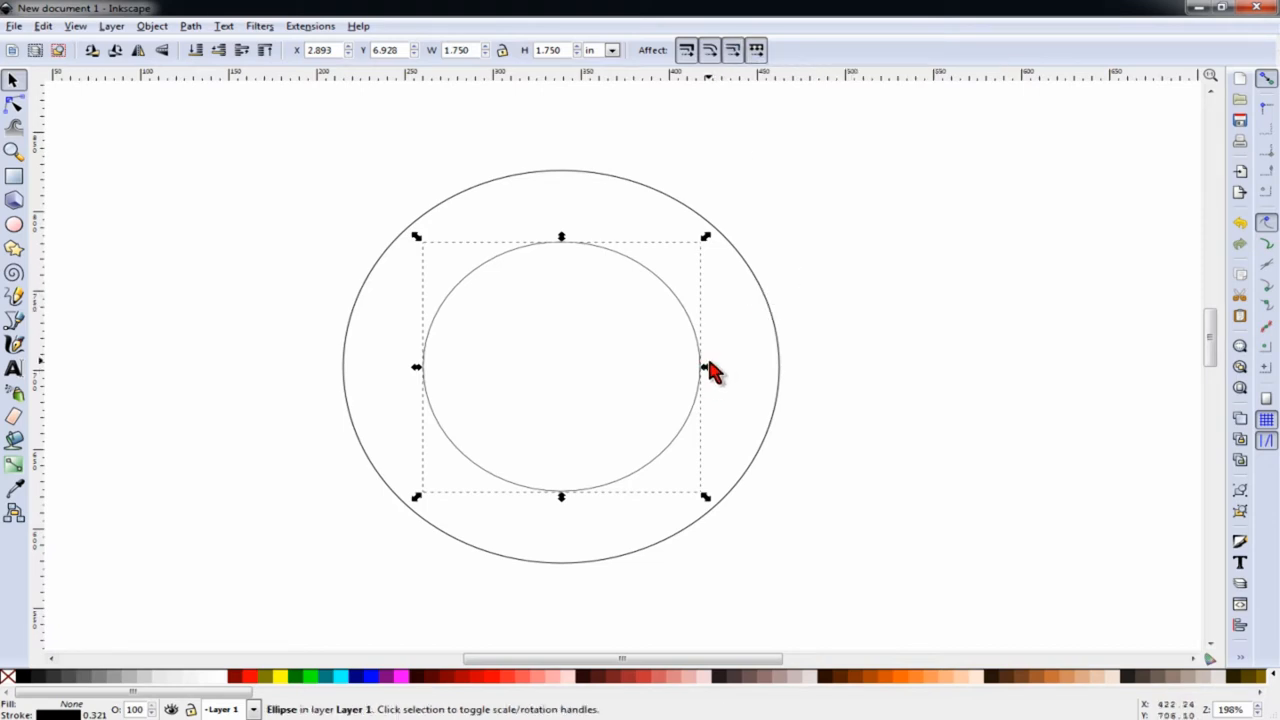
pyautogui.moveTo(340, 378)
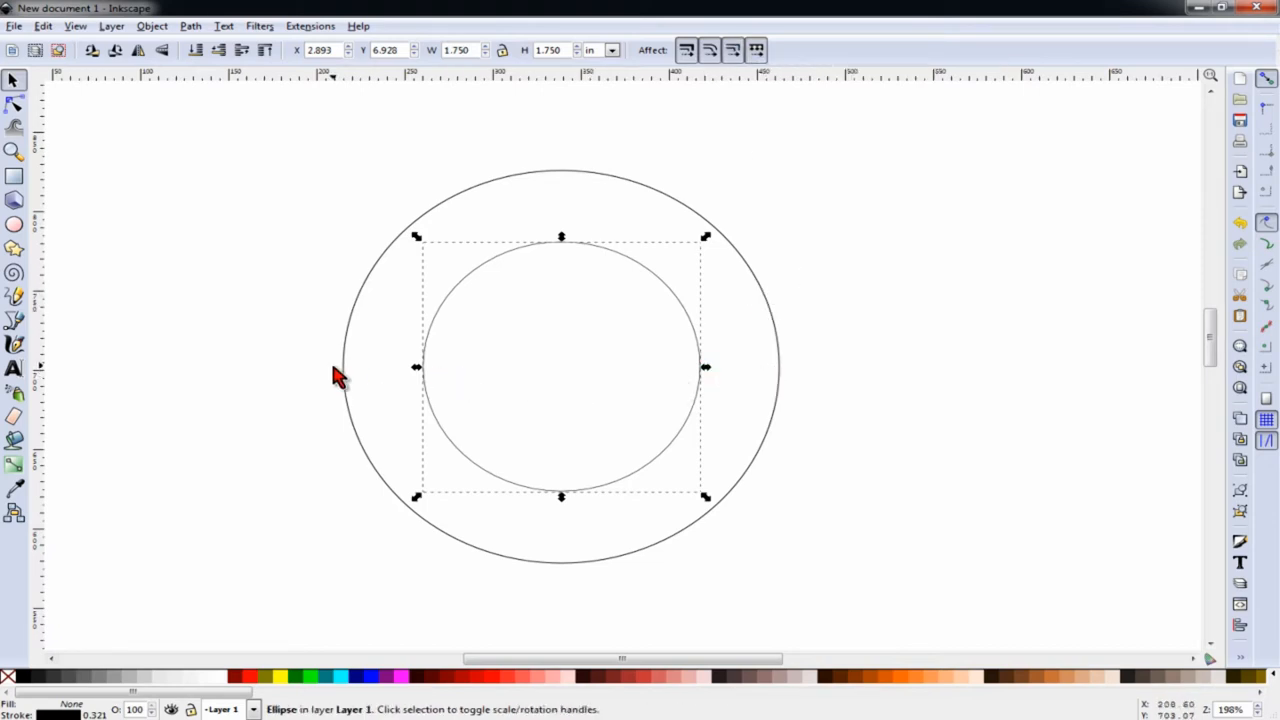
pyautogui.moveTo(950, 302)
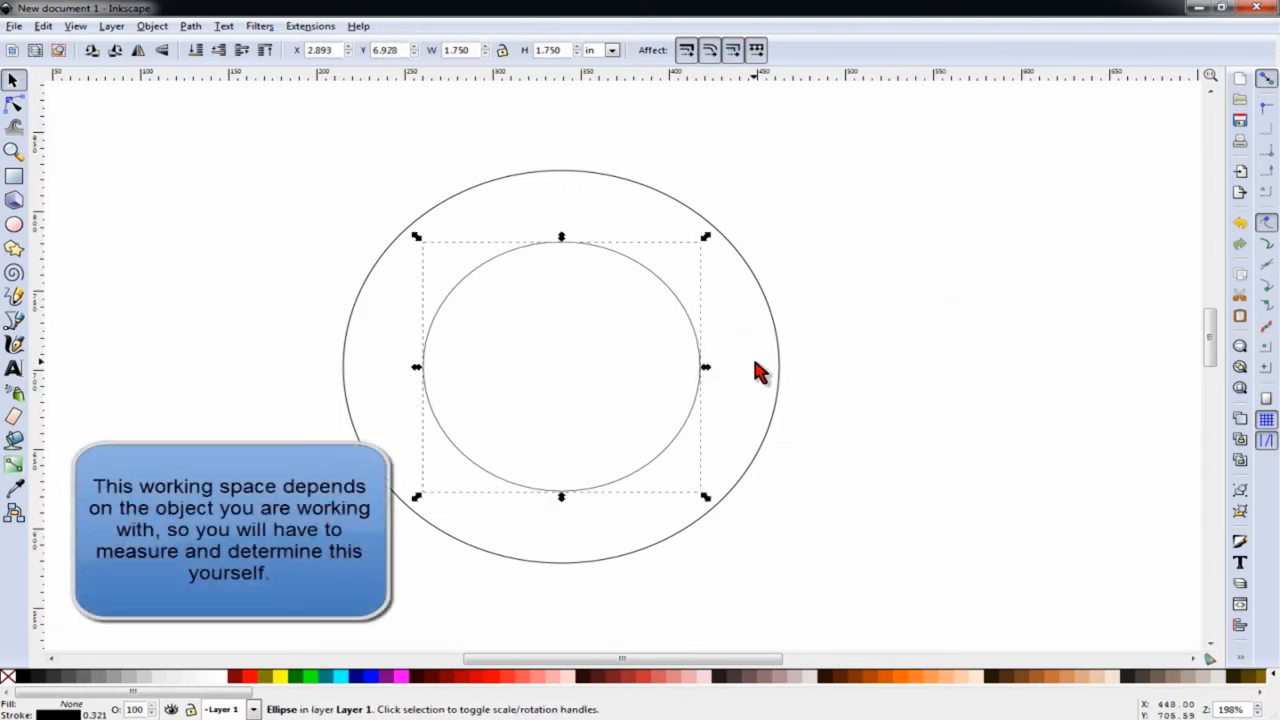
pyautogui.moveTo(740, 392)
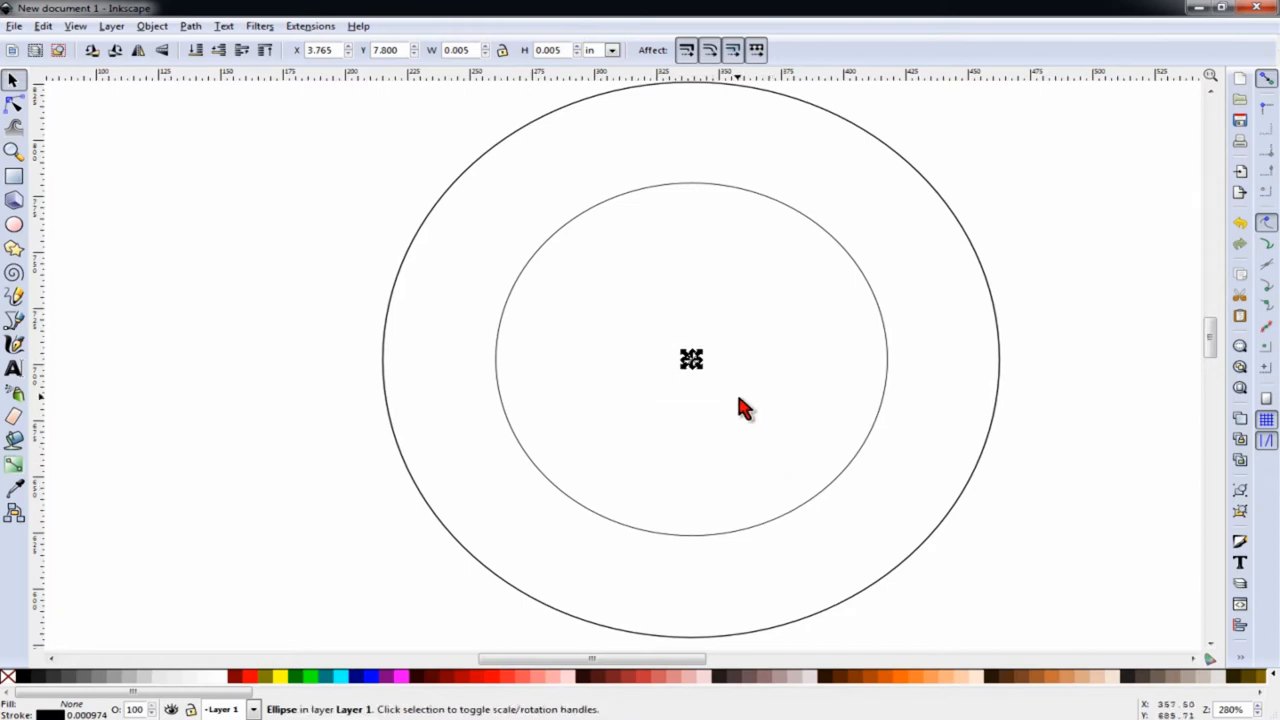
pyautogui.moveTo(1195, 467)
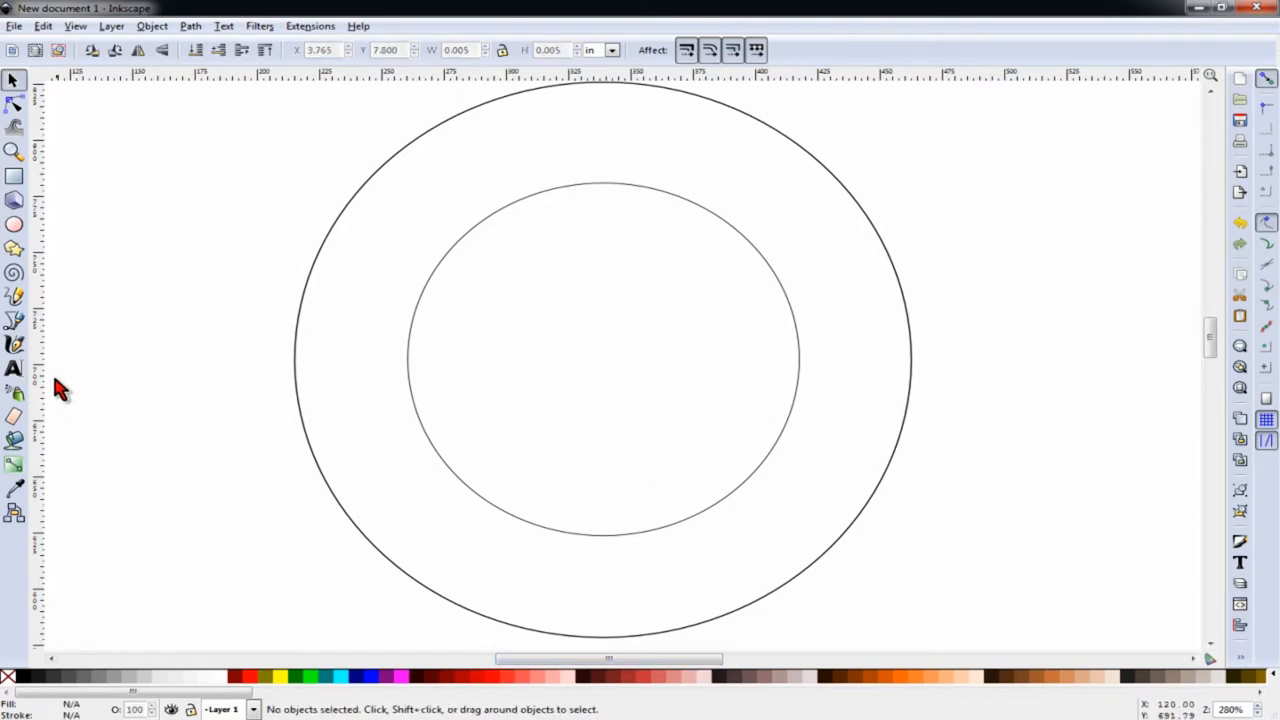
# Type 'March 15, 2015' below the inner circle, then return to the Selector
pyautogui.click(14, 369)
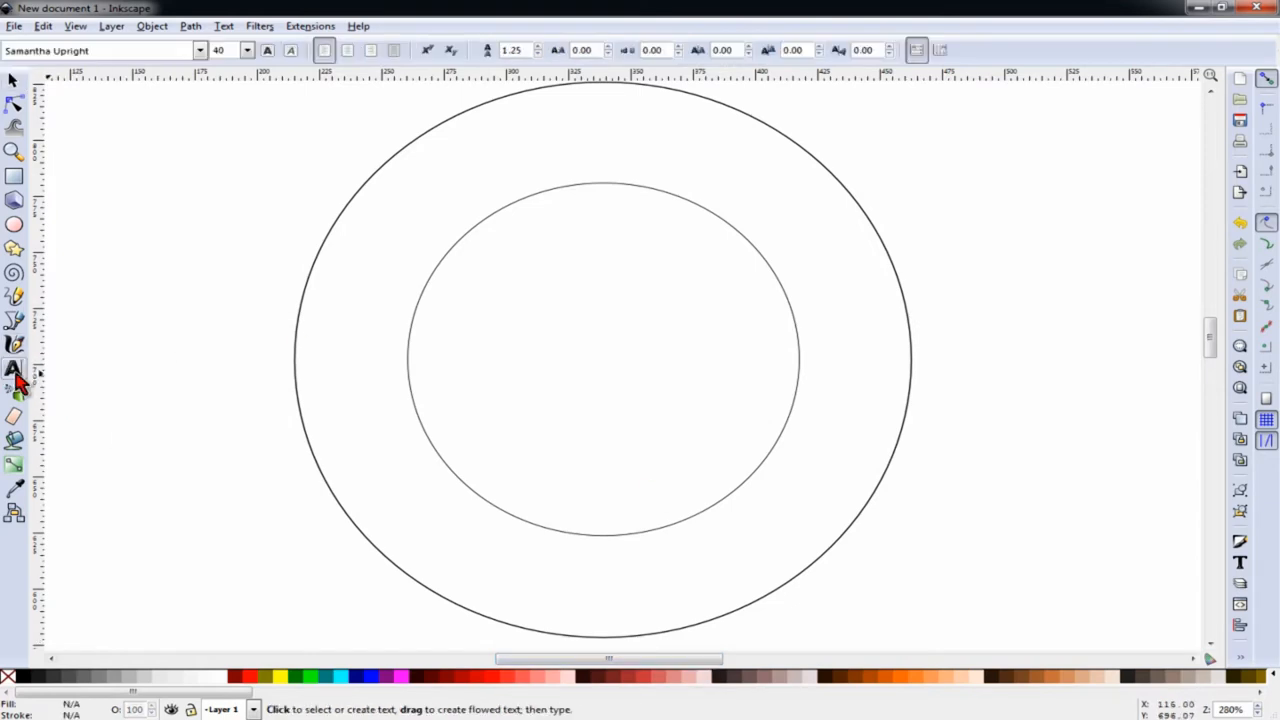
pyautogui.click(14, 369)
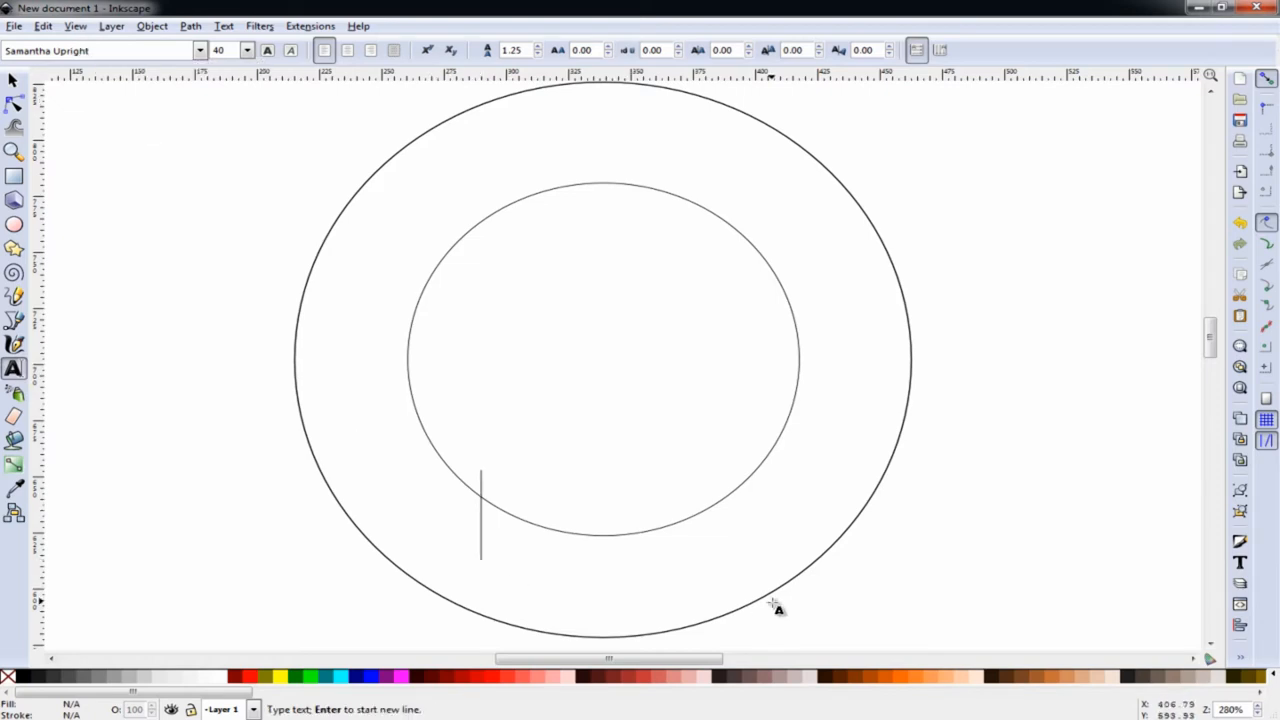
pyautogui.write('March 1')
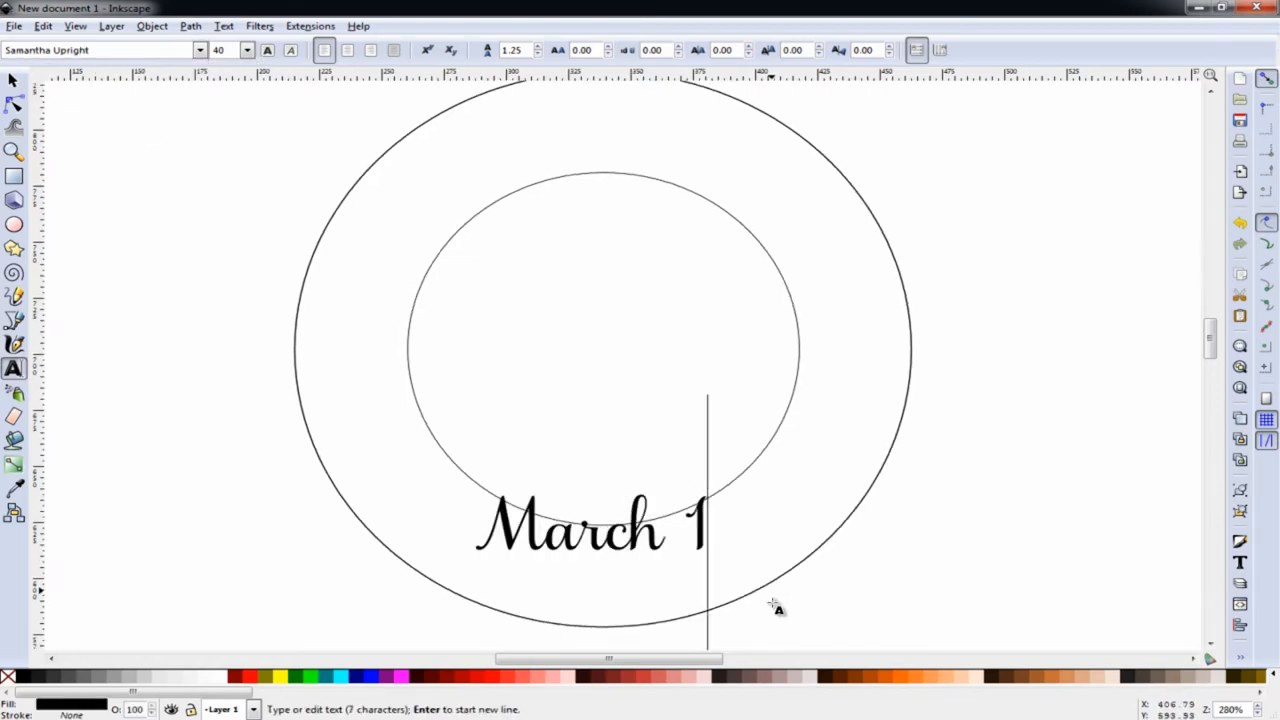
pyautogui.write('5, 2015')
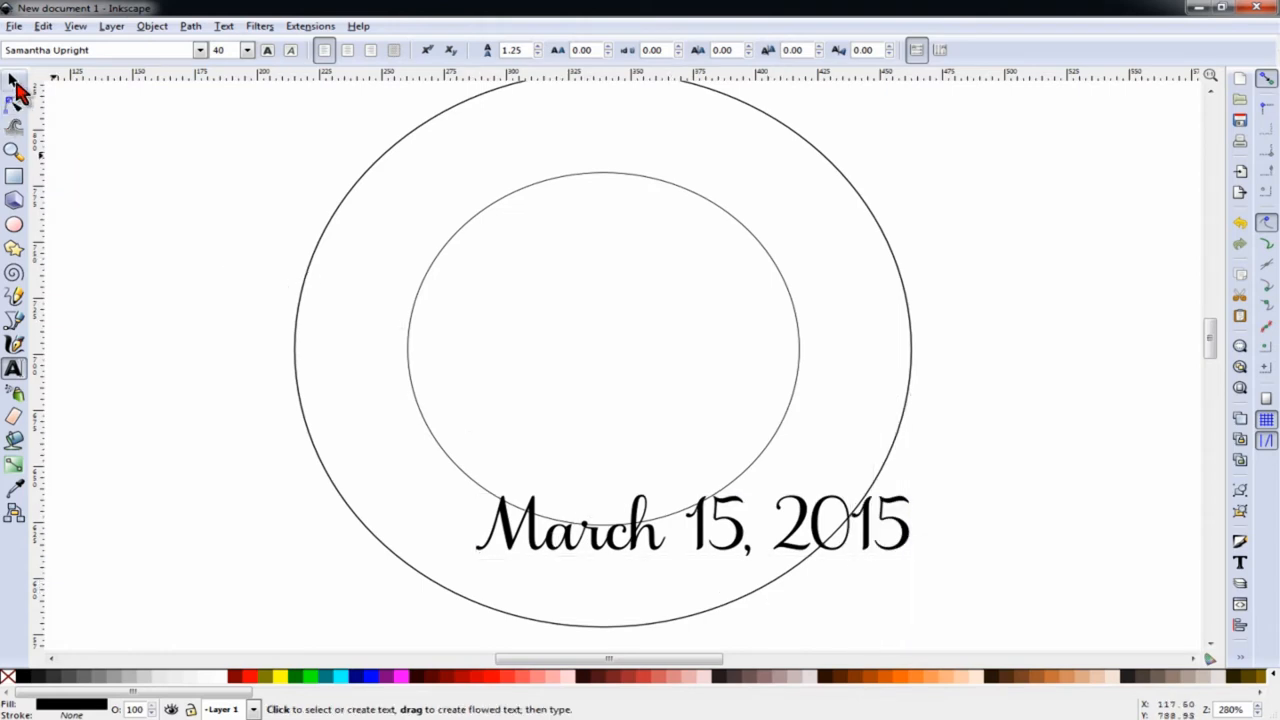
pyautogui.click(14, 80)
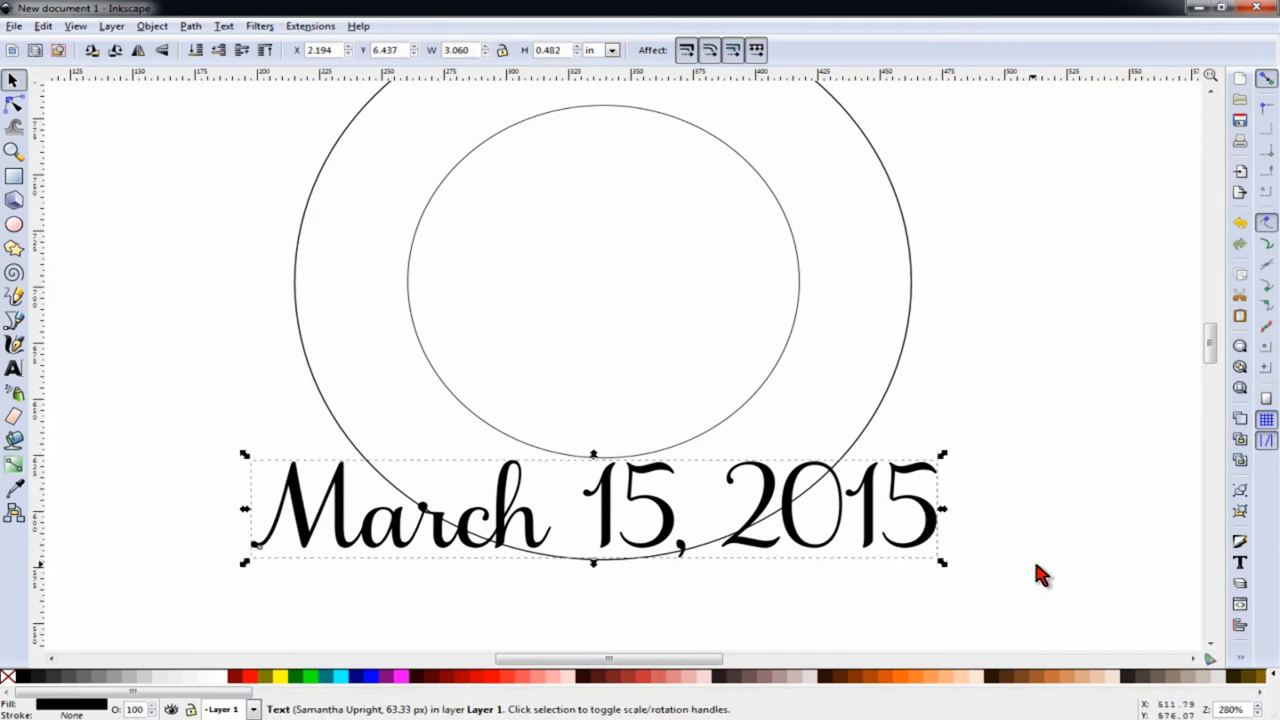
pyautogui.moveTo(920, 363)
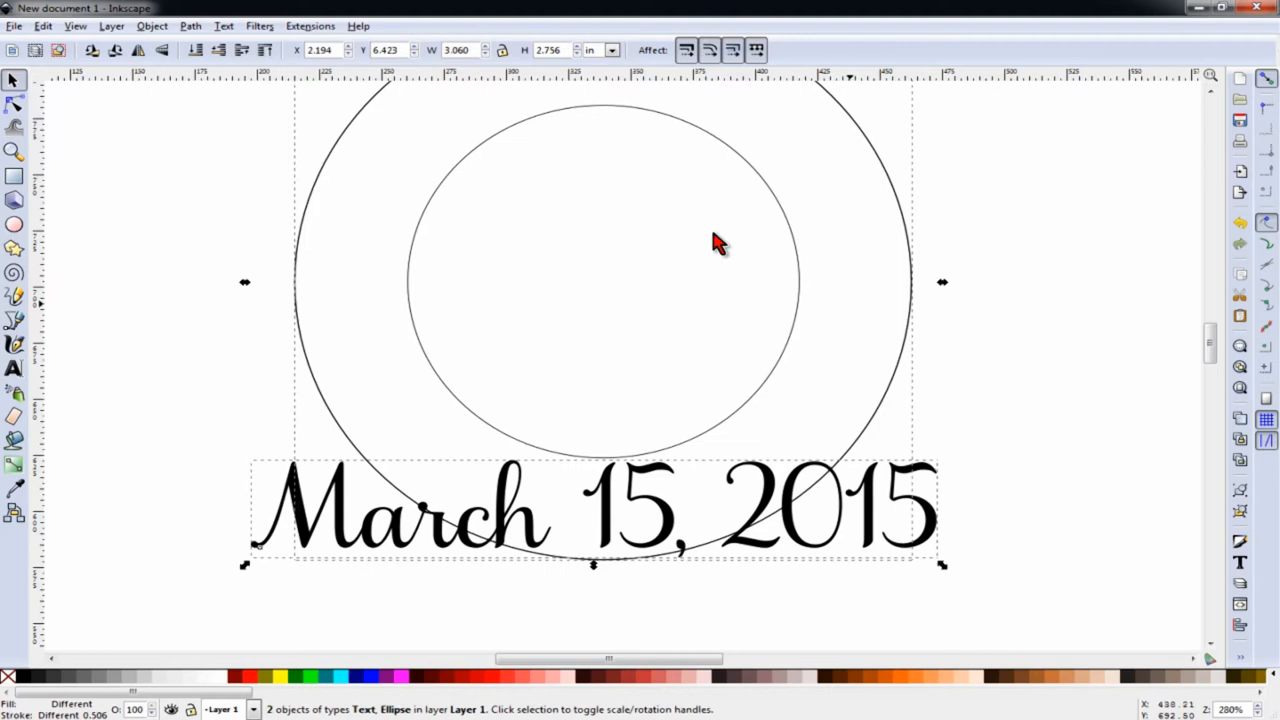
# Put the date text on the outer circle using Text > Put on Path
pyautogui.click(223, 25)
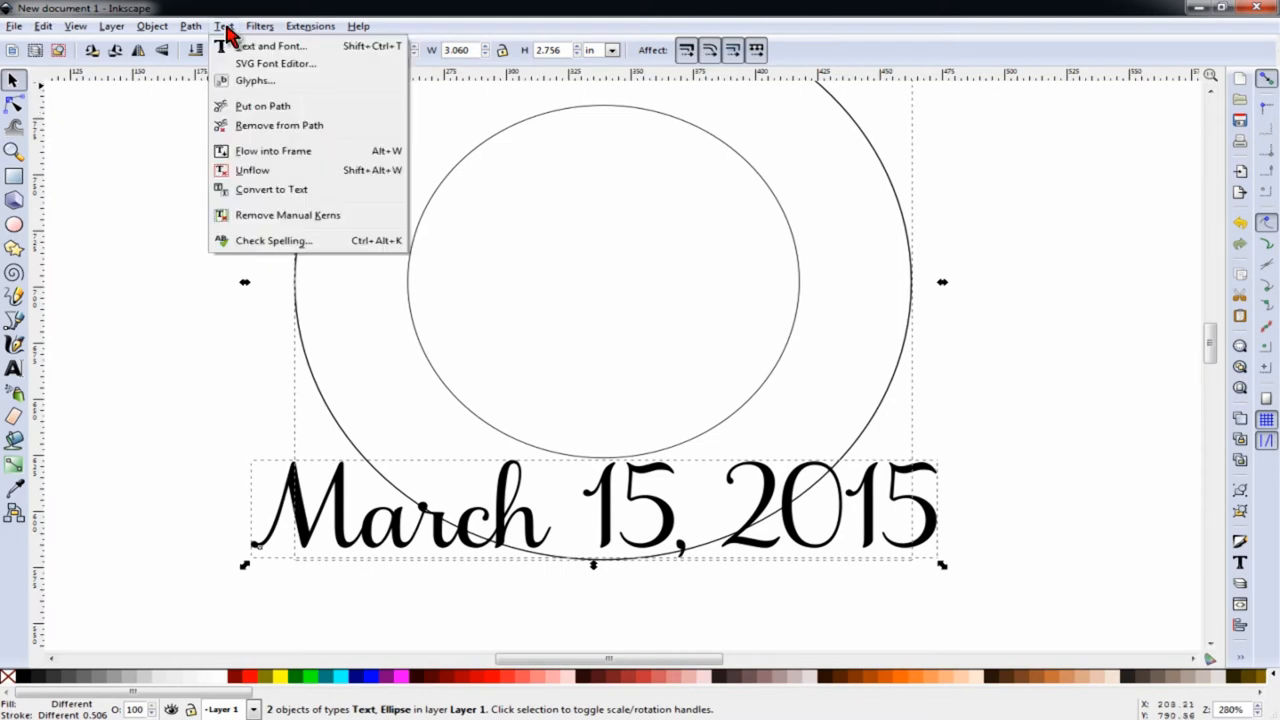
pyautogui.moveTo(262, 106)
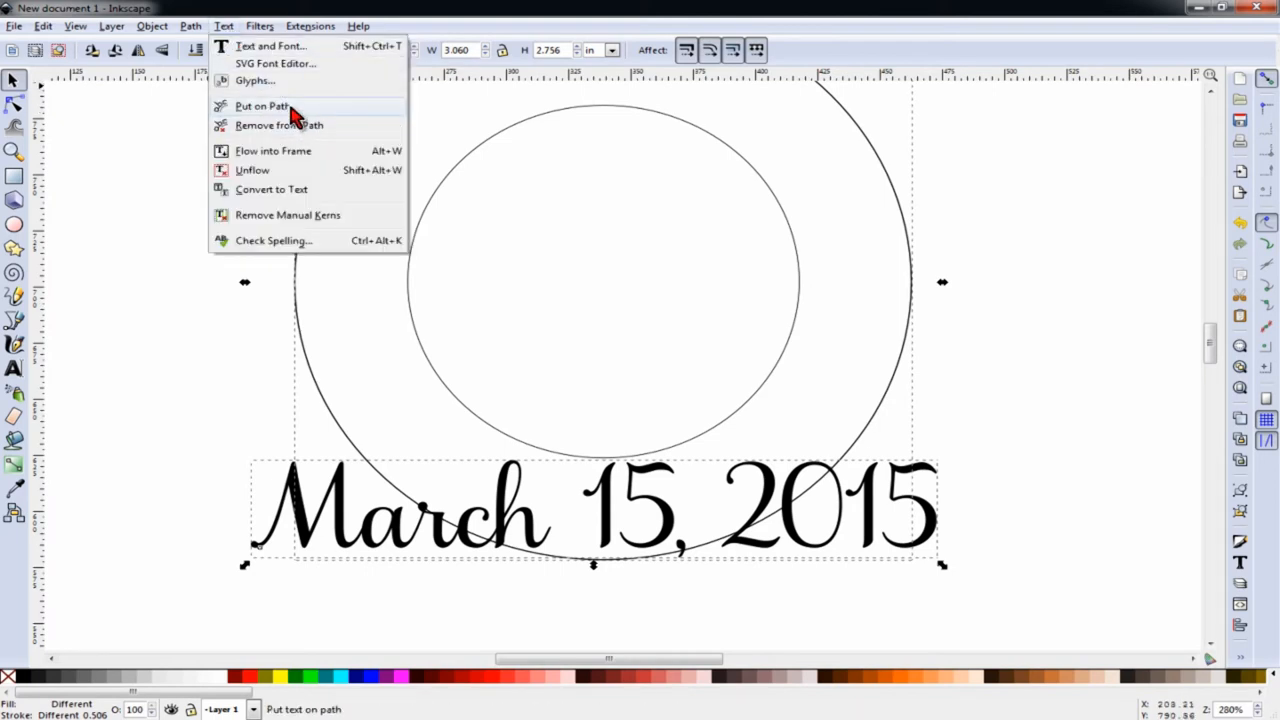
pyautogui.click(261, 106)
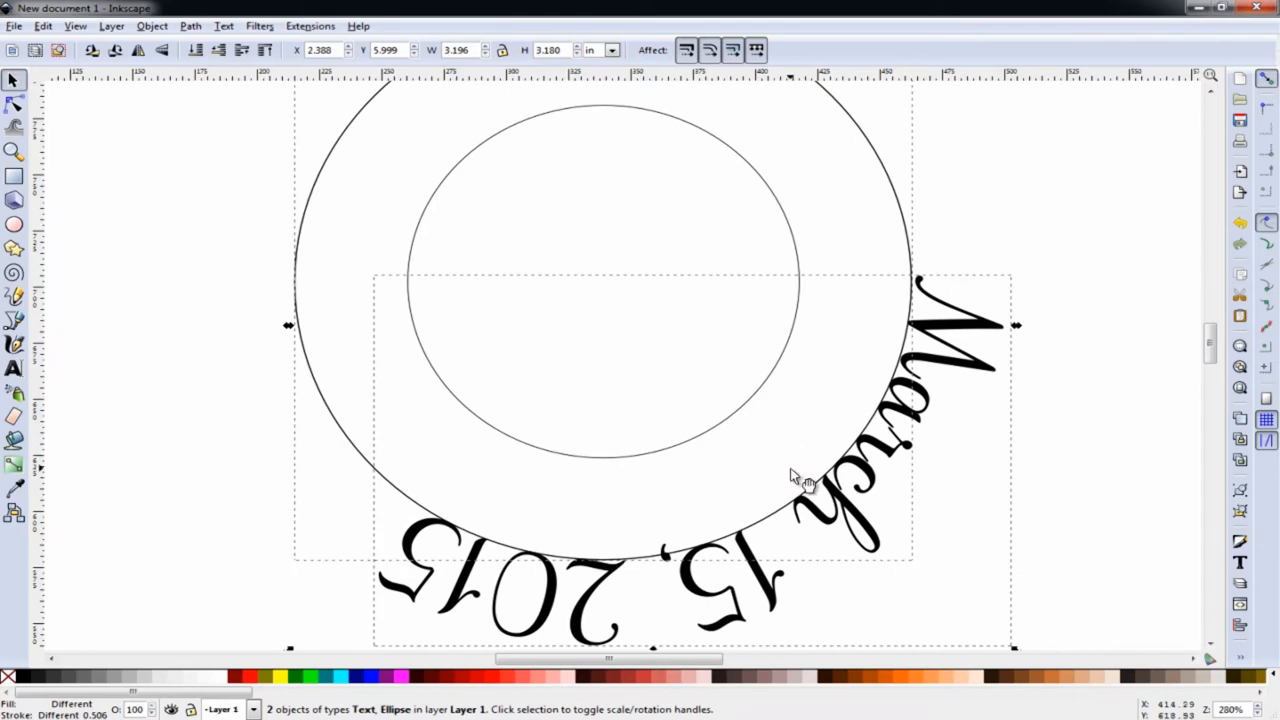
pyautogui.moveTo(850, 530)
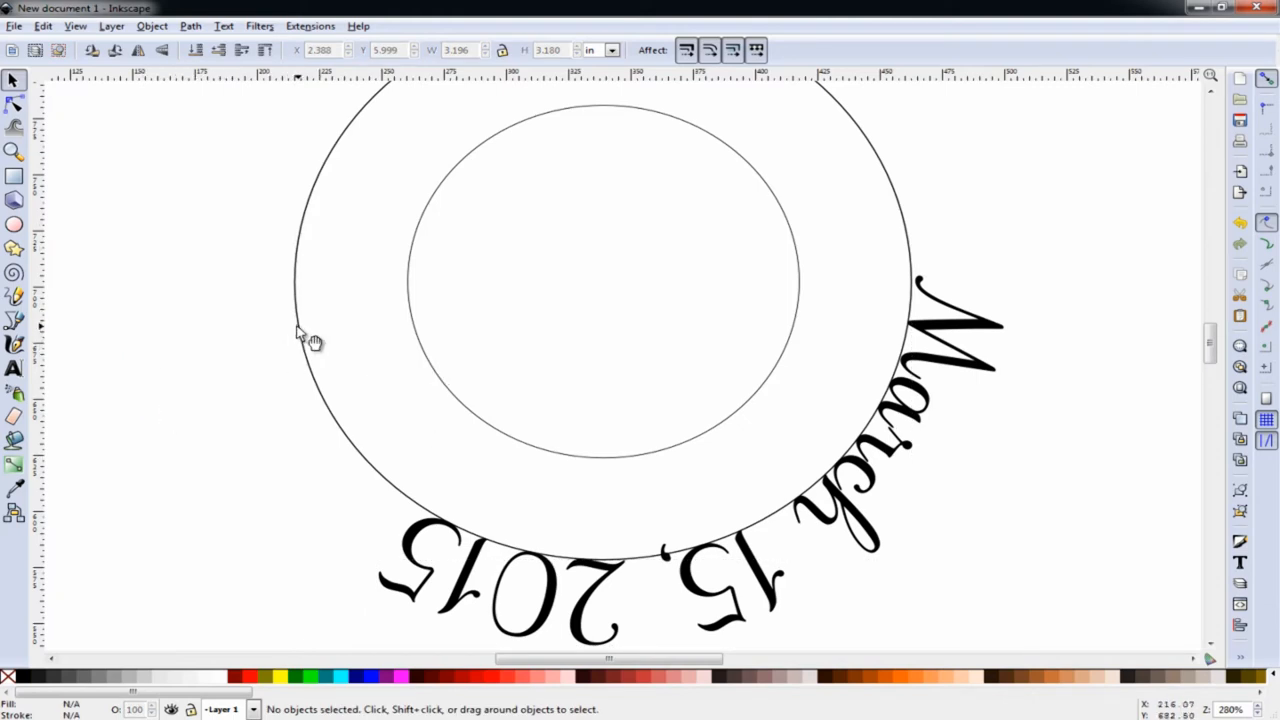
# Flip the outer circle vertically, then select the curved date and show its rotation handles
pyautogui.click(315, 340)
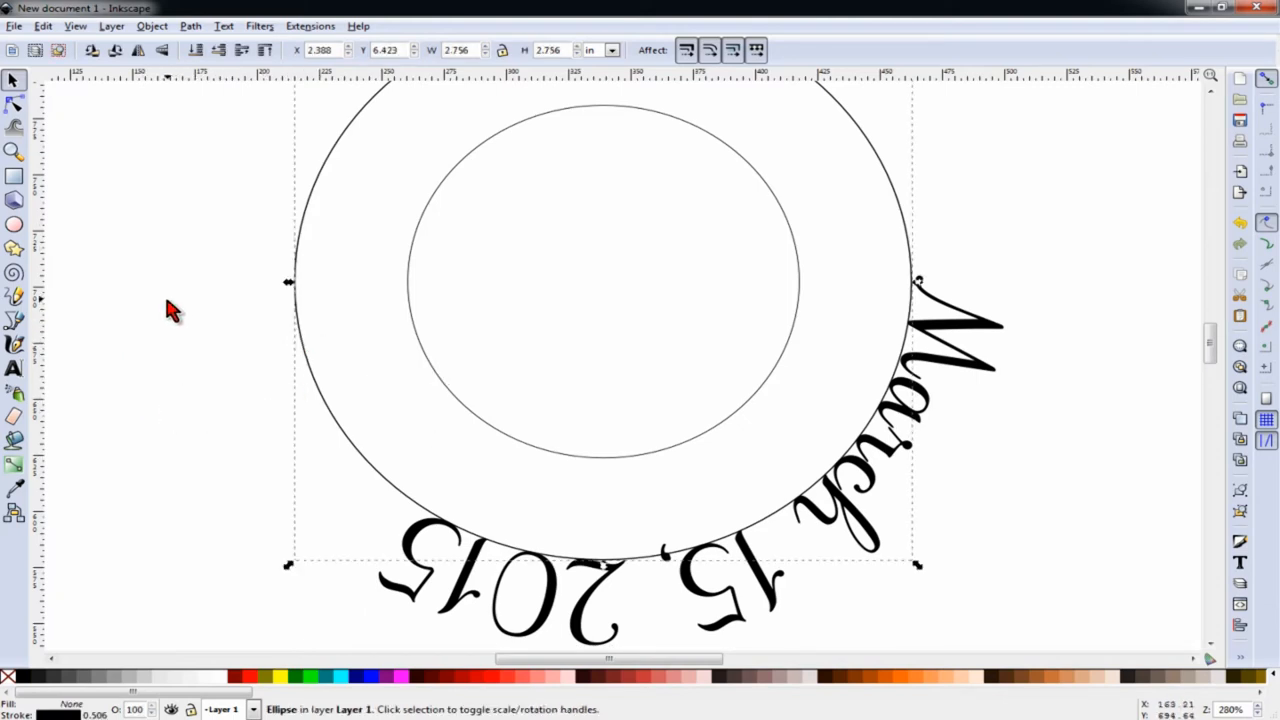
pyautogui.moveTo(162, 50)
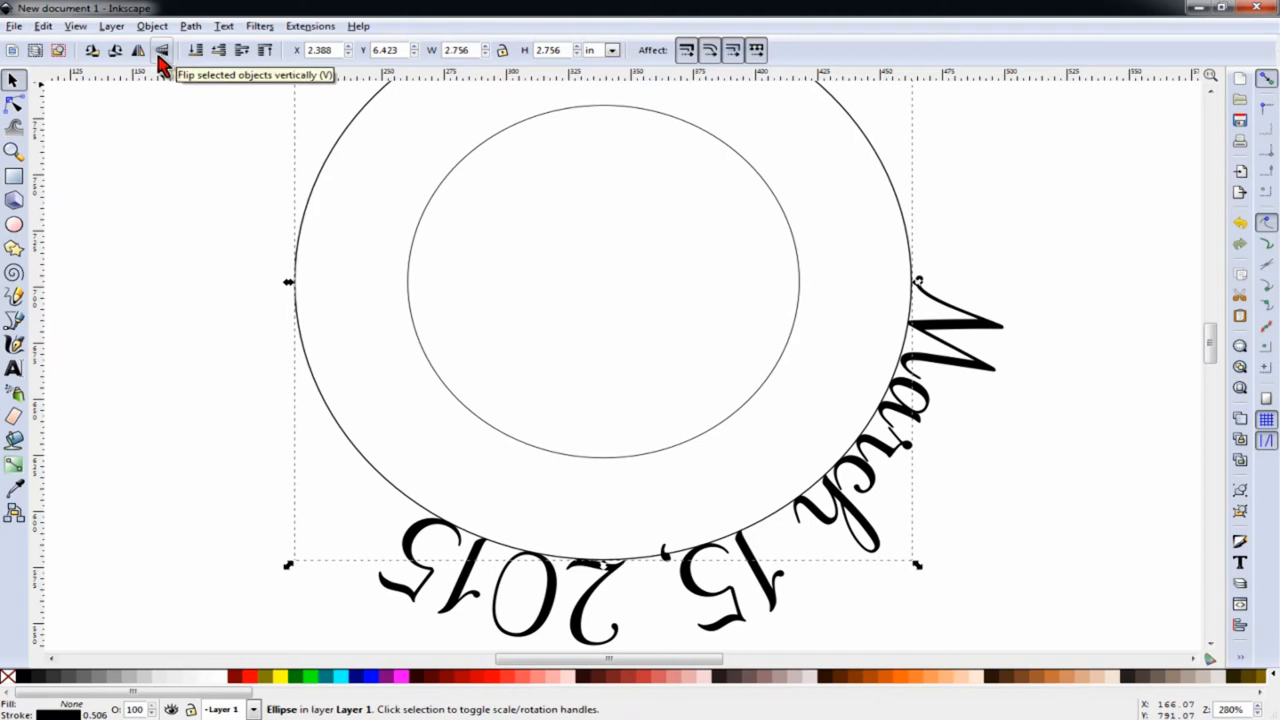
pyautogui.click(161, 50)
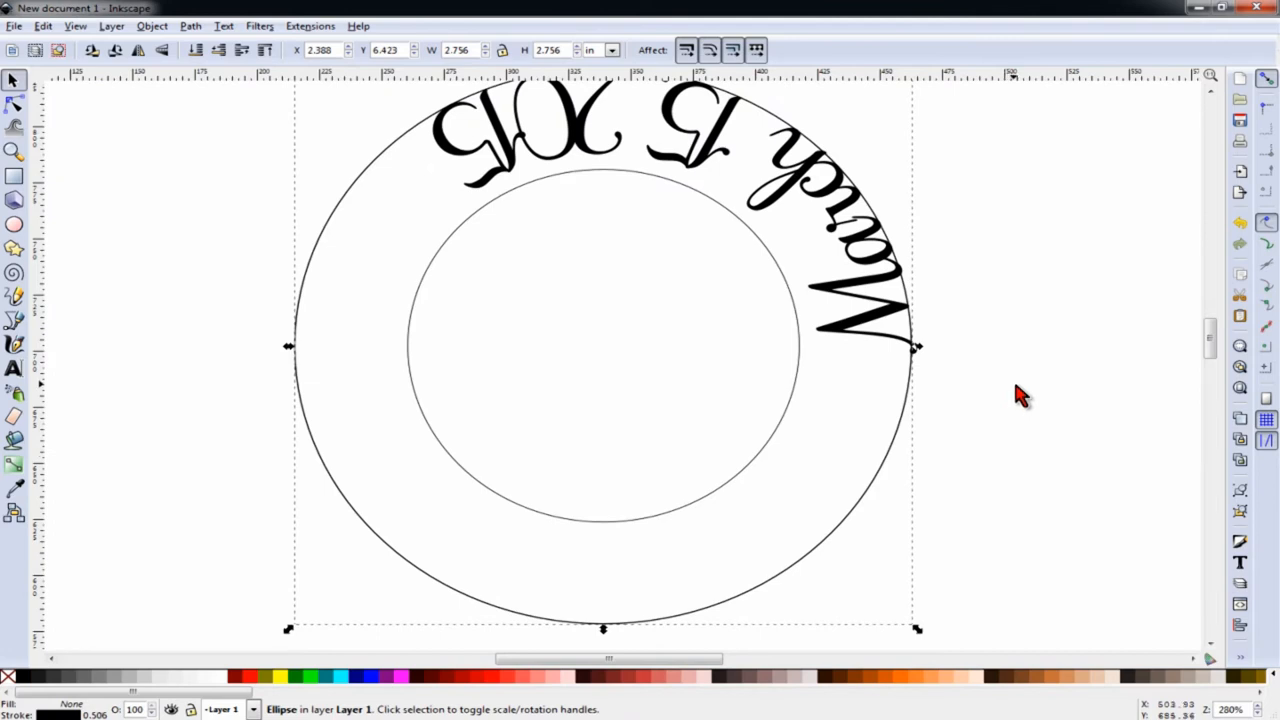
pyautogui.moveTo(340, 480)
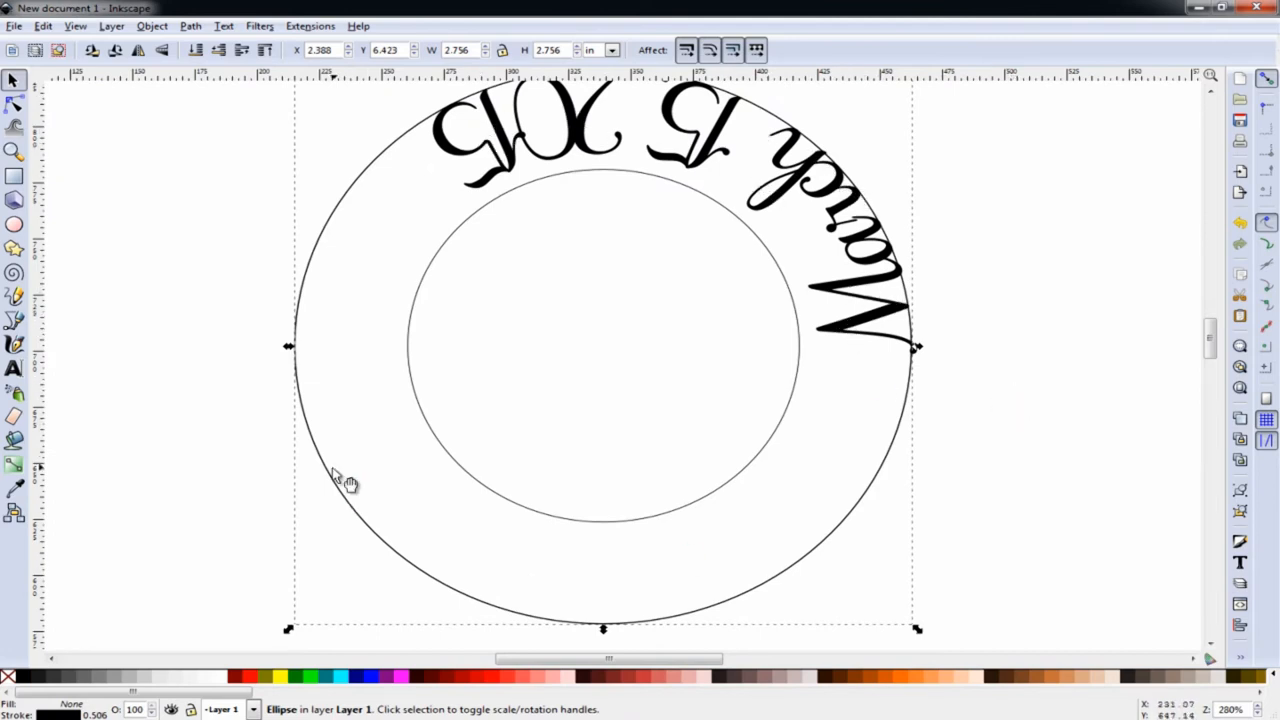
pyautogui.moveTo(965, 388)
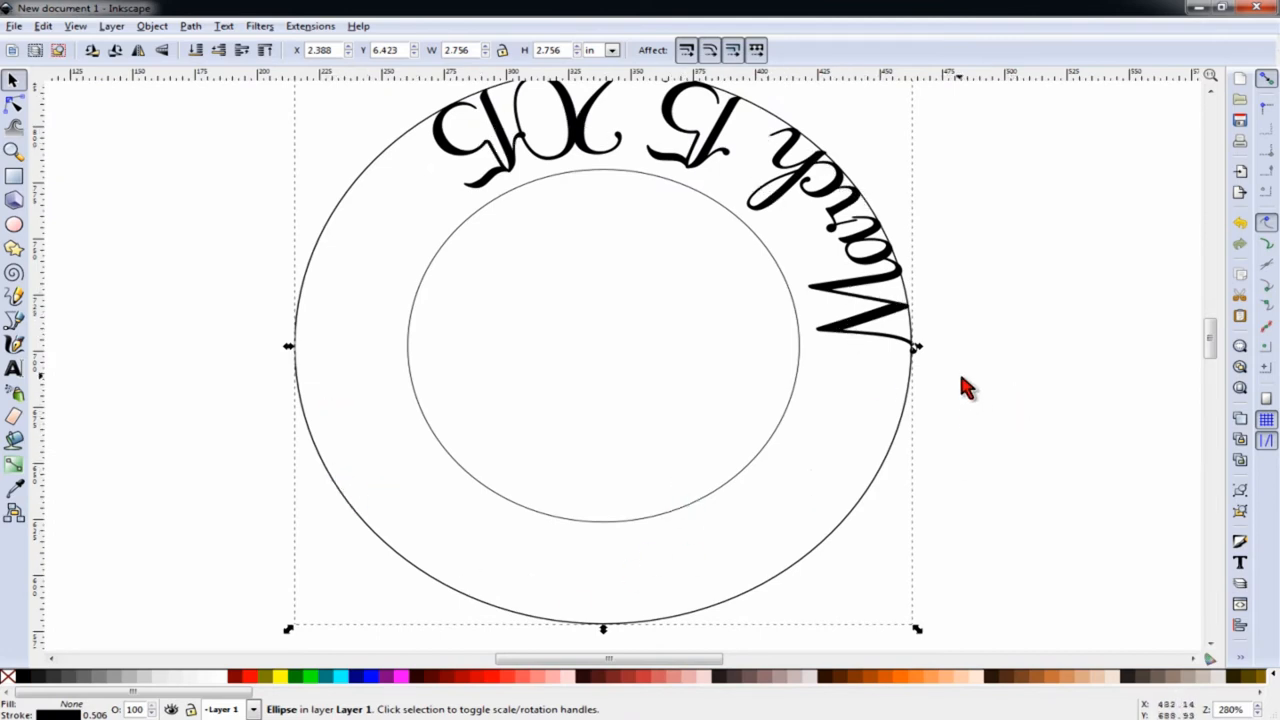
pyautogui.moveTo(975, 430)
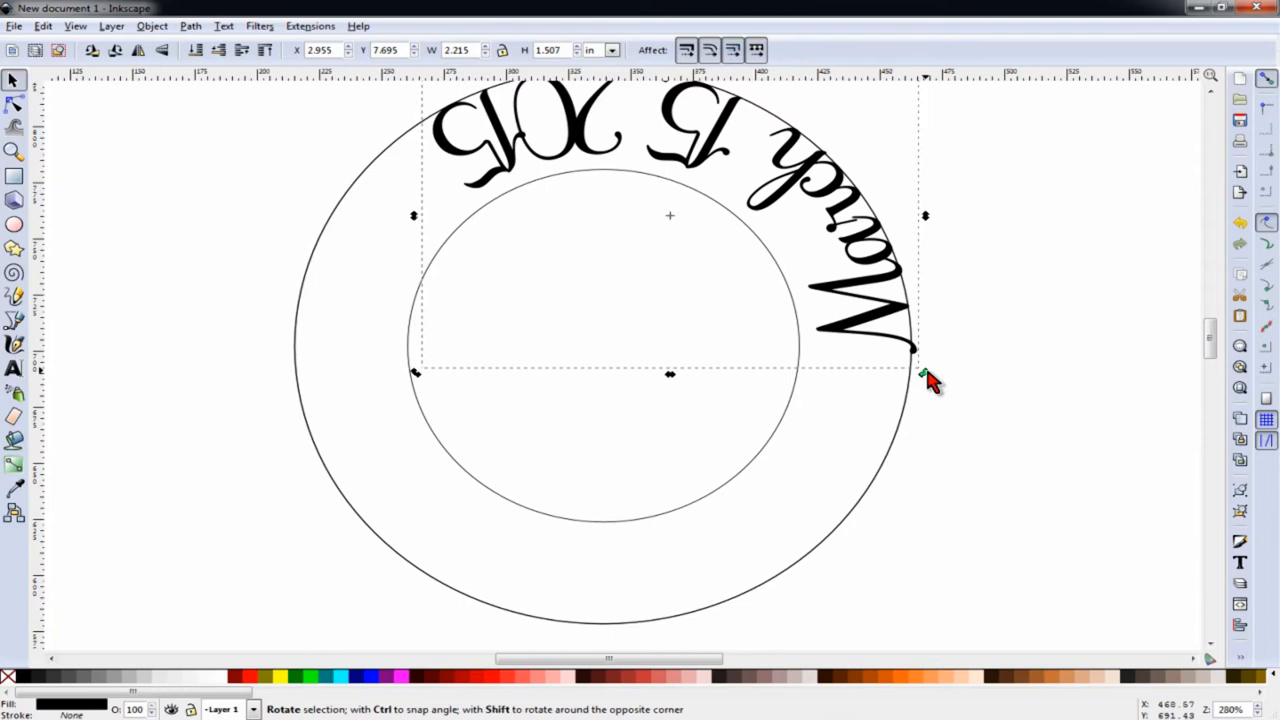
pyautogui.moveTo(928, 381)
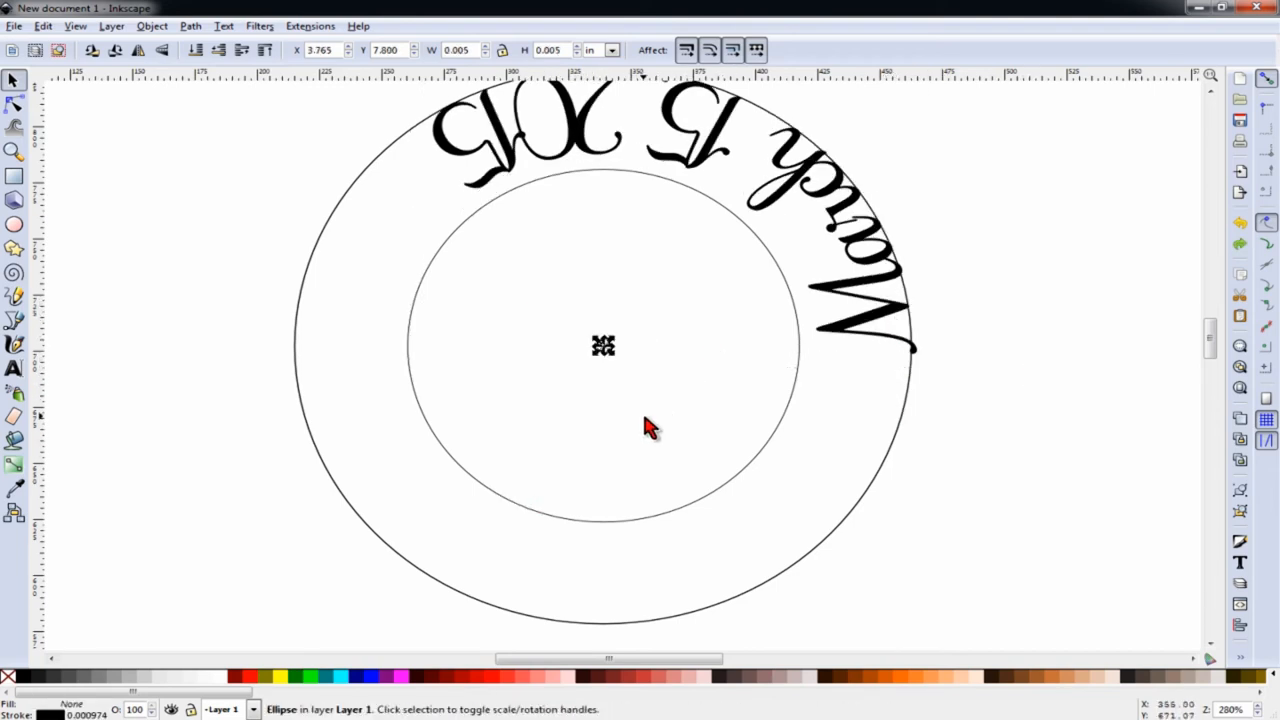
pyautogui.click(718, 140)
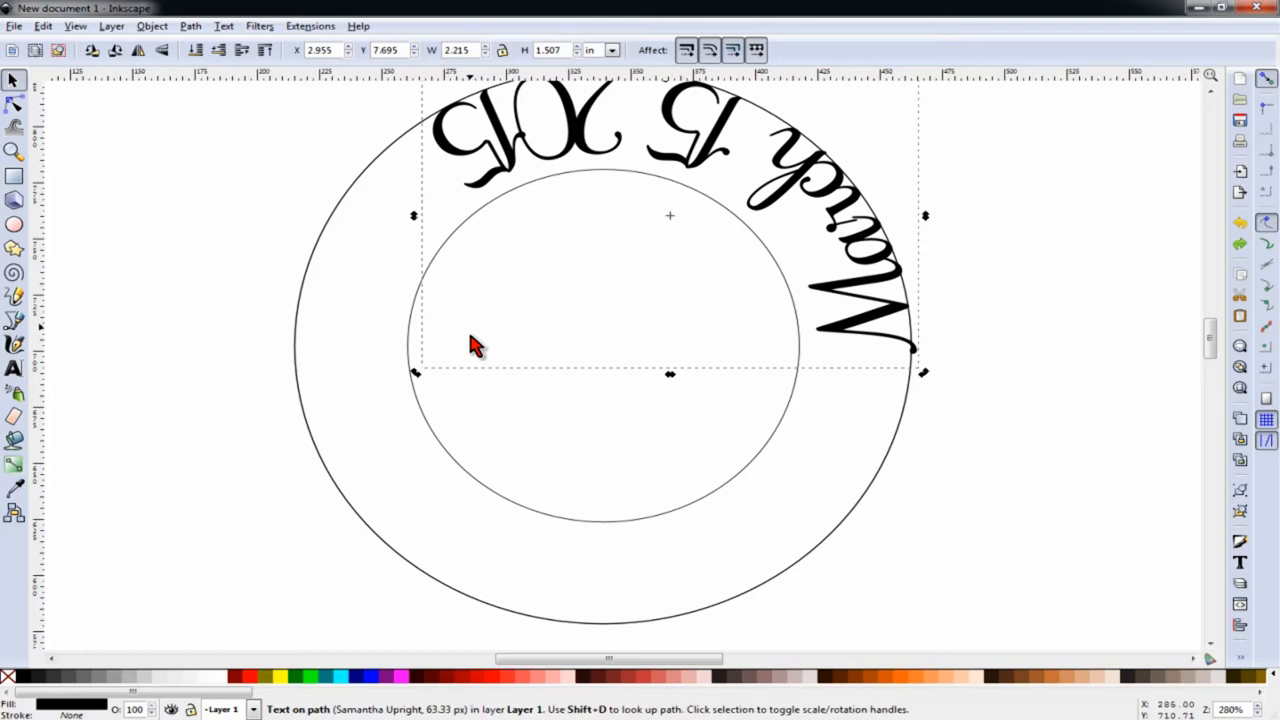
pyautogui.click(475, 345)
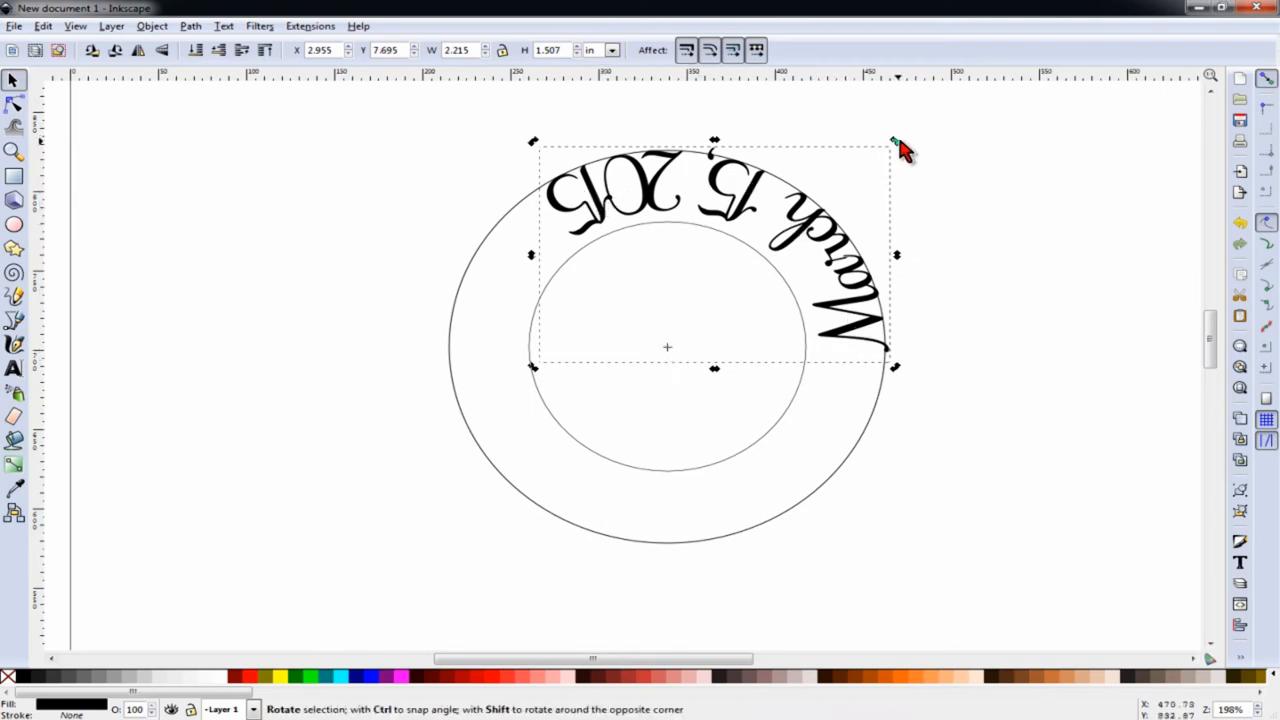
# Rotate the curved date to read upright along the bottom and add a horizontal guide
pyautogui.moveTo(895, 145); pyautogui.dragTo(595, 590)
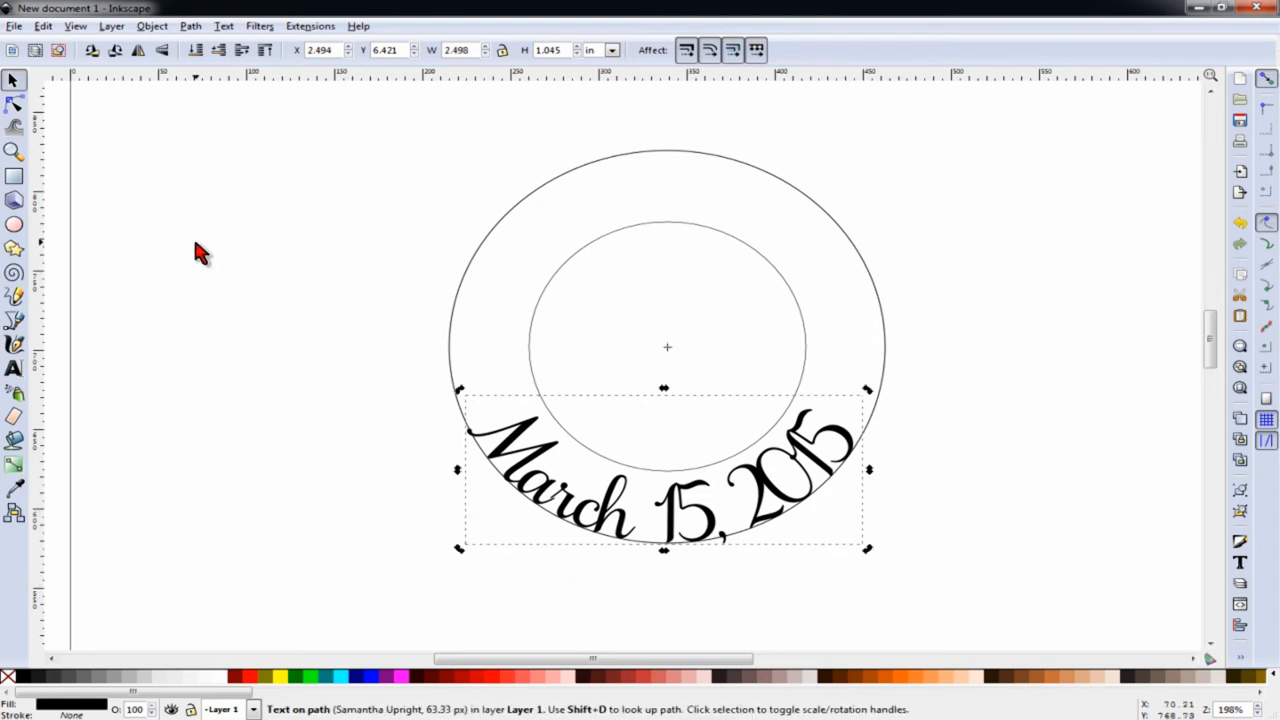
pyautogui.moveTo(220, 250)
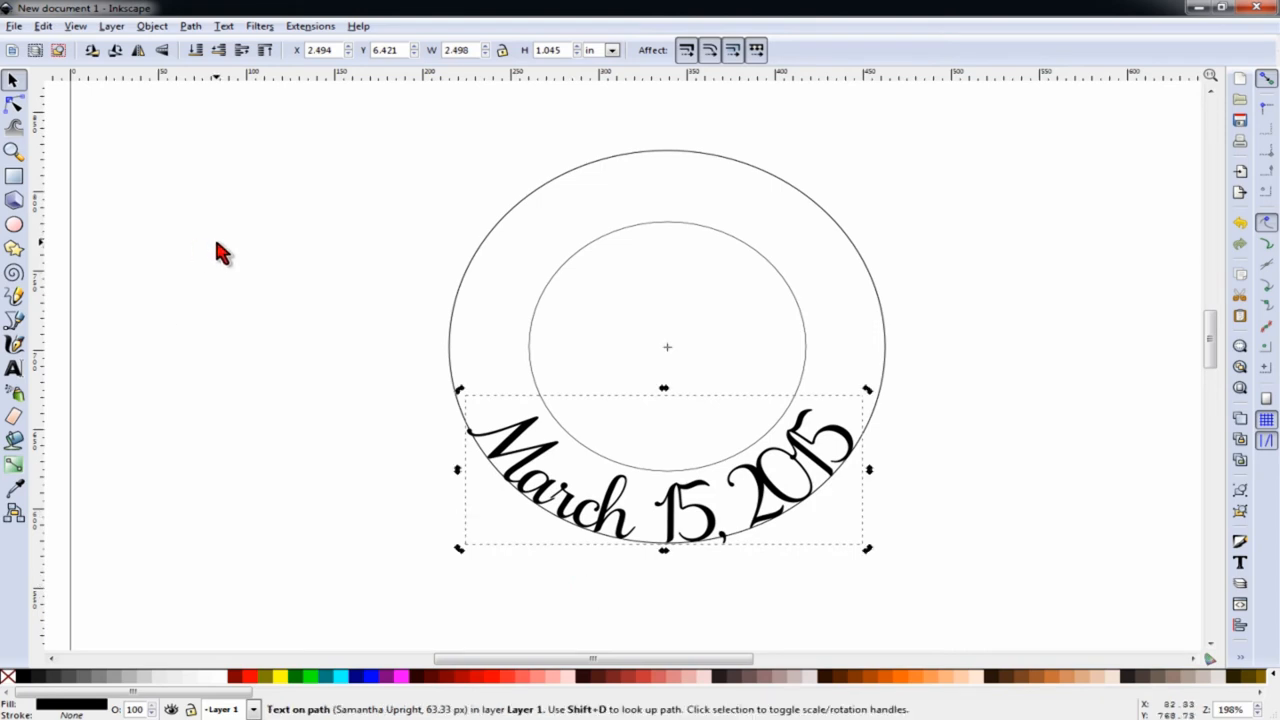
pyautogui.click(648, 85)
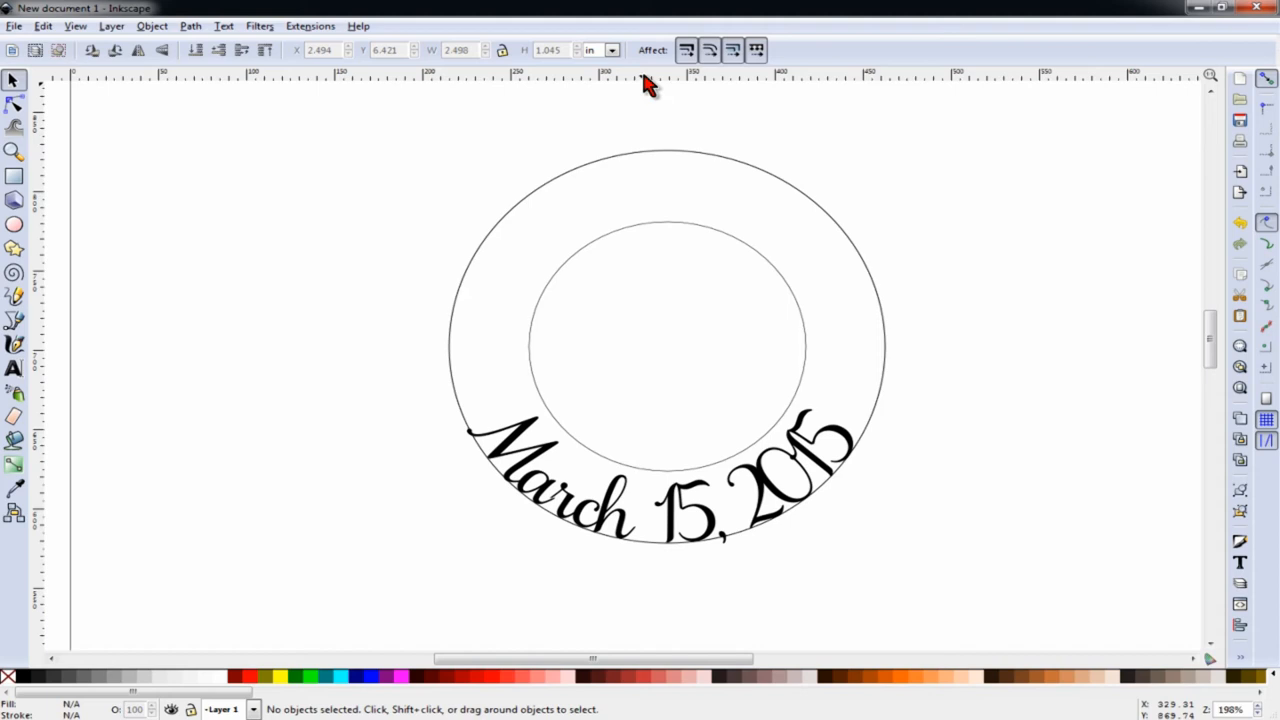
pyautogui.moveTo(645, 80); pyautogui.dragTo(645, 405)
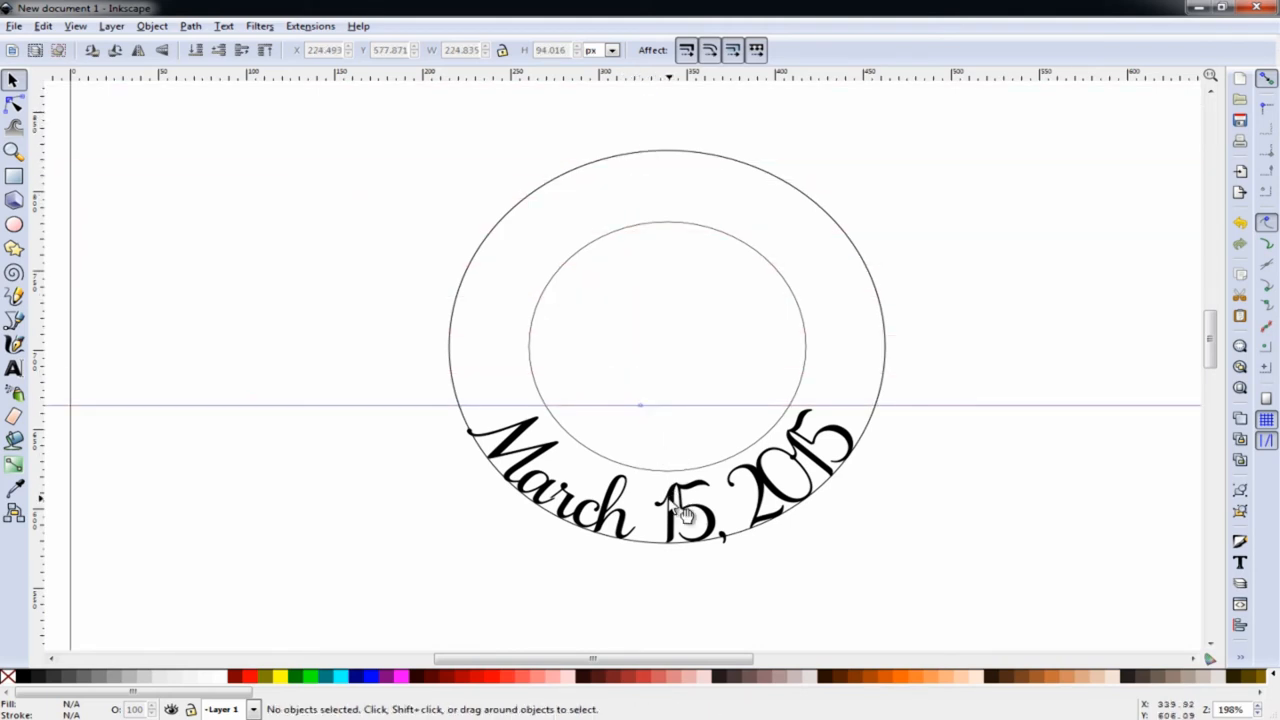
pyautogui.click(680, 510)
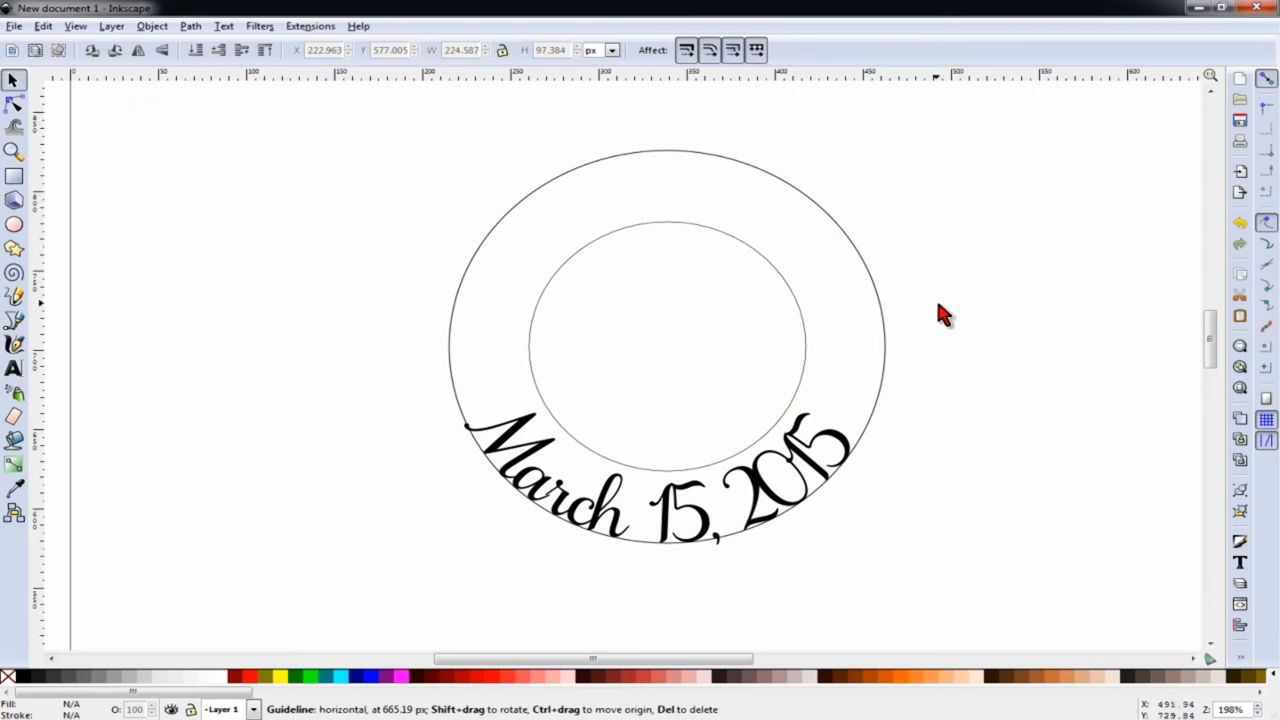
pyautogui.moveTo(815, 570)
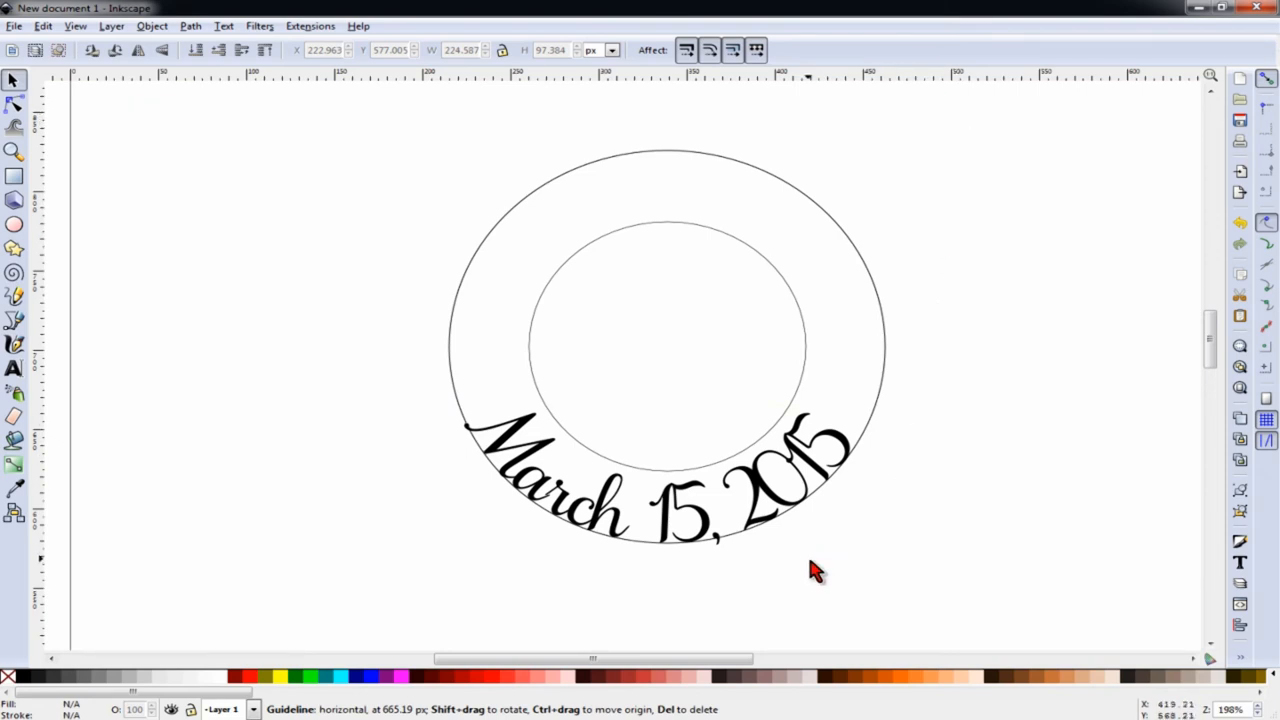
pyautogui.moveTo(850, 530)
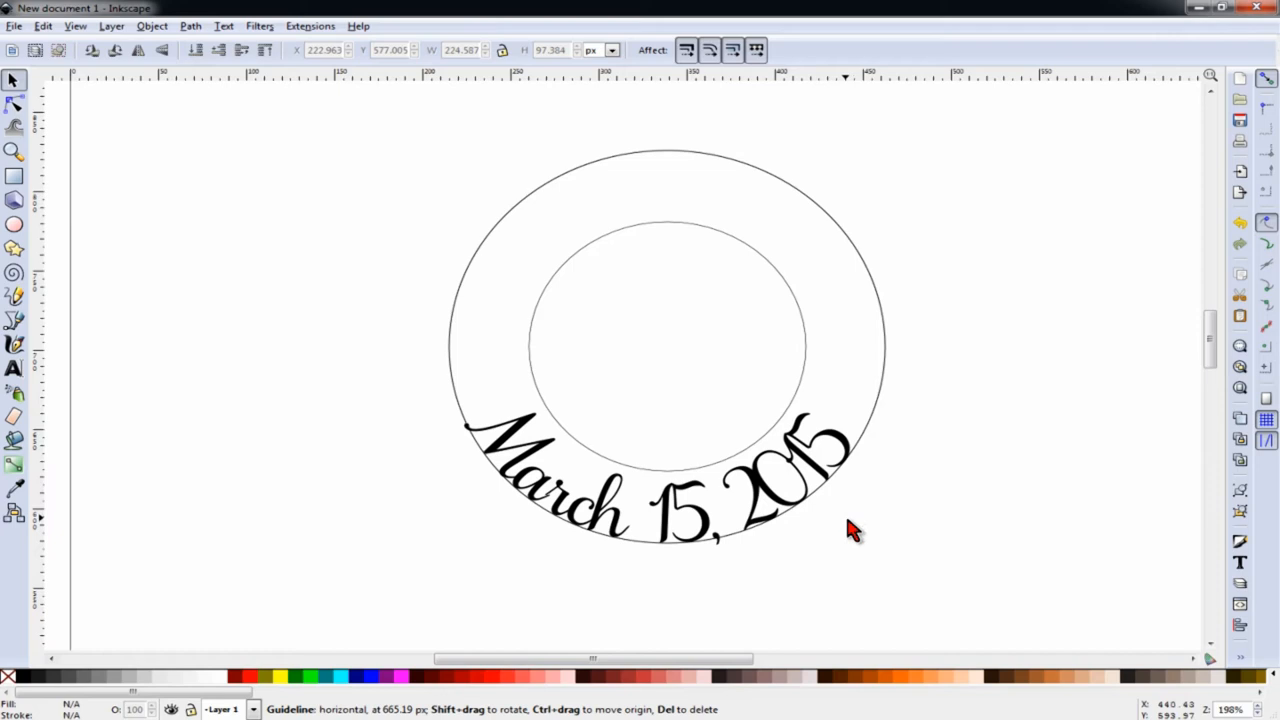
pyautogui.moveTo(197, 423)
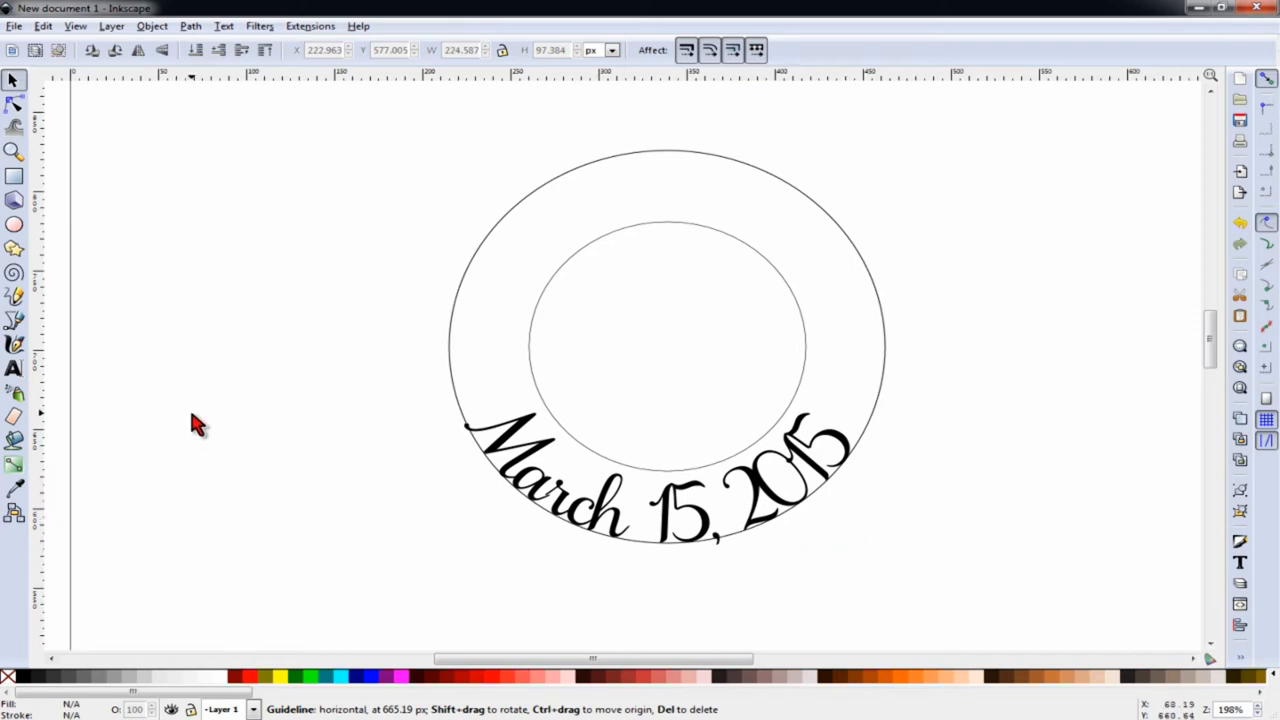
pyautogui.moveTo(15, 375)
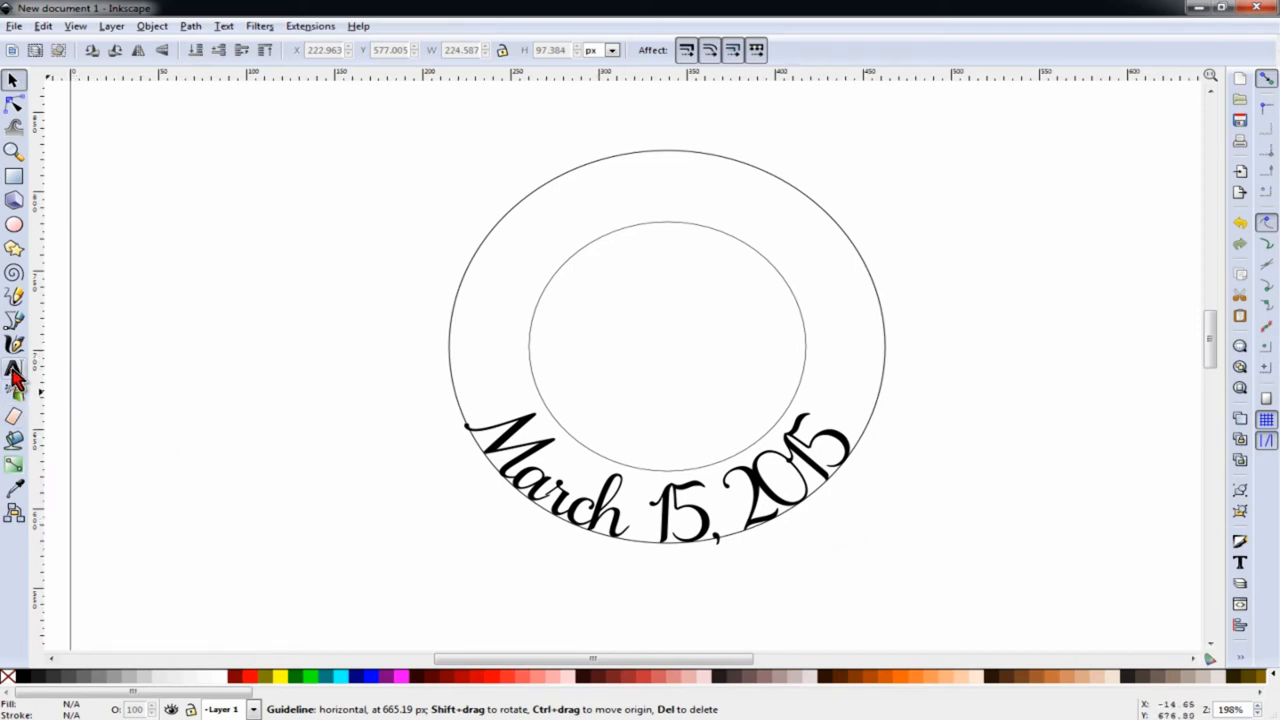
pyautogui.moveTo(15, 370)
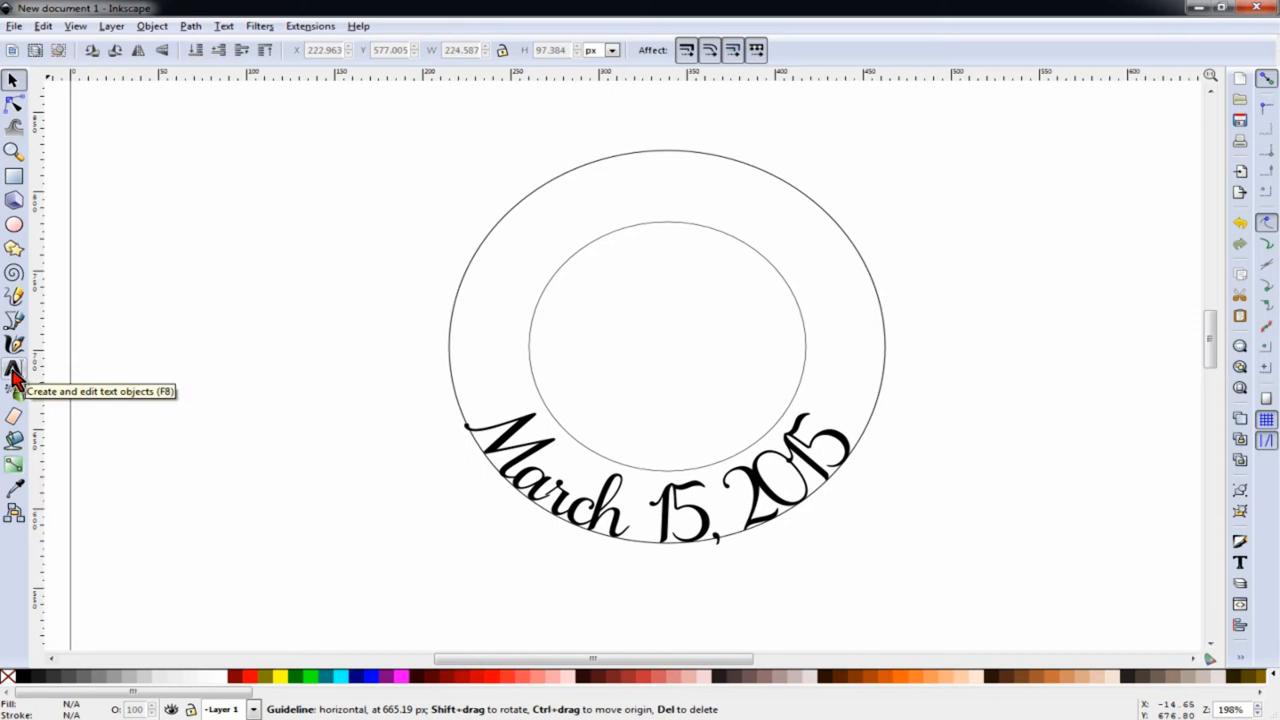
# Insert a flourish glyph as text, enlarge it, and centre it atop the ring
pyautogui.click(14, 368)
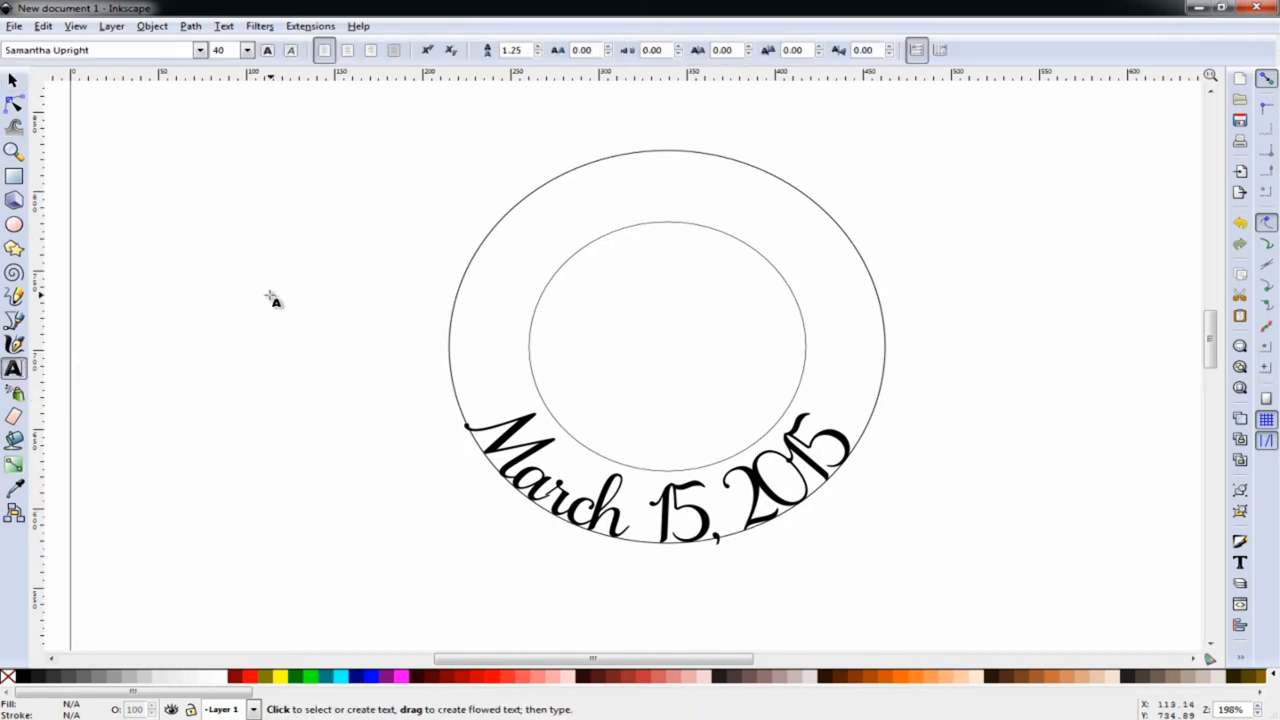
pyautogui.moveTo(275, 300)
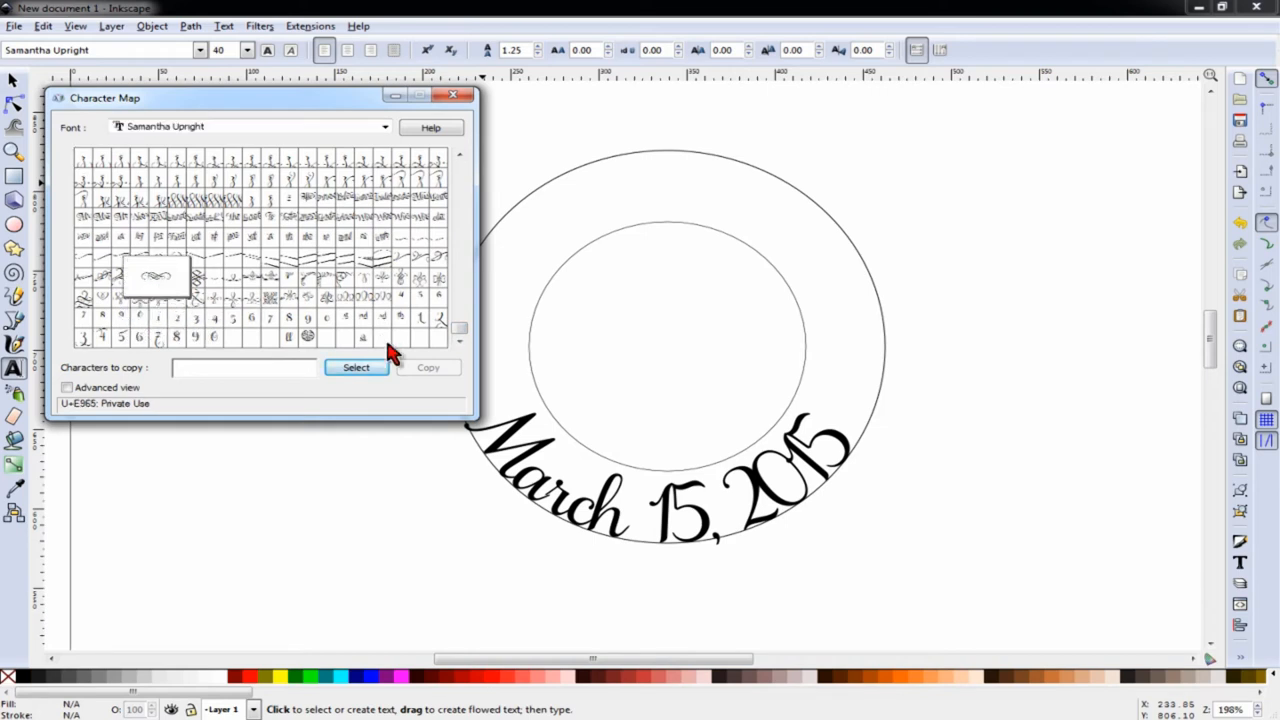
pyautogui.click(356, 367)
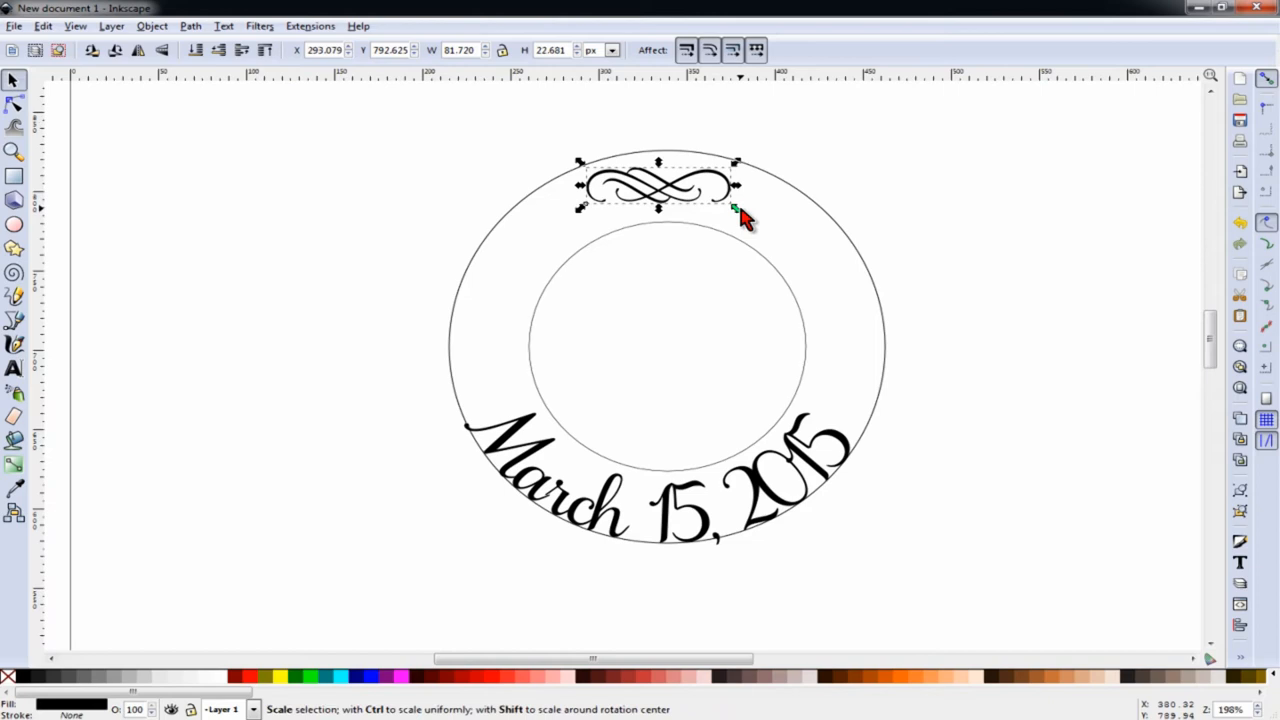
pyautogui.moveTo(738, 208); pyautogui.dragTo(785, 230)
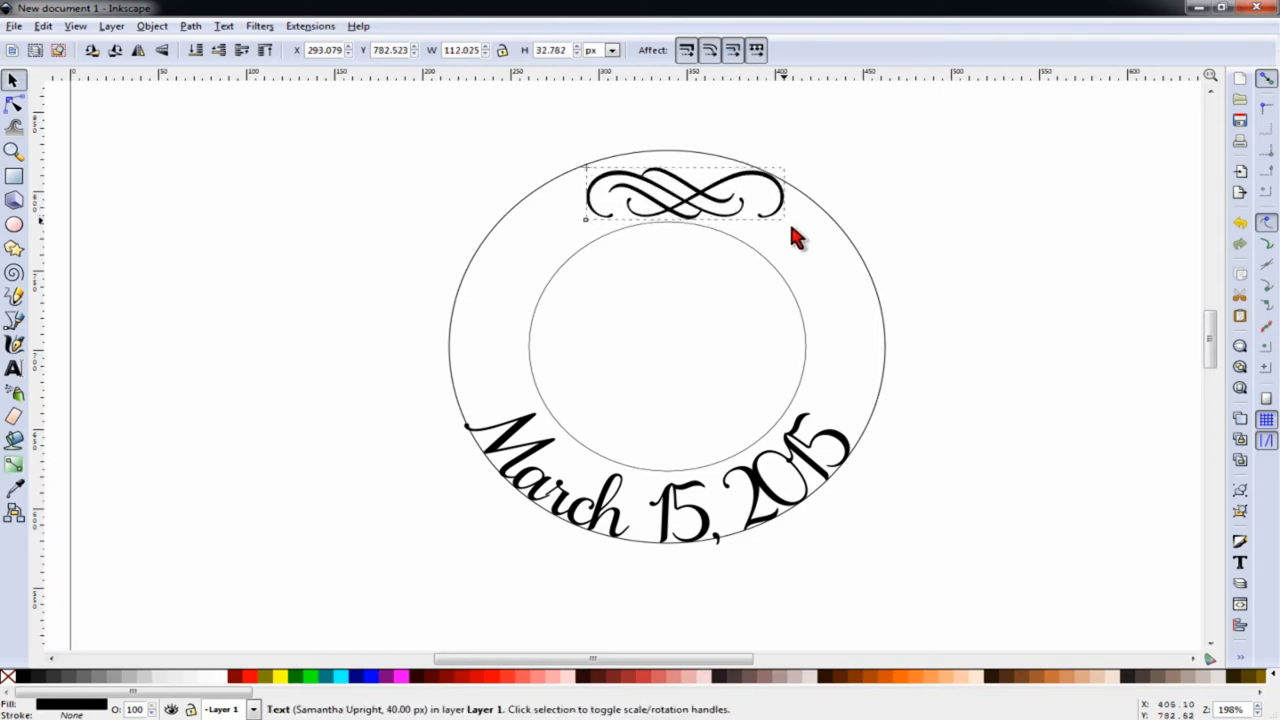
pyautogui.moveTo(685, 192); pyautogui.dragTo(675, 192)
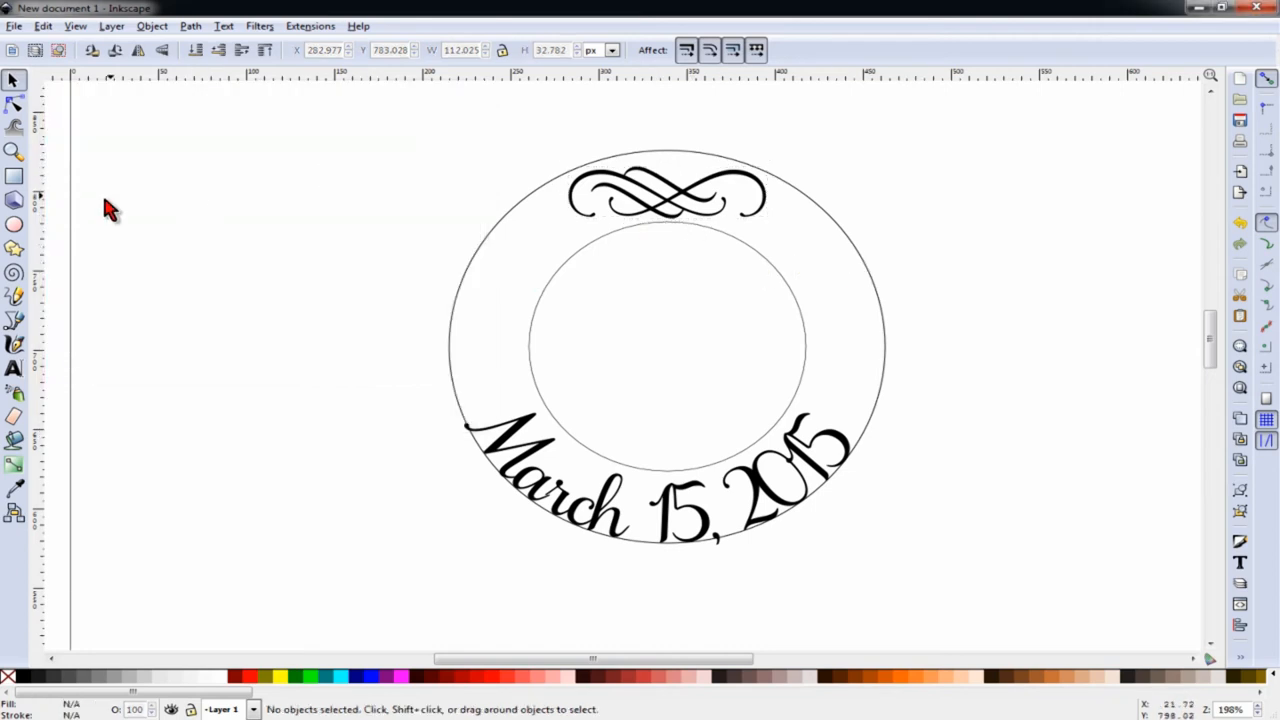
# Add a ♥ glyph on the ring's upper right and tilt it to follow the curve
pyautogui.click(815, 270)
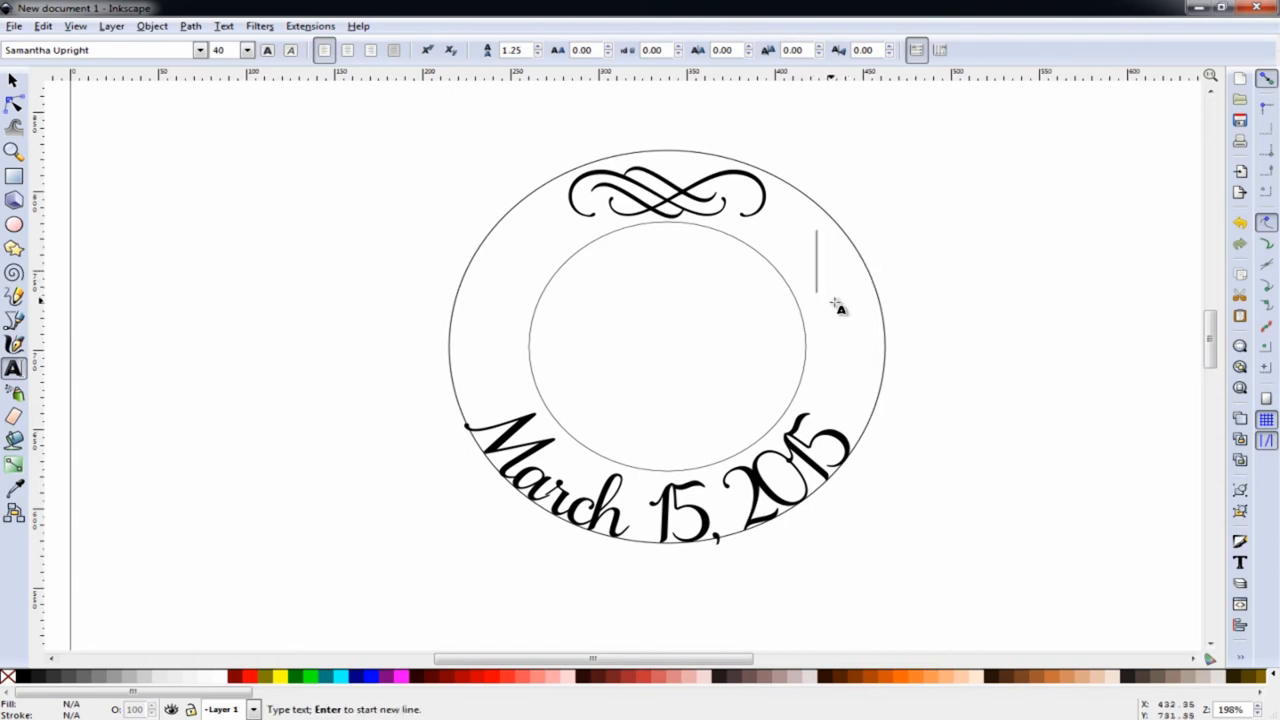
pyautogui.write('♥')
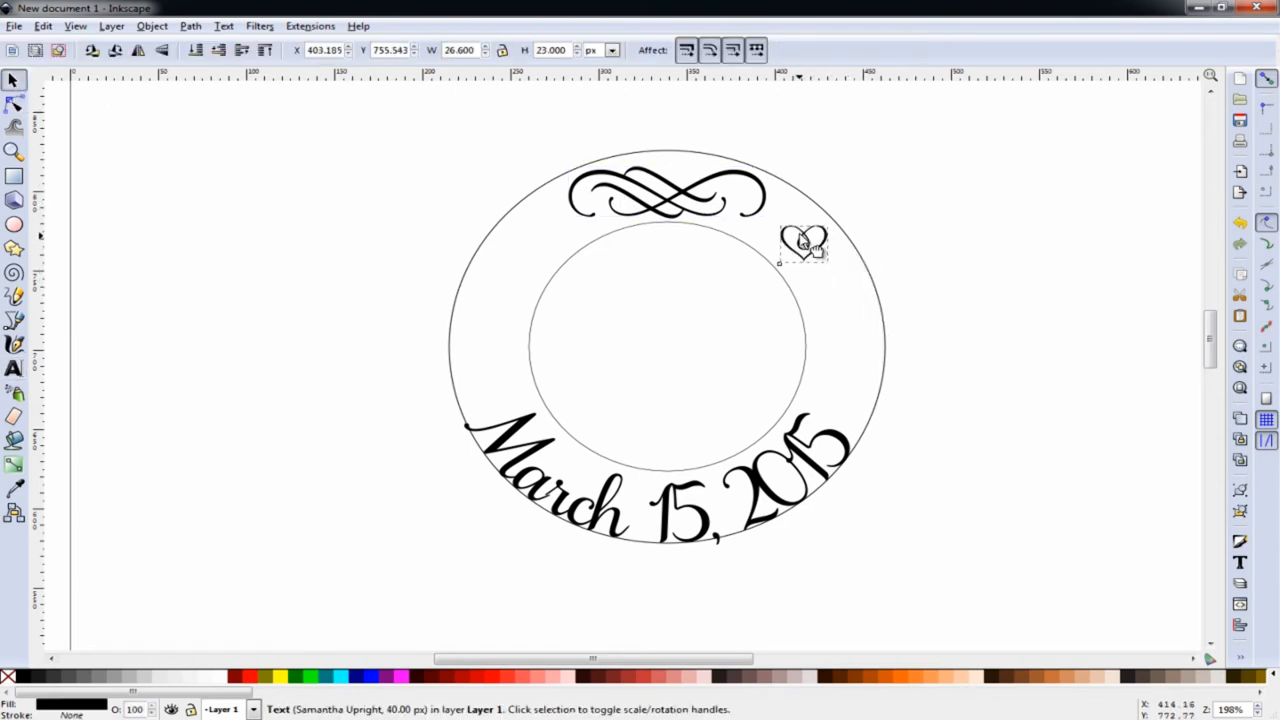
pyautogui.click(805, 243)
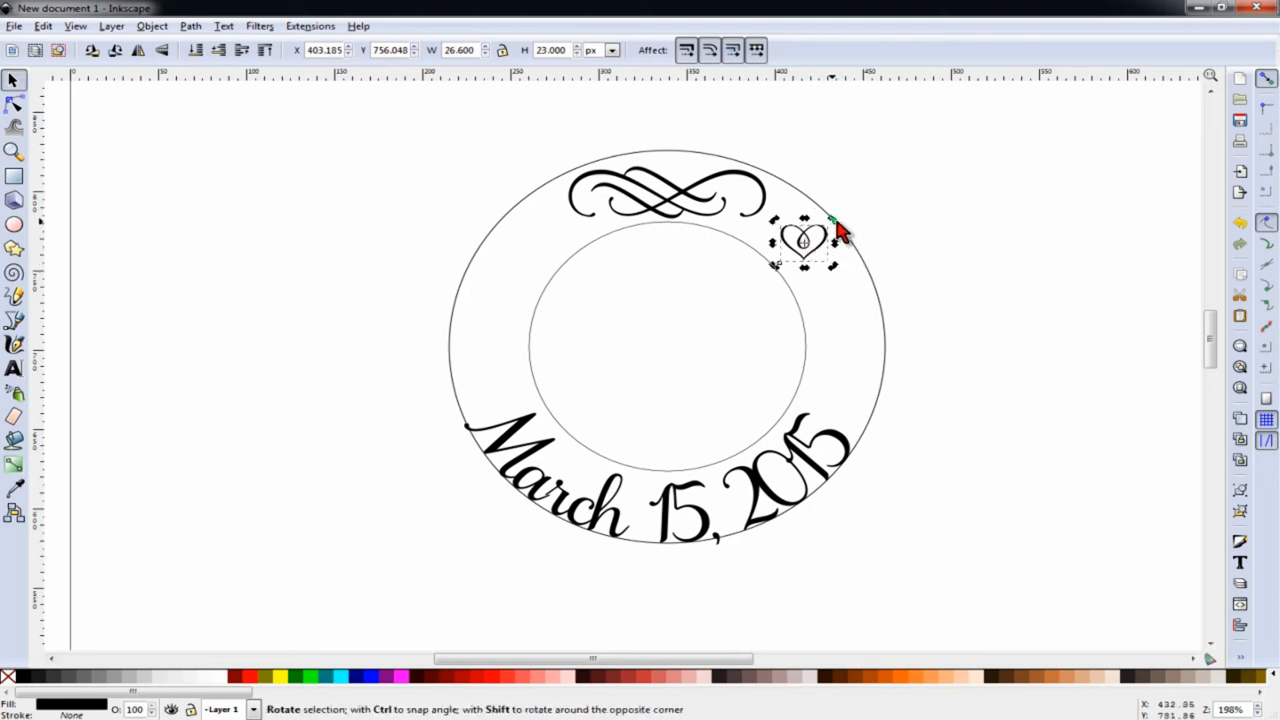
pyautogui.moveTo(833, 225); pyautogui.dragTo(840, 280)
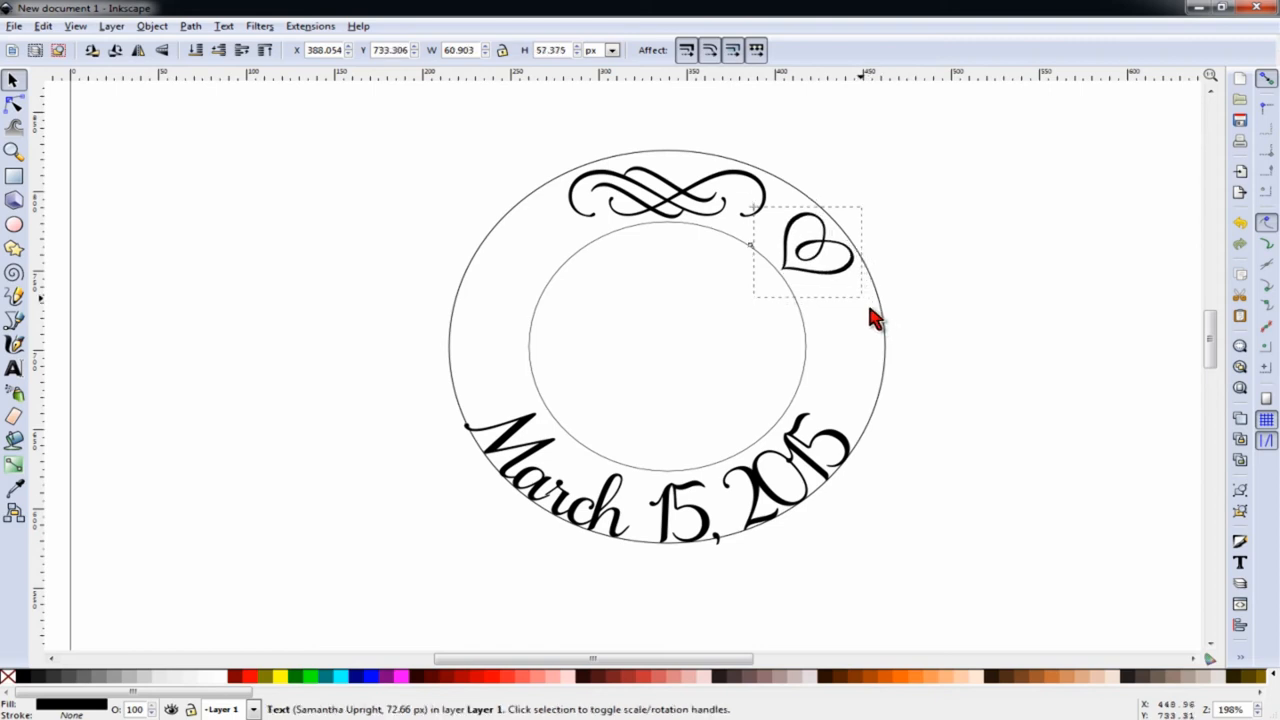
pyautogui.click(840, 260)
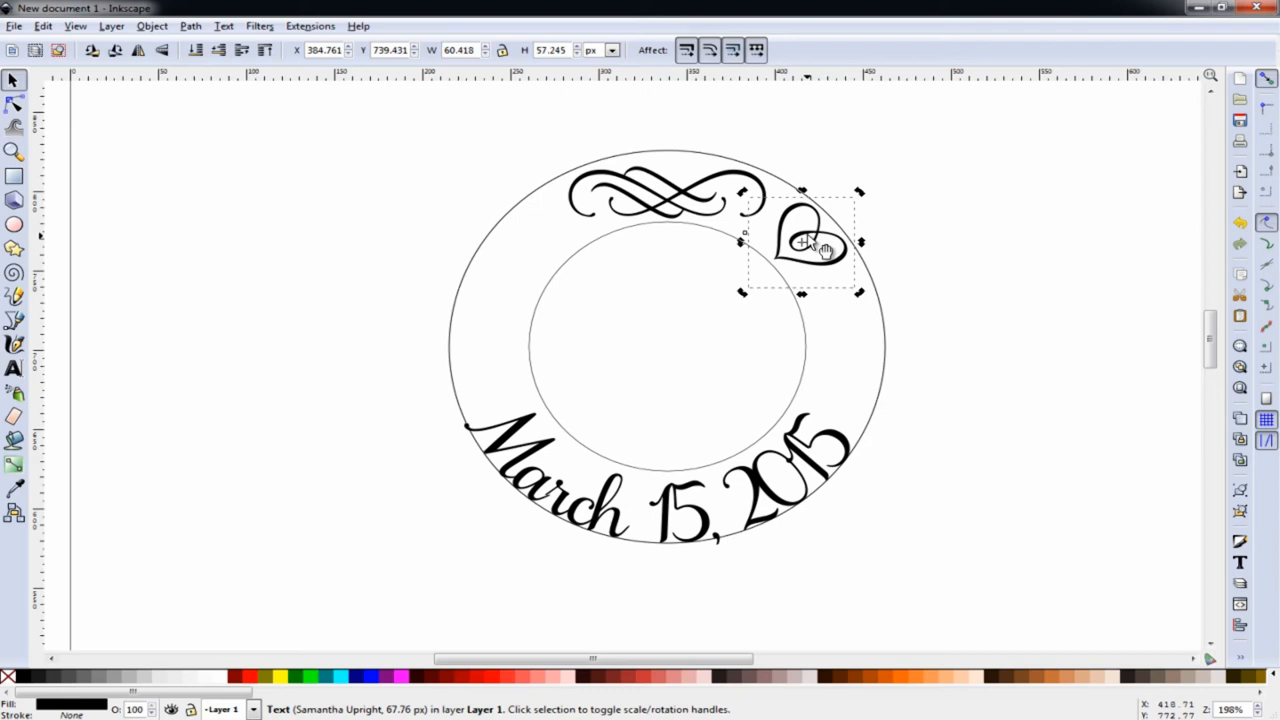
pyautogui.moveTo(530, 230)
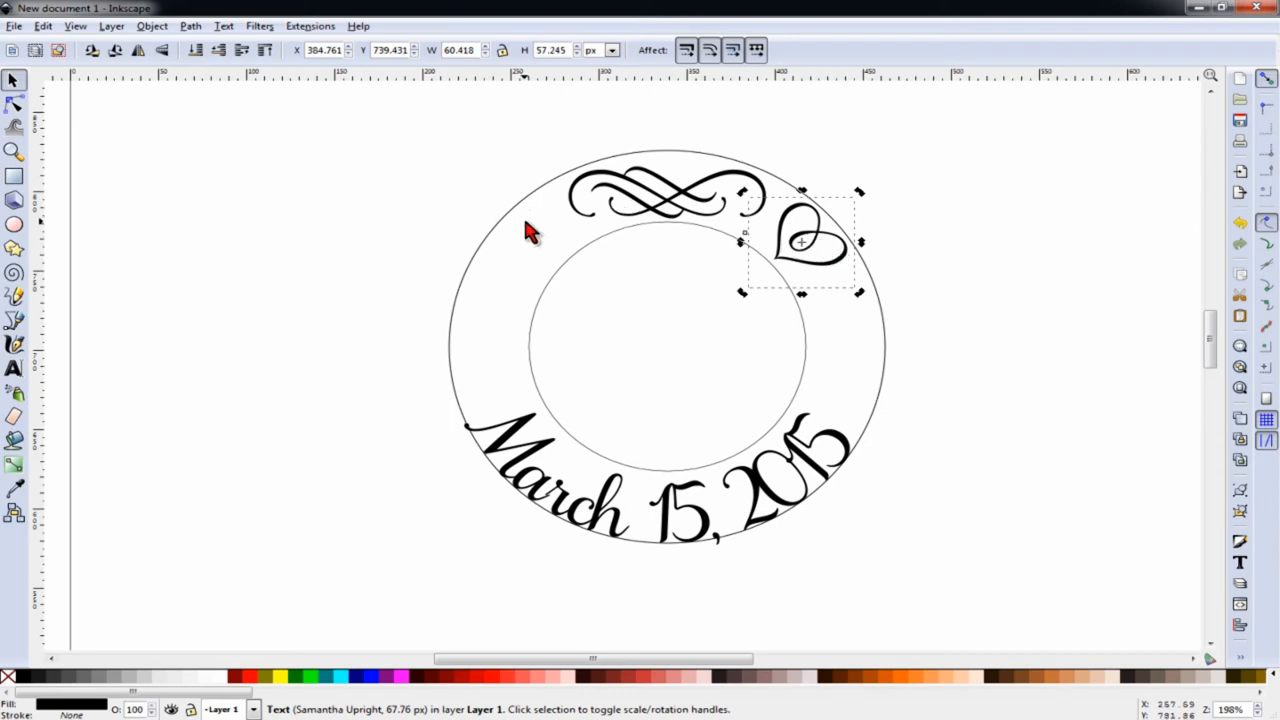
pyautogui.moveTo(600, 252)
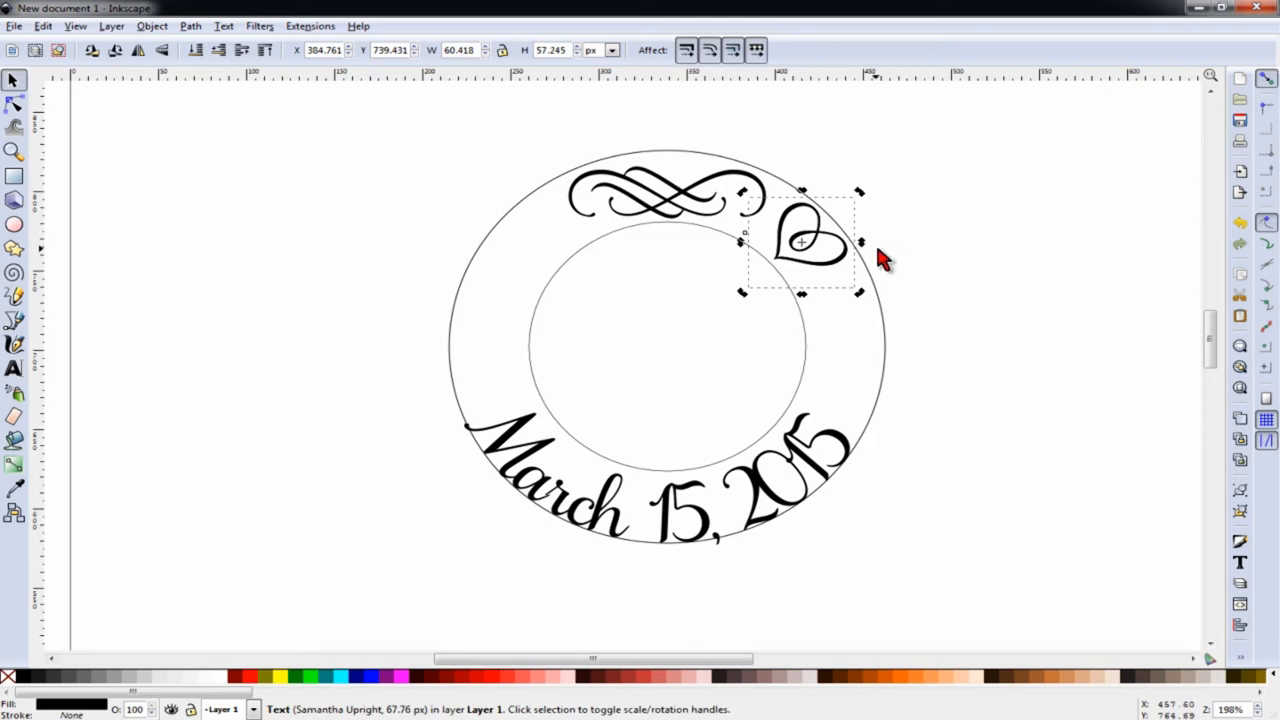
# Make a horizontally flipped copy of the heart and move it to the ring's left side
pyautogui.click(151, 25)
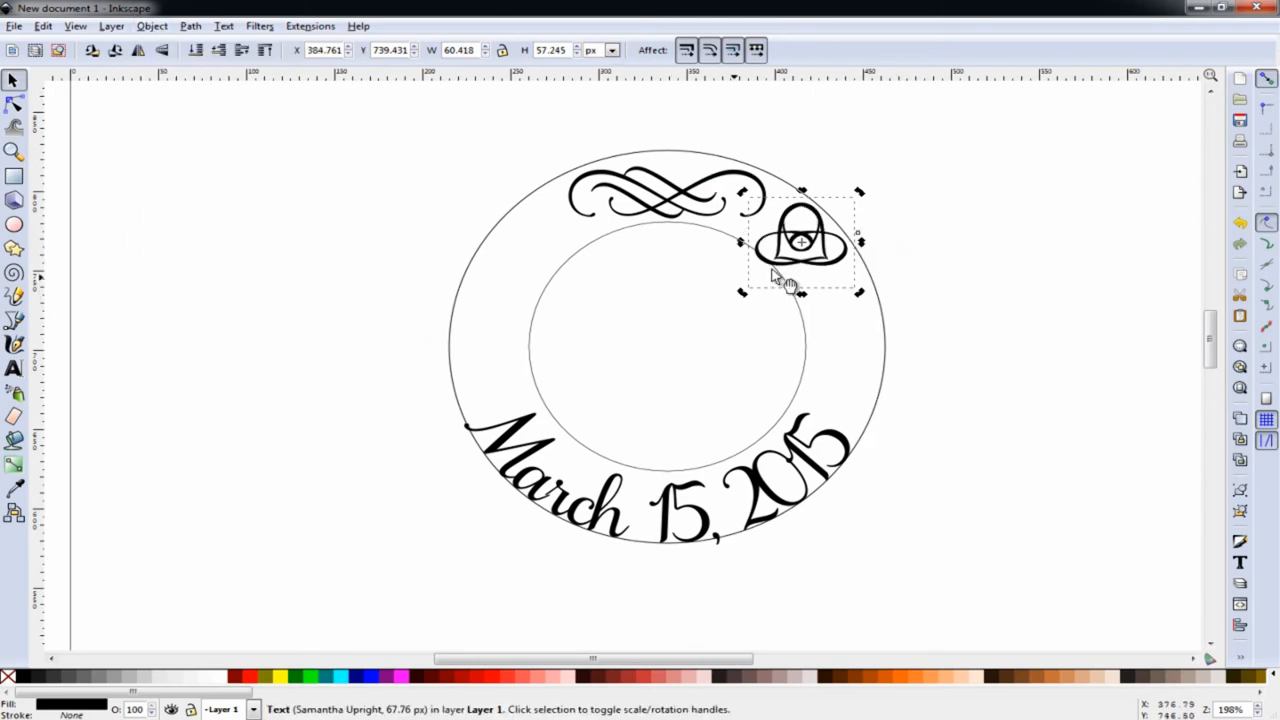
pyautogui.moveTo(800, 240); pyautogui.dragTo(545, 240)
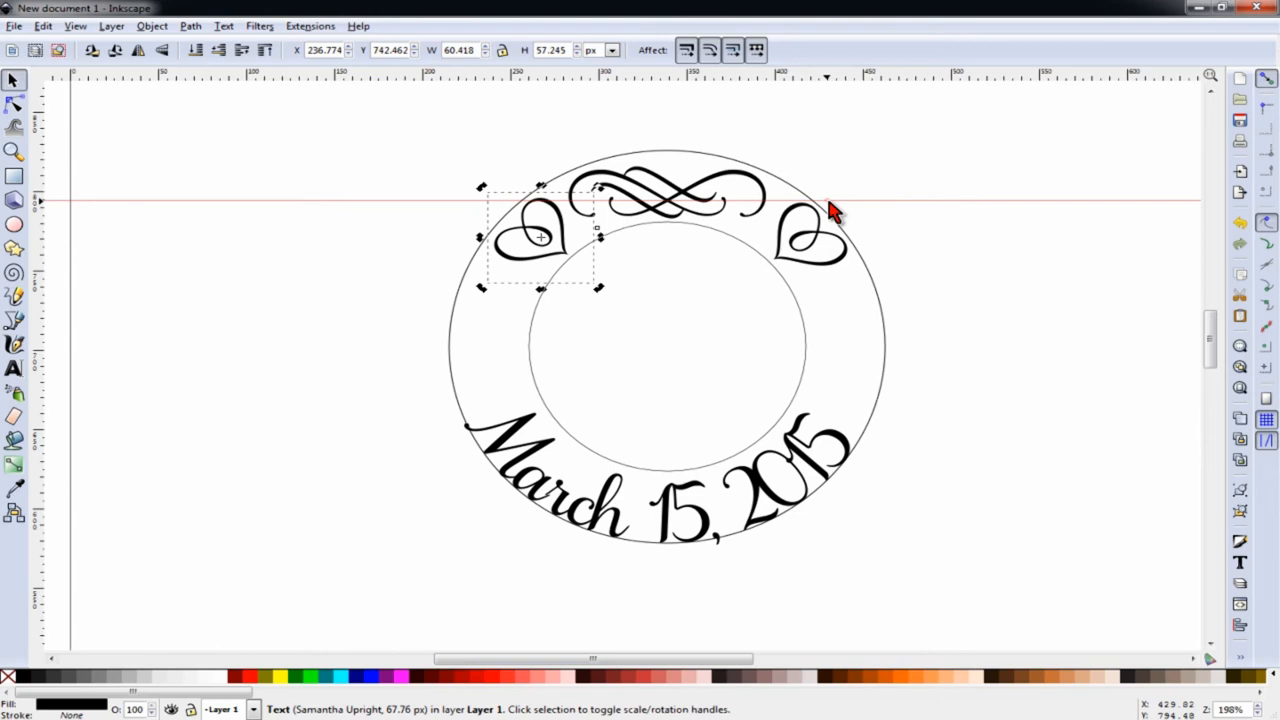
pyautogui.click(580, 245)
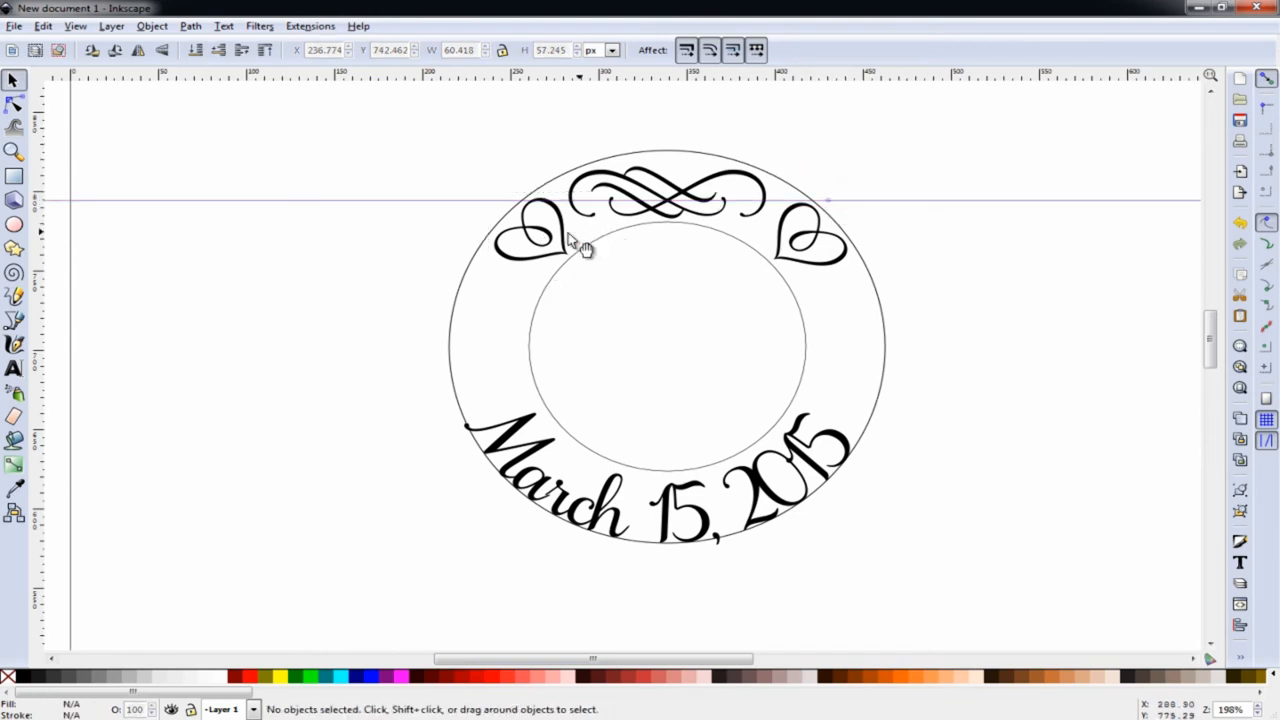
pyautogui.click(535, 240)
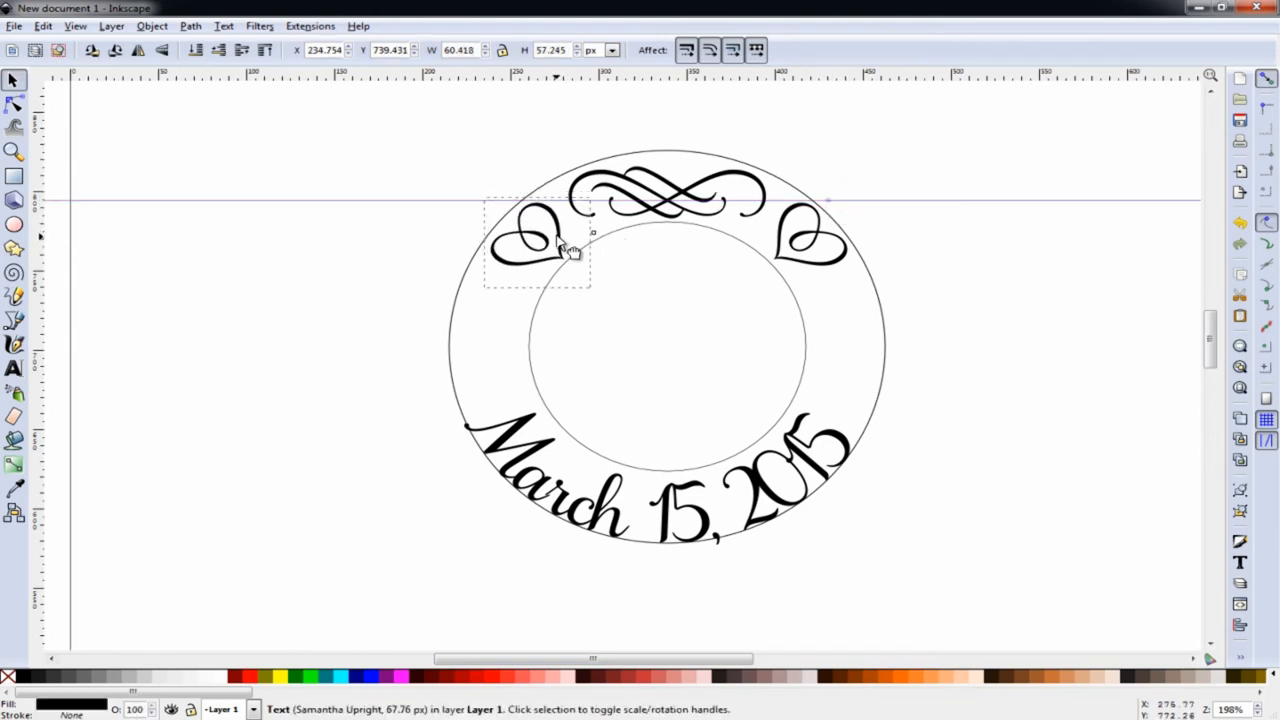
pyautogui.click(540, 245)
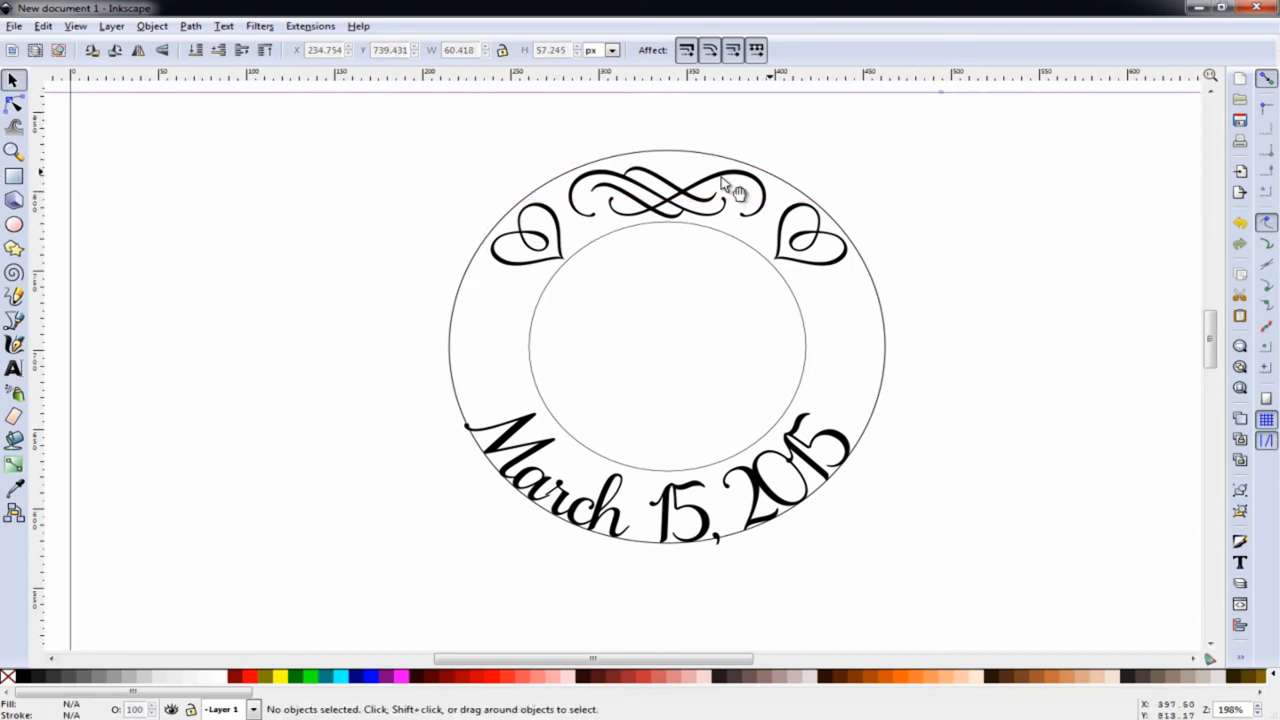
pyautogui.moveTo(680, 195); pyautogui.dragTo(690, 195)
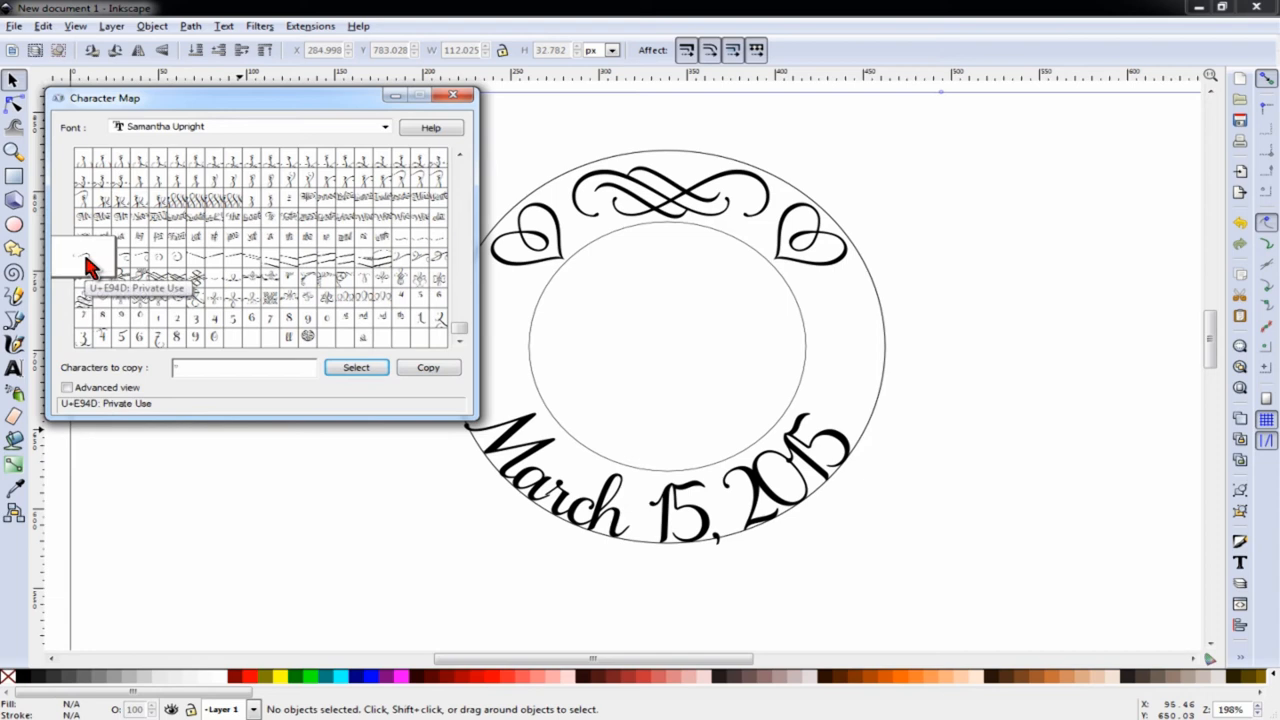
pyautogui.moveTo(270, 355)
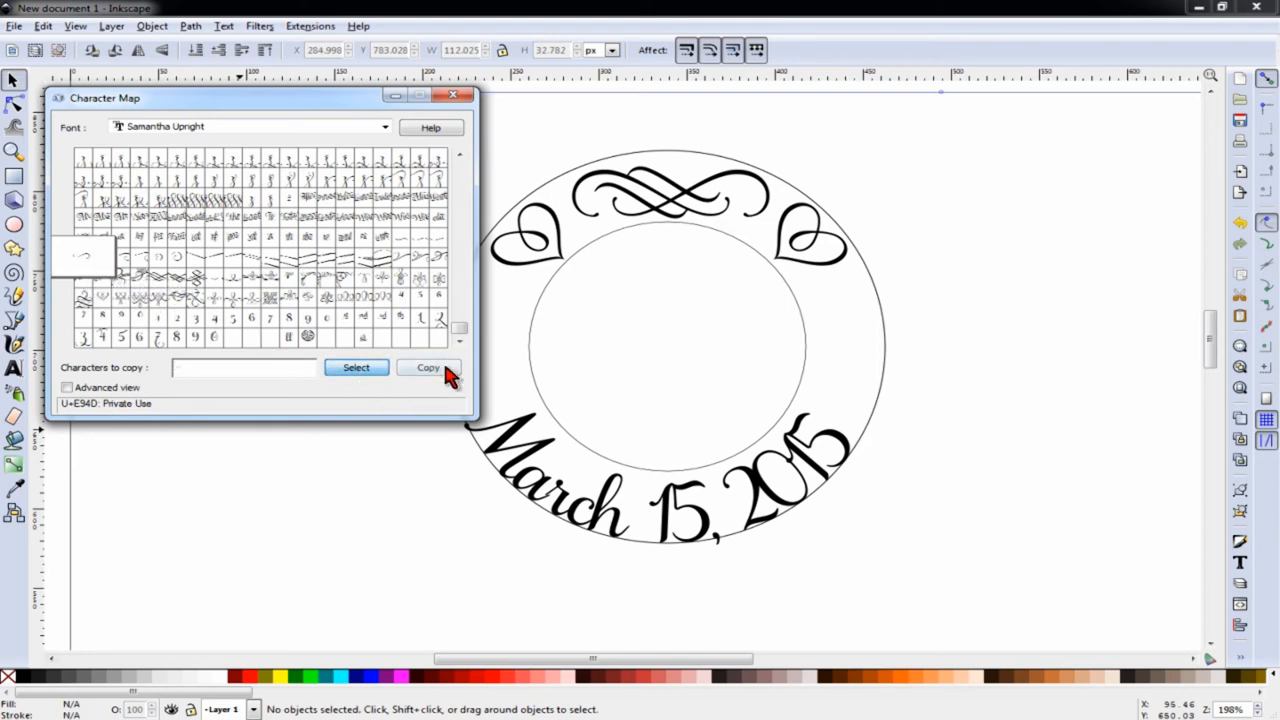
# Paste a swirl glyph copied from Character Map onto the canvas beside the ring
pyautogui.click(453, 95)
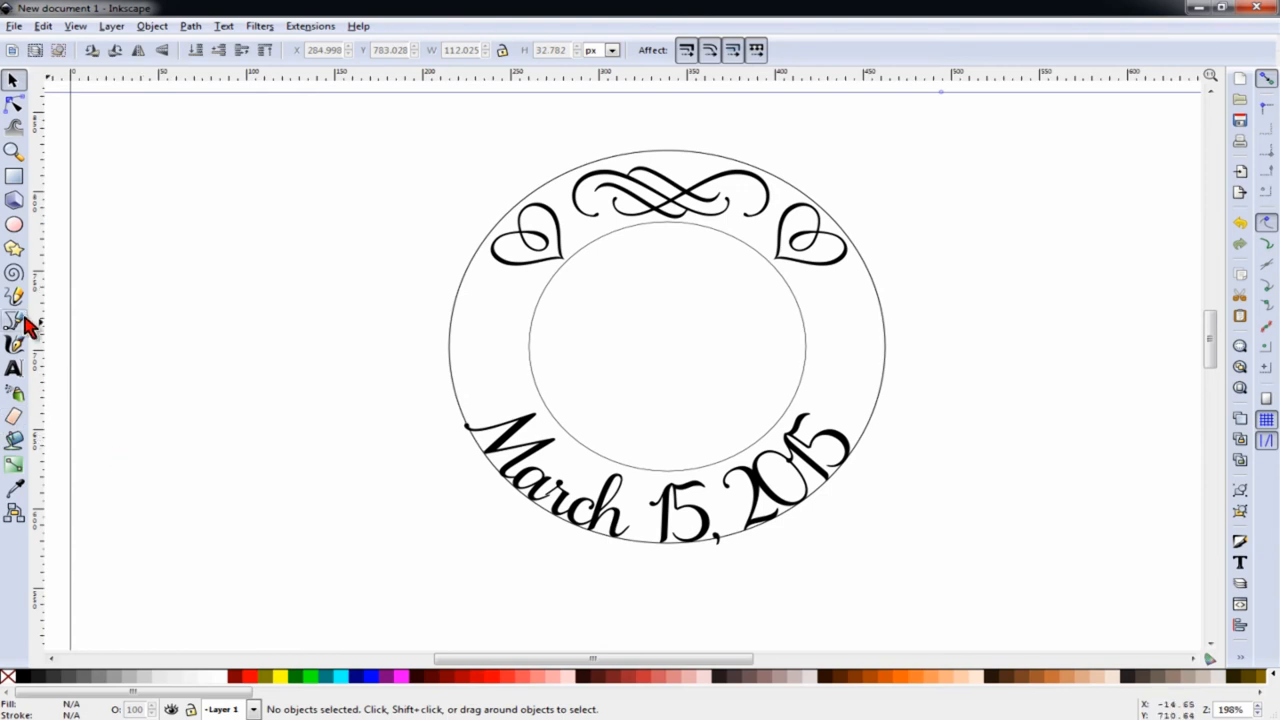
pyautogui.moveTo(20, 385)
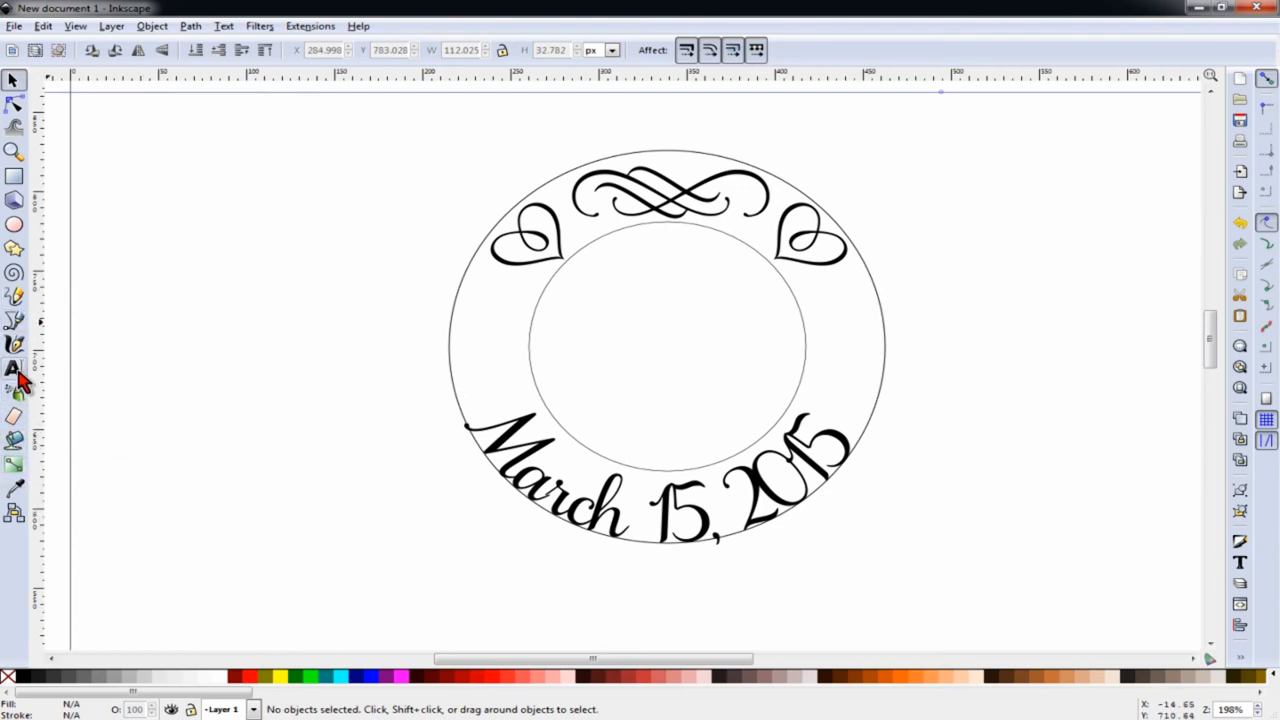
pyautogui.click(14, 368)
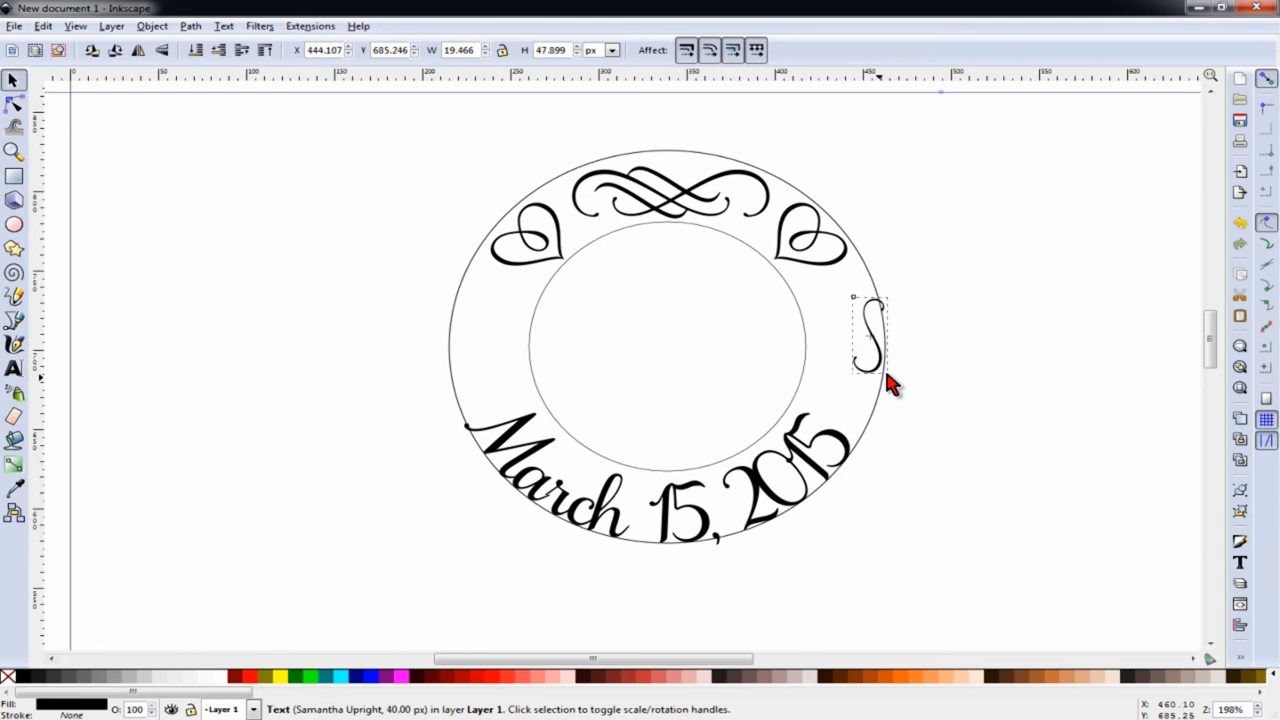
pyautogui.click(867, 340)
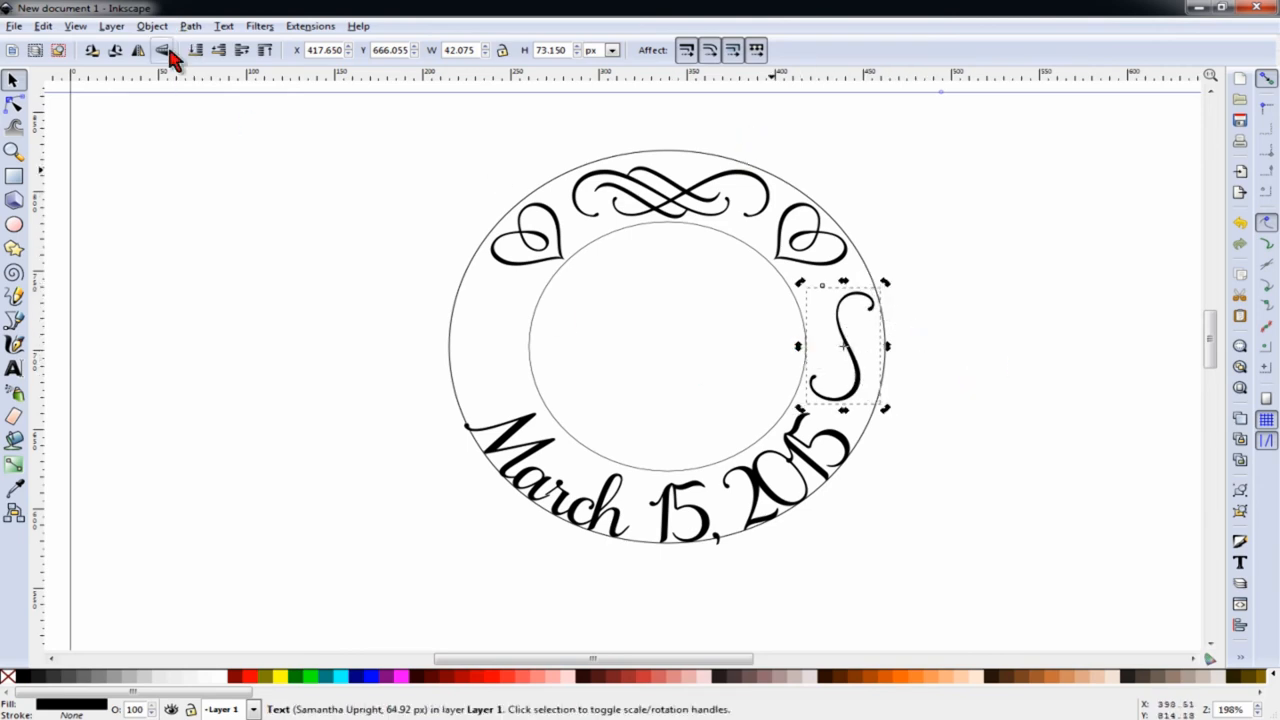
# Add a flipped copy of the swirl on the ring's left side and nudge the date upward
pyautogui.click(151, 25)
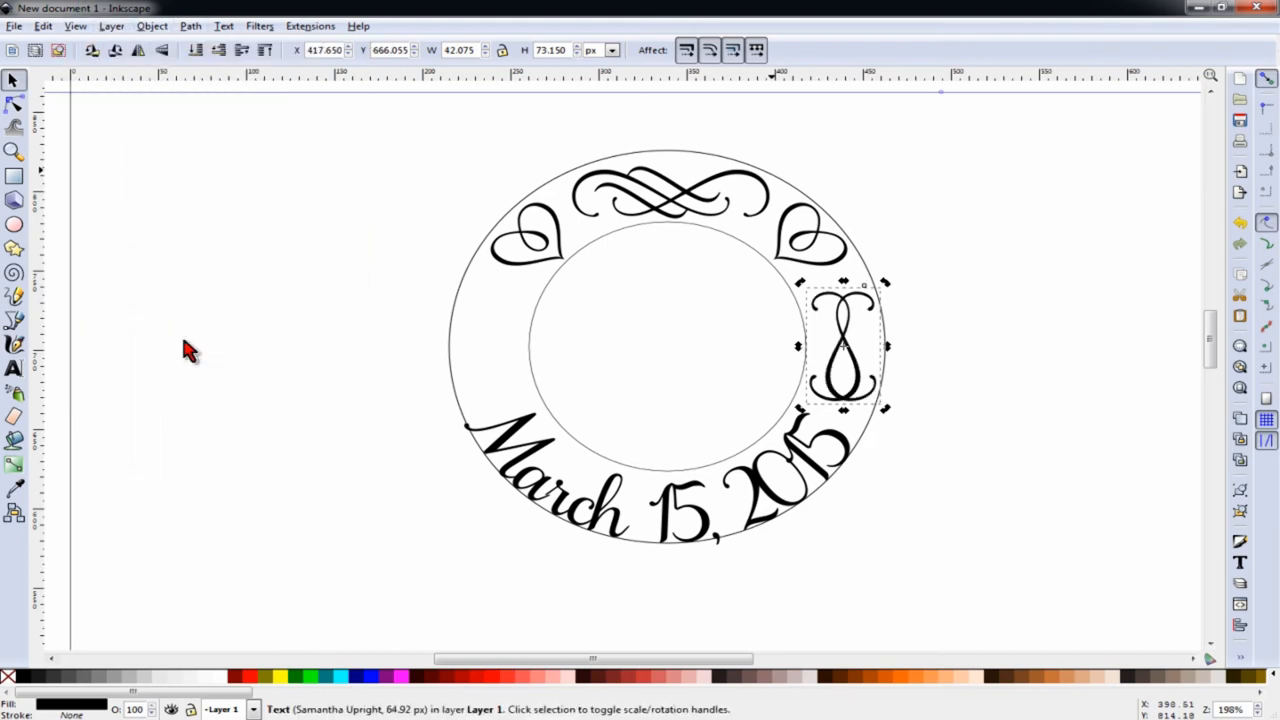
pyautogui.moveTo(843, 345); pyautogui.dragTo(490, 345)
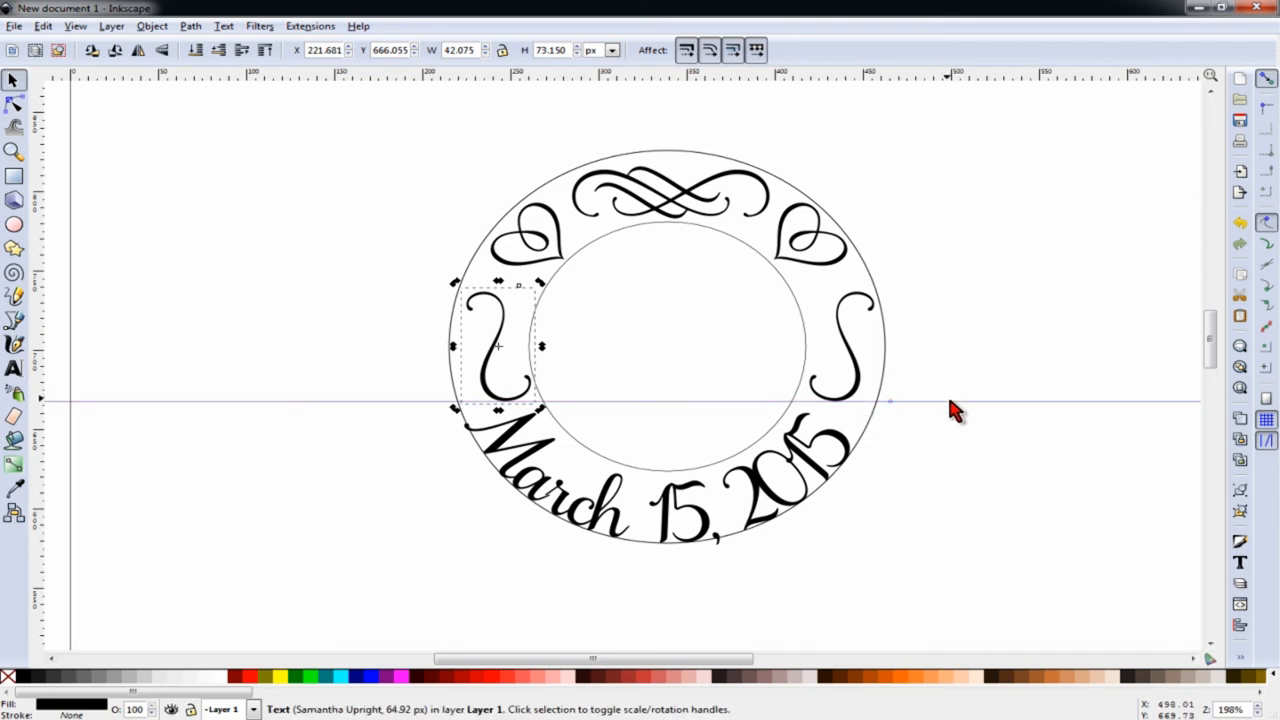
pyautogui.click(962, 417)
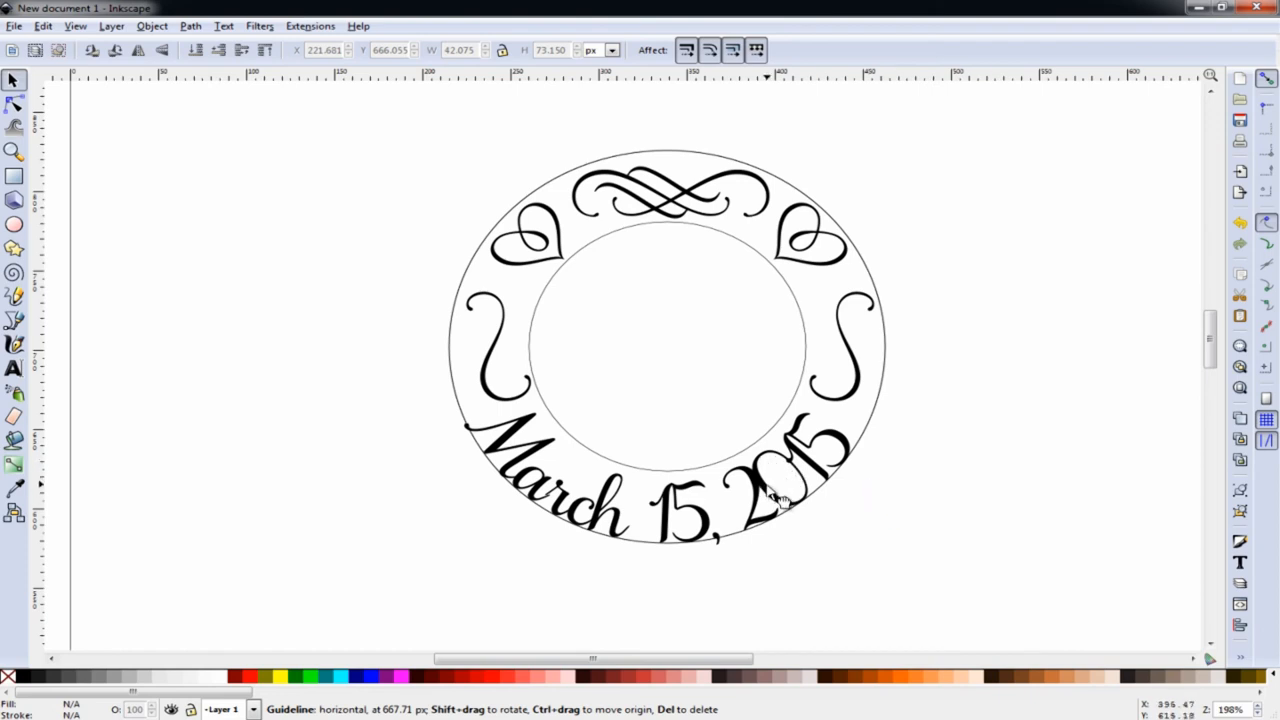
pyautogui.moveTo(770, 500); pyautogui.dragTo(785, 490)
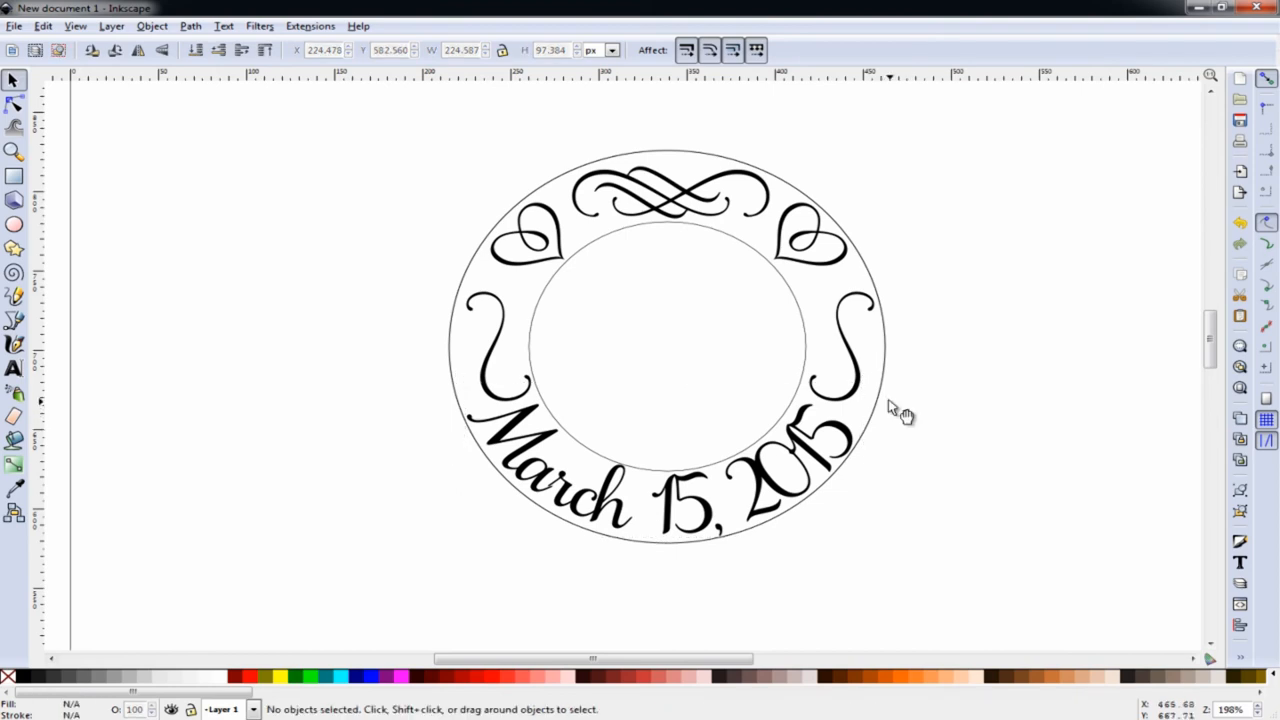
pyautogui.moveTo(653, 378)
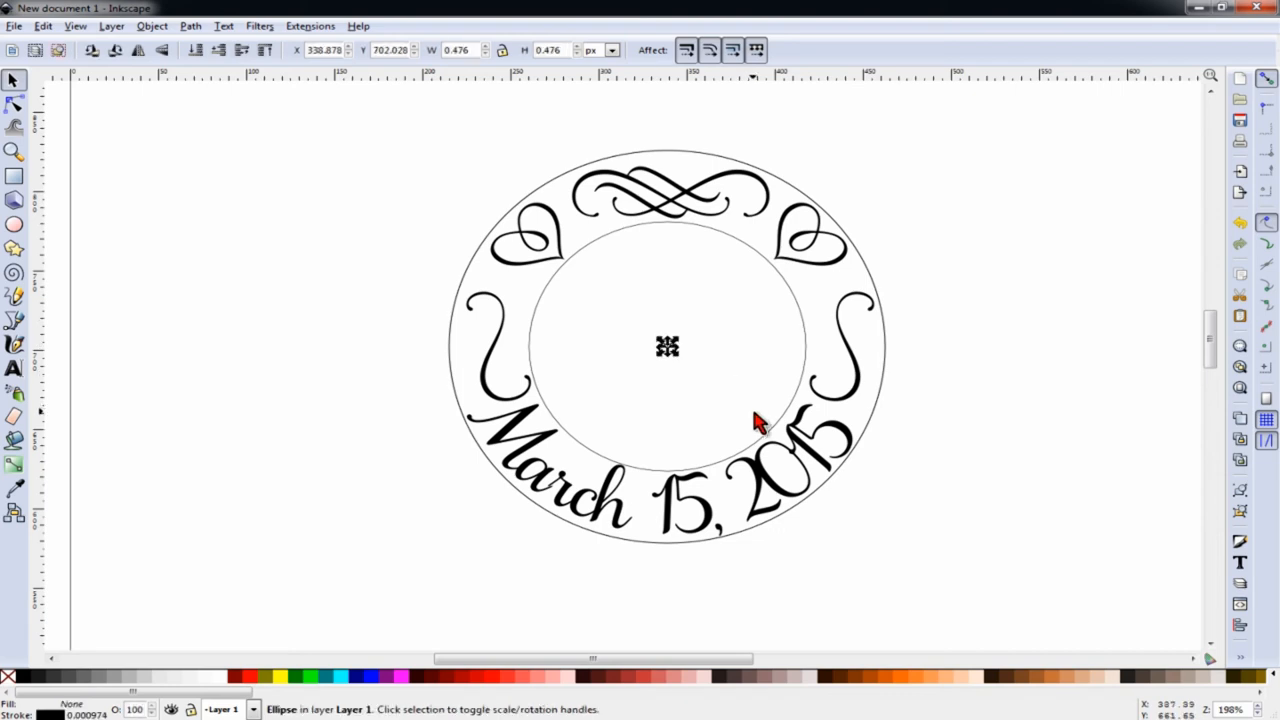
pyautogui.click(795, 348)
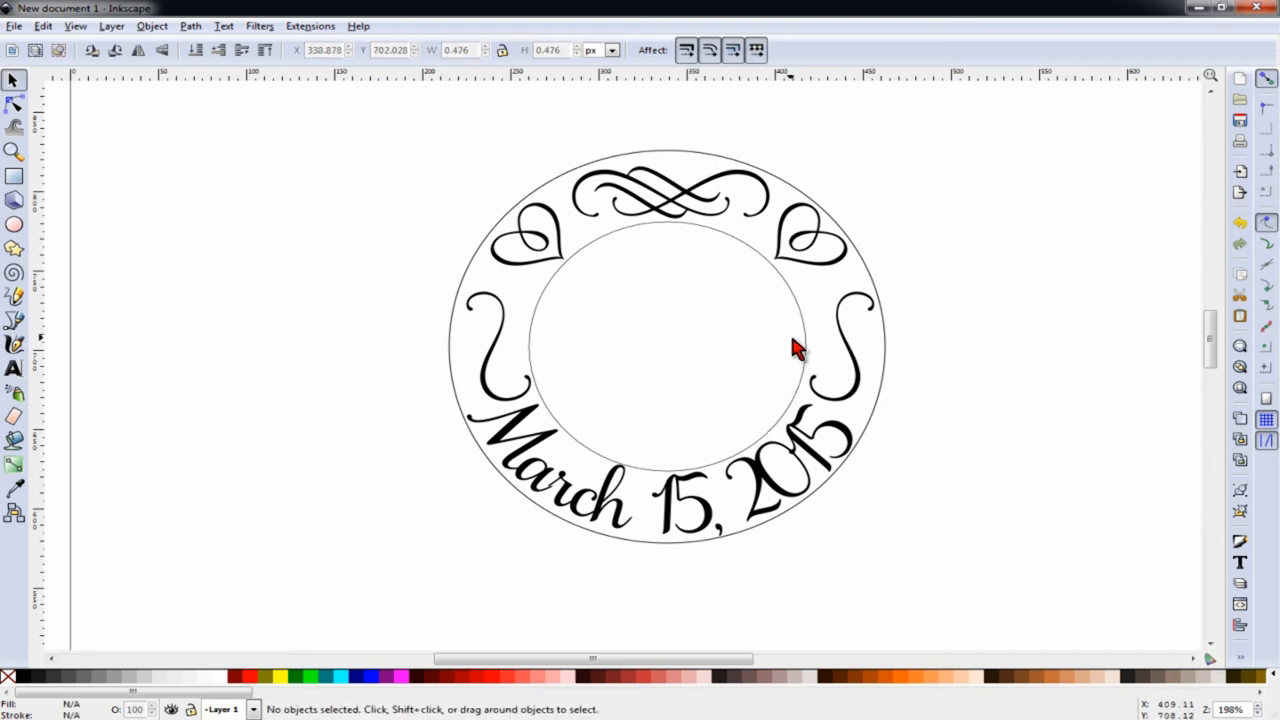
pyautogui.click(843, 347)
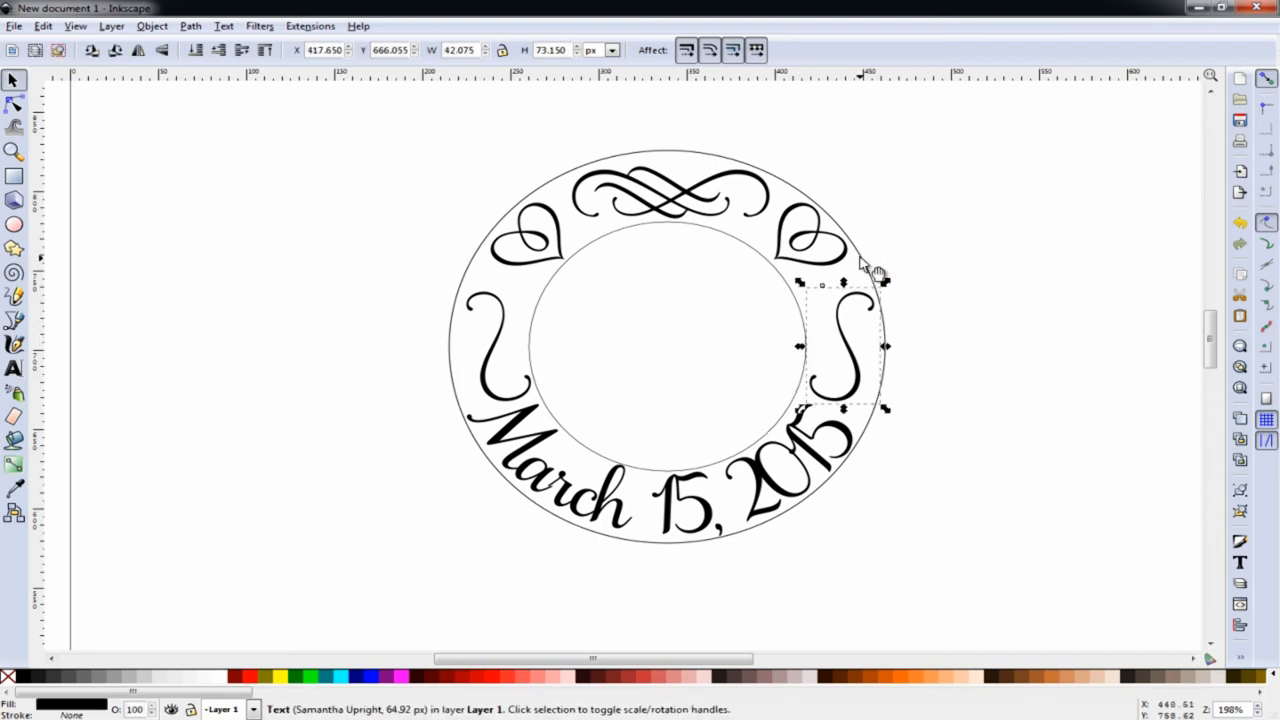
pyautogui.click(775, 540)
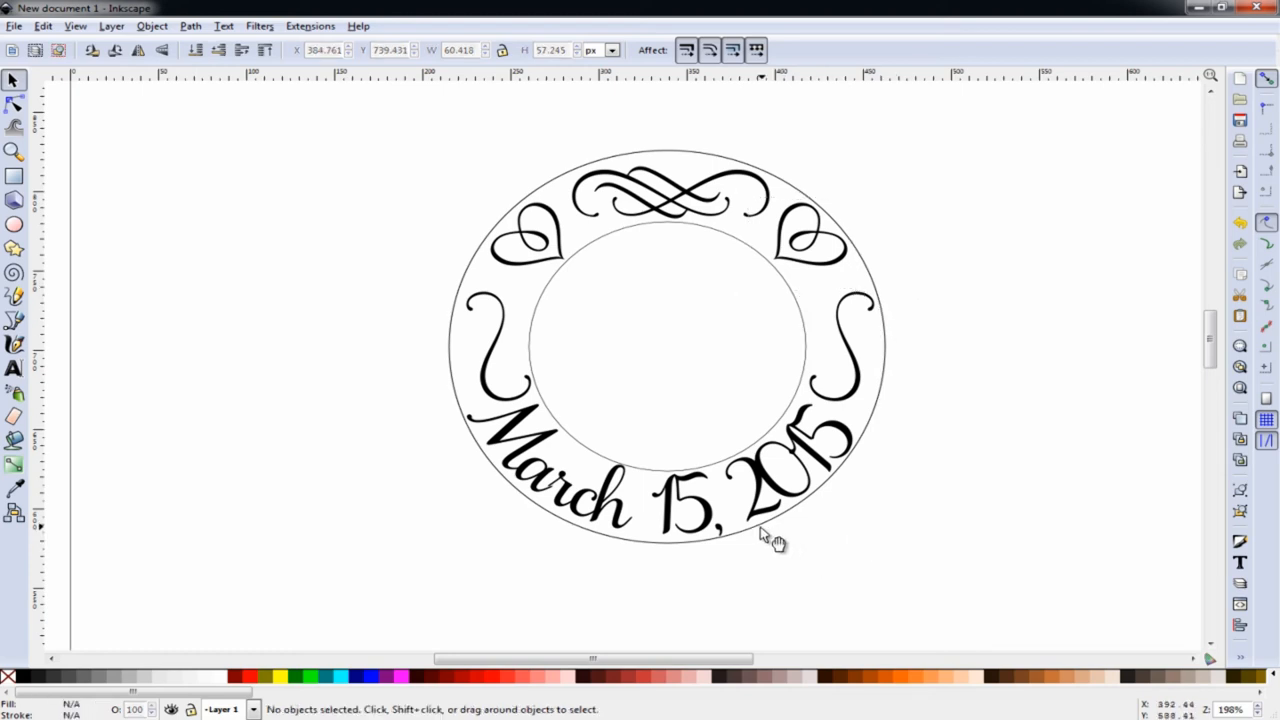
pyautogui.click(775, 540)
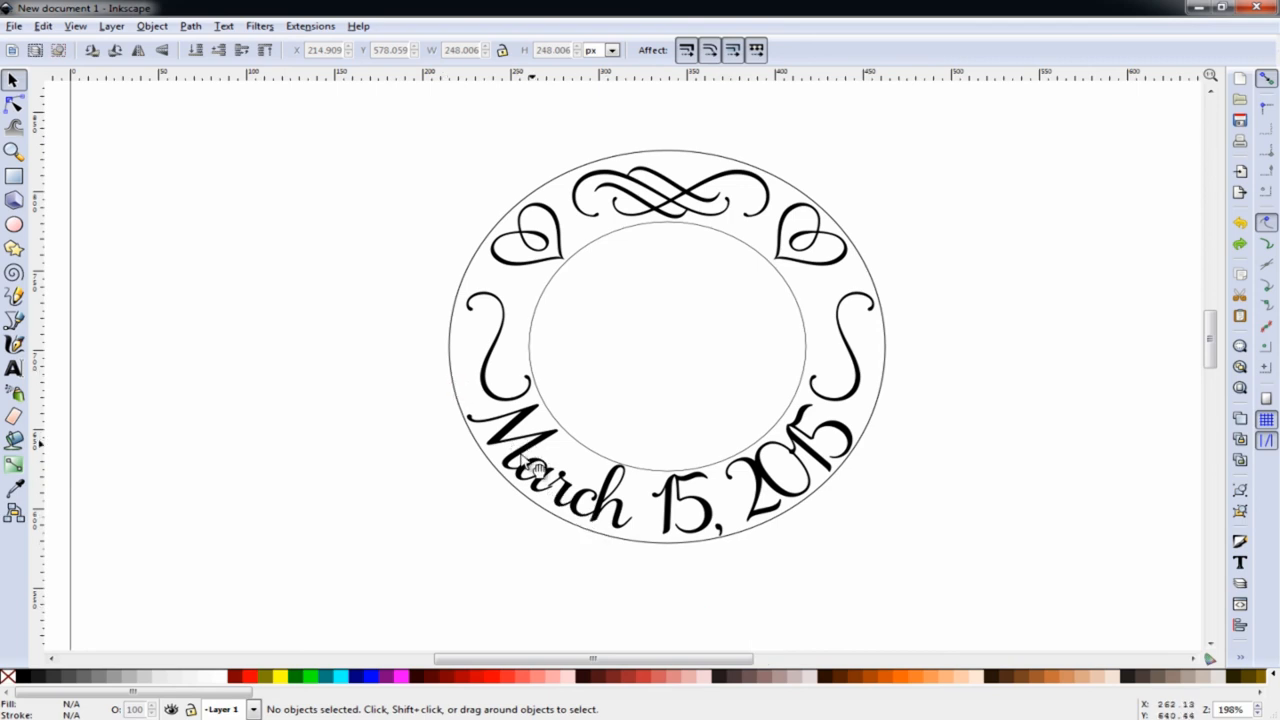
# Convert the curved date text to a path and delete both guide circles
pyautogui.click(530, 470)
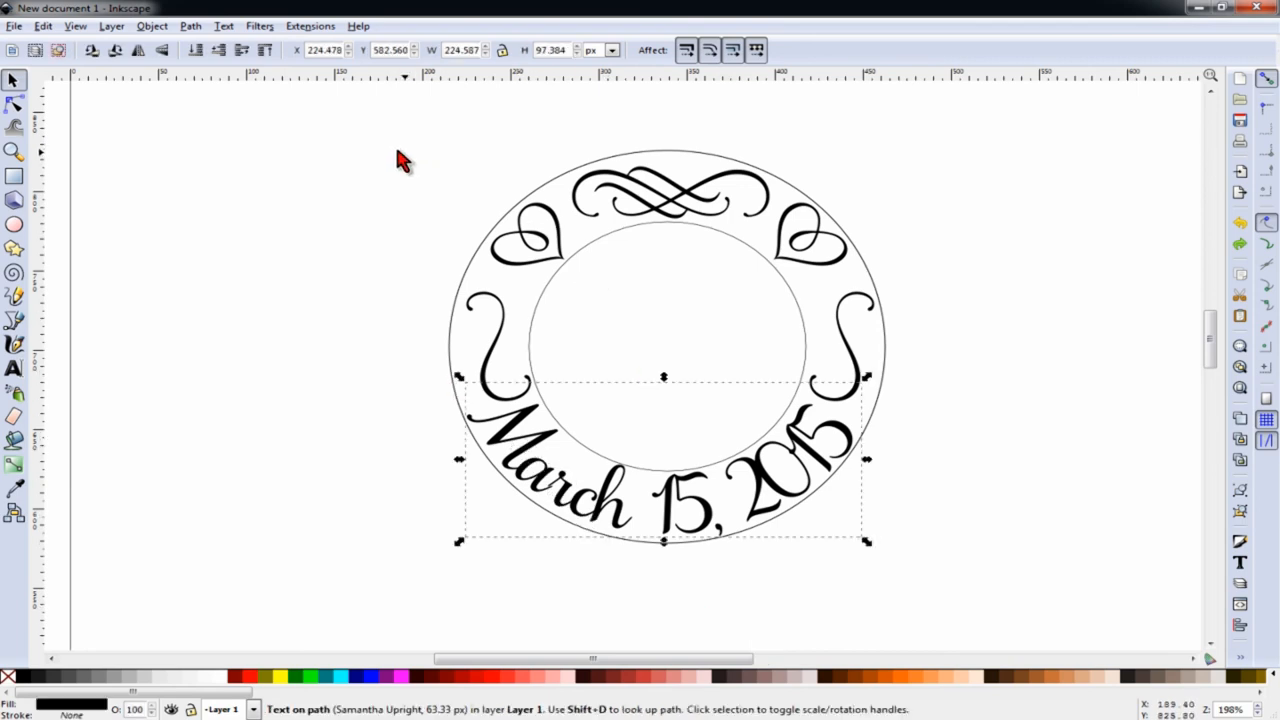
pyautogui.click(189, 26)
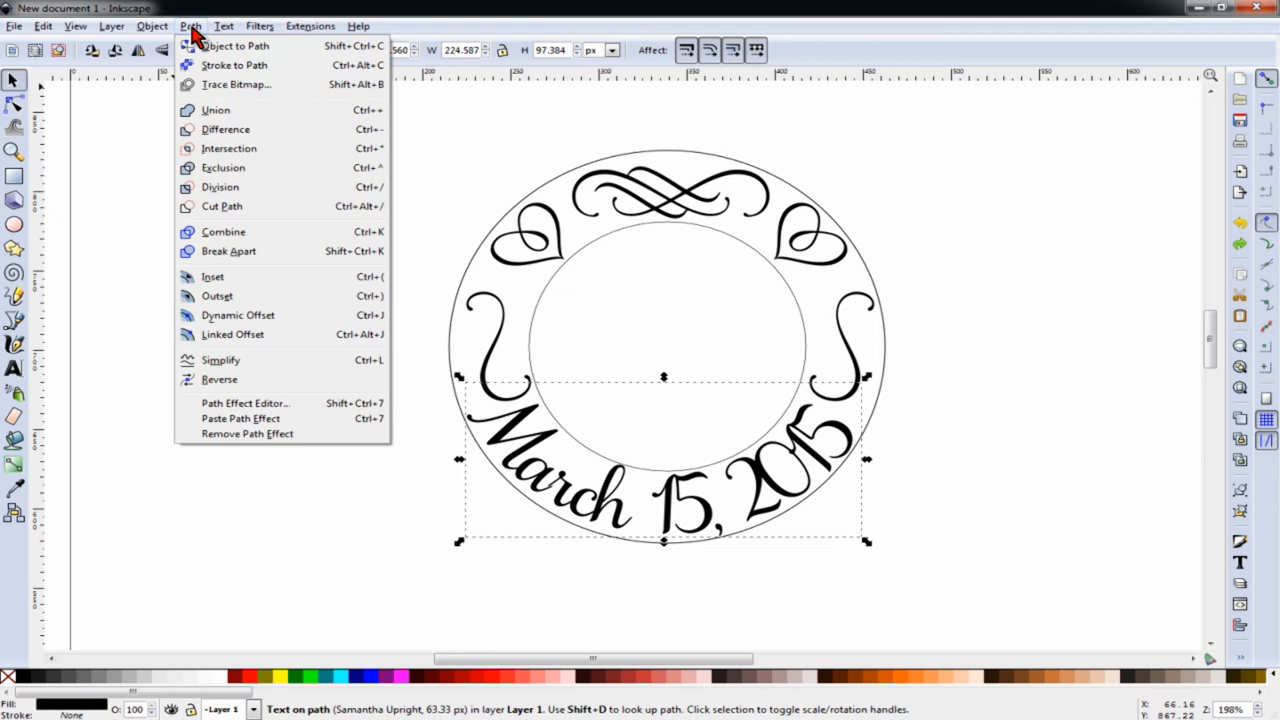
pyautogui.moveTo(235, 46)
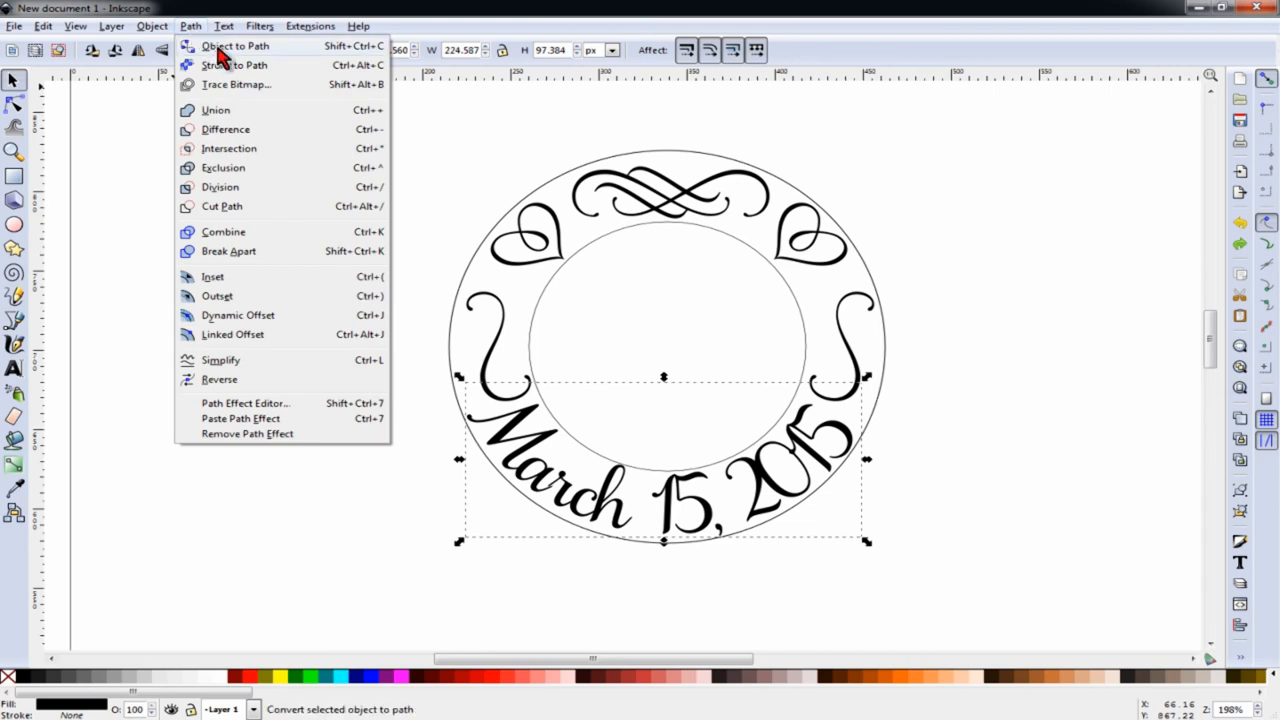
pyautogui.click(234, 46)
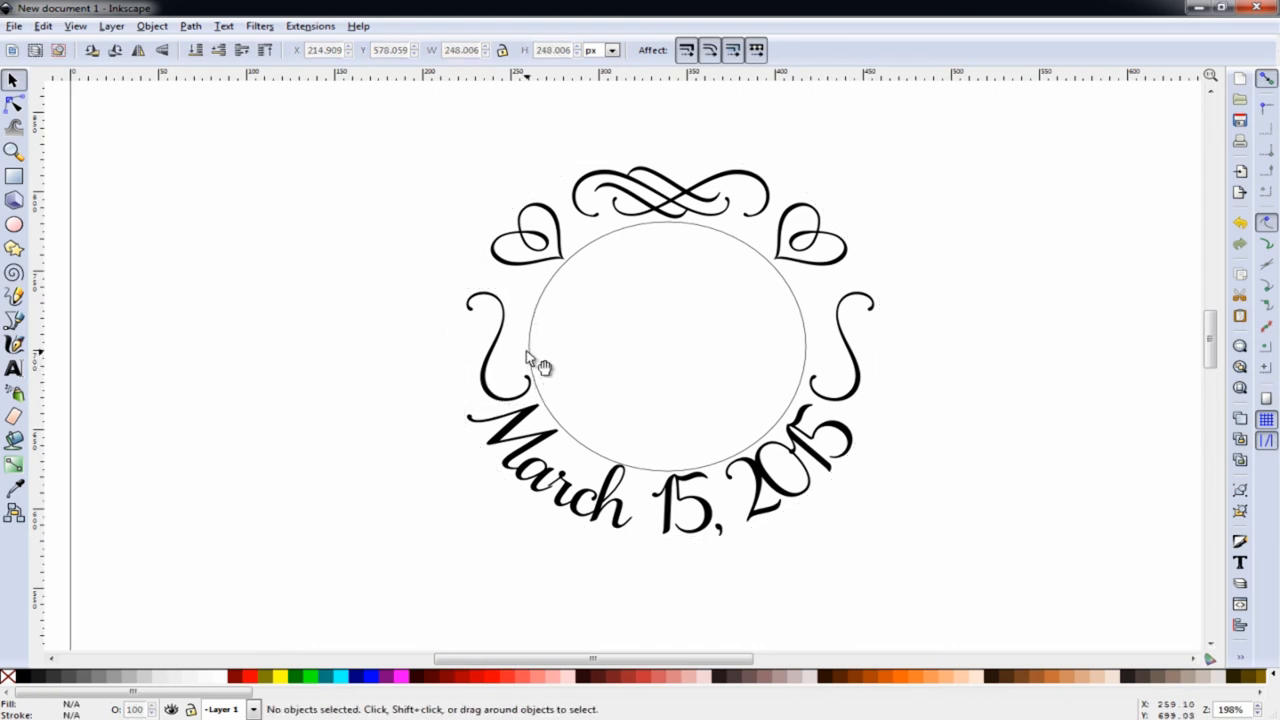
pyautogui.click(528, 240)
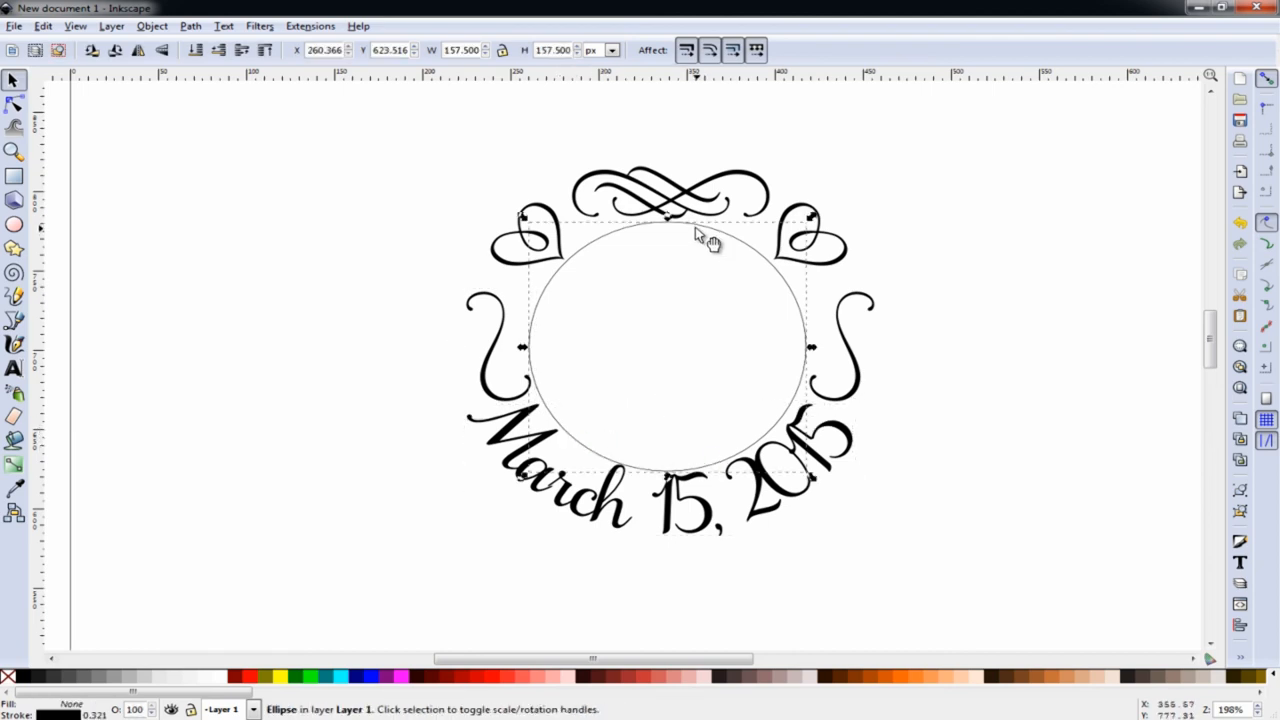
pyautogui.click(849, 573)
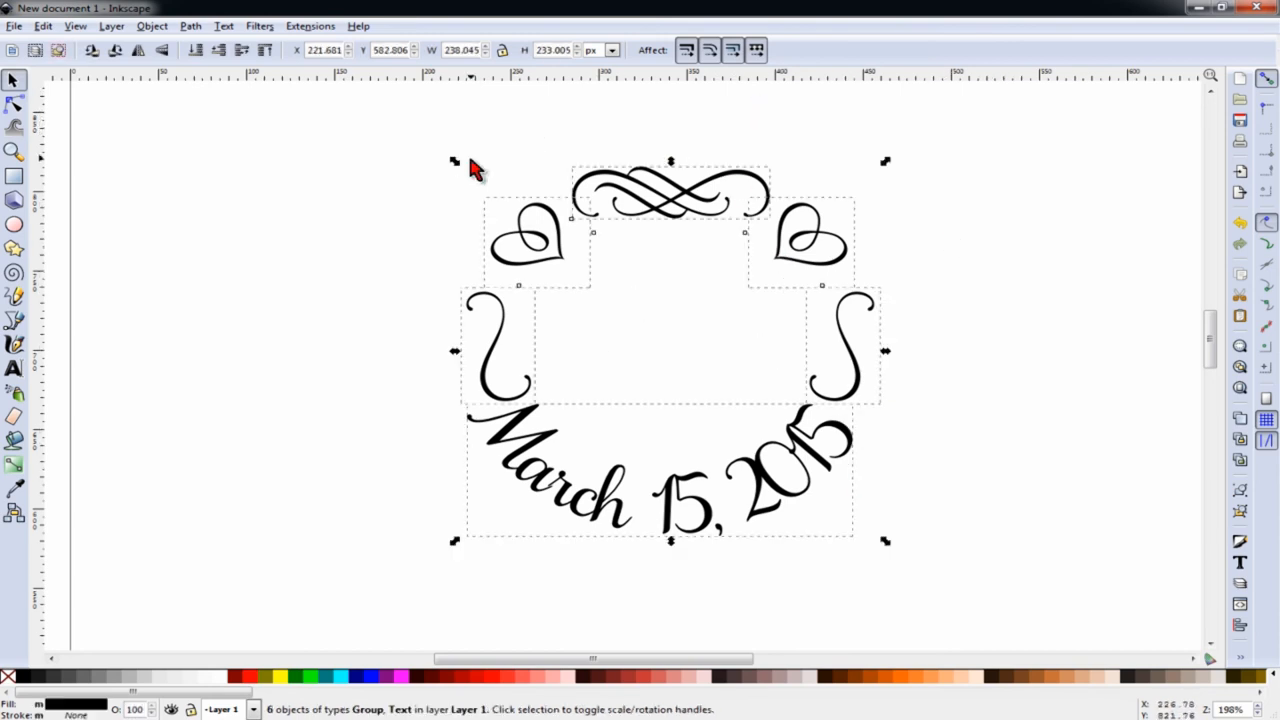
# Group the six flourish and date paths into one design and save the drawing
pyautogui.click(190, 25)
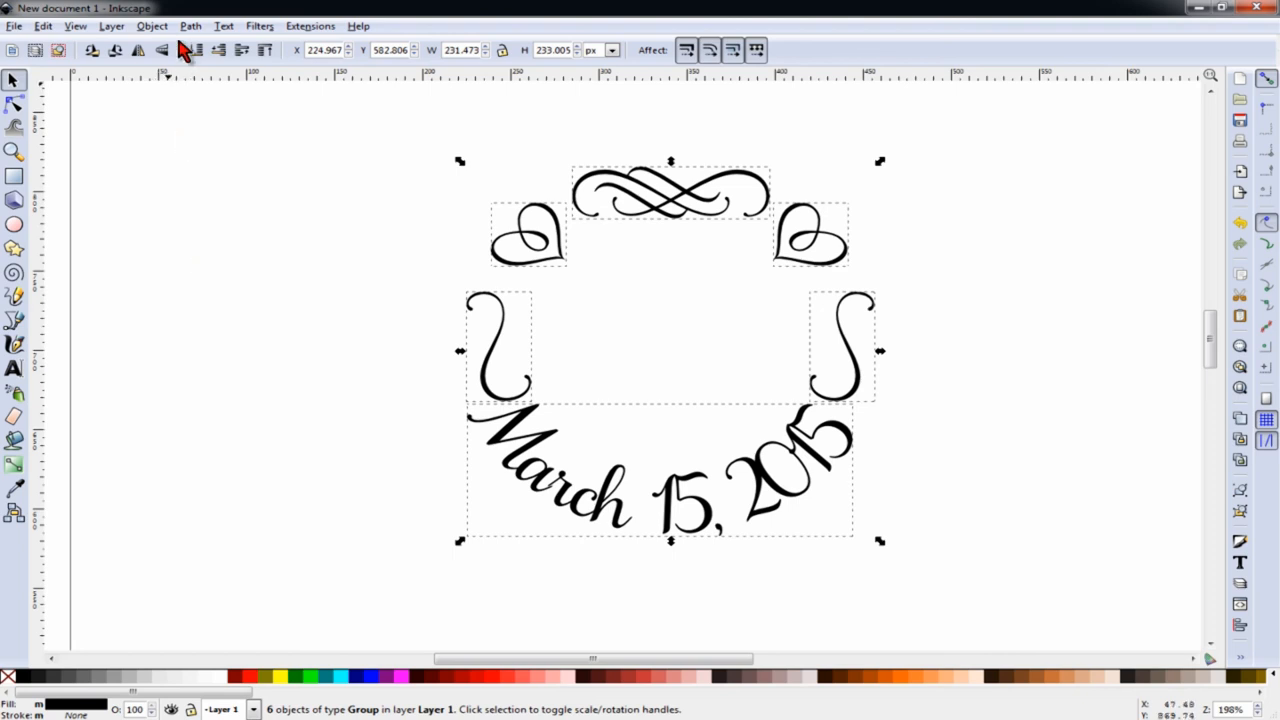
pyautogui.click(189, 25)
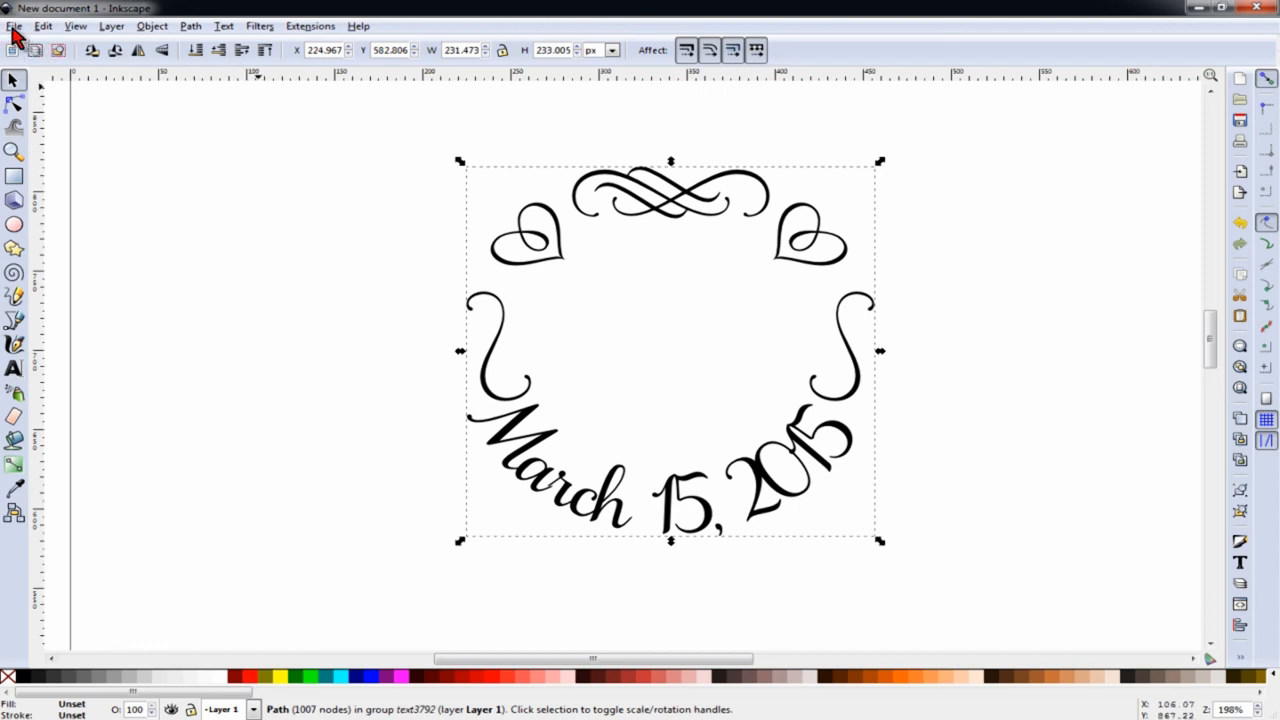
pyautogui.moveTo(67, 143)
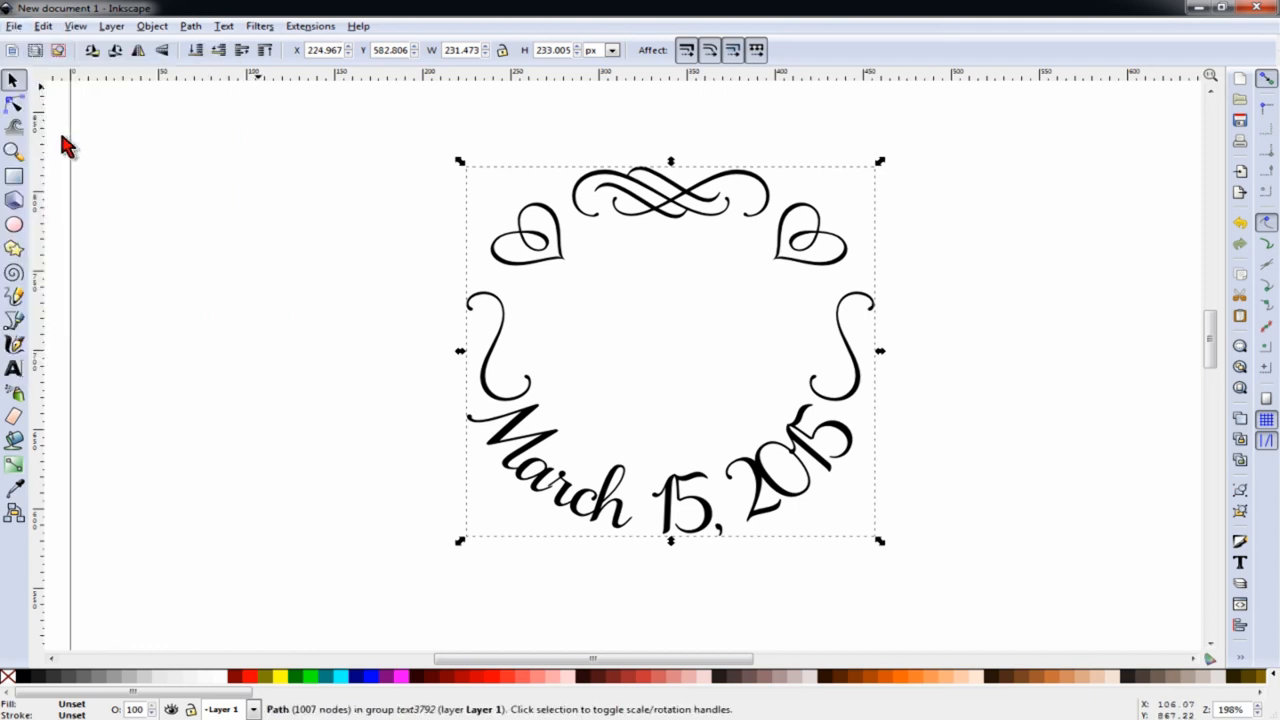
pyautogui.press('ctrl+shift+s')
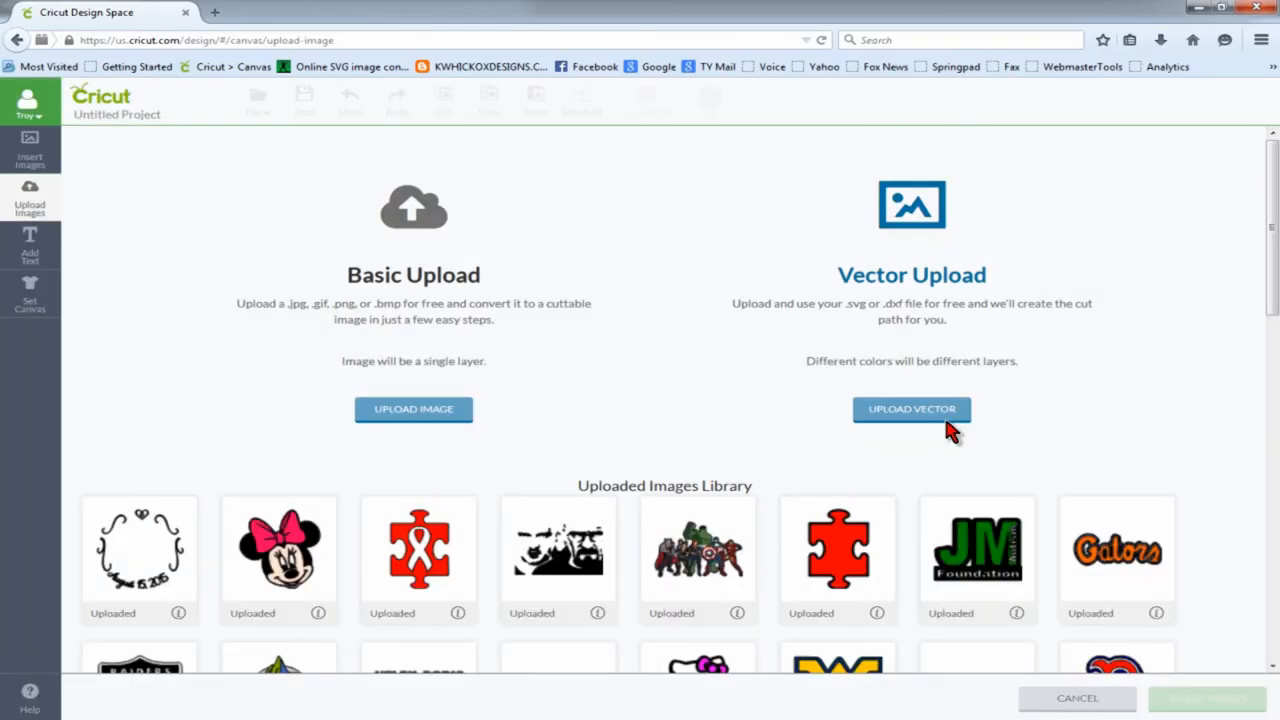
# Upload wine glass bottom.svg as a vector image and insert it onto the canvas
pyautogui.click(911, 409)
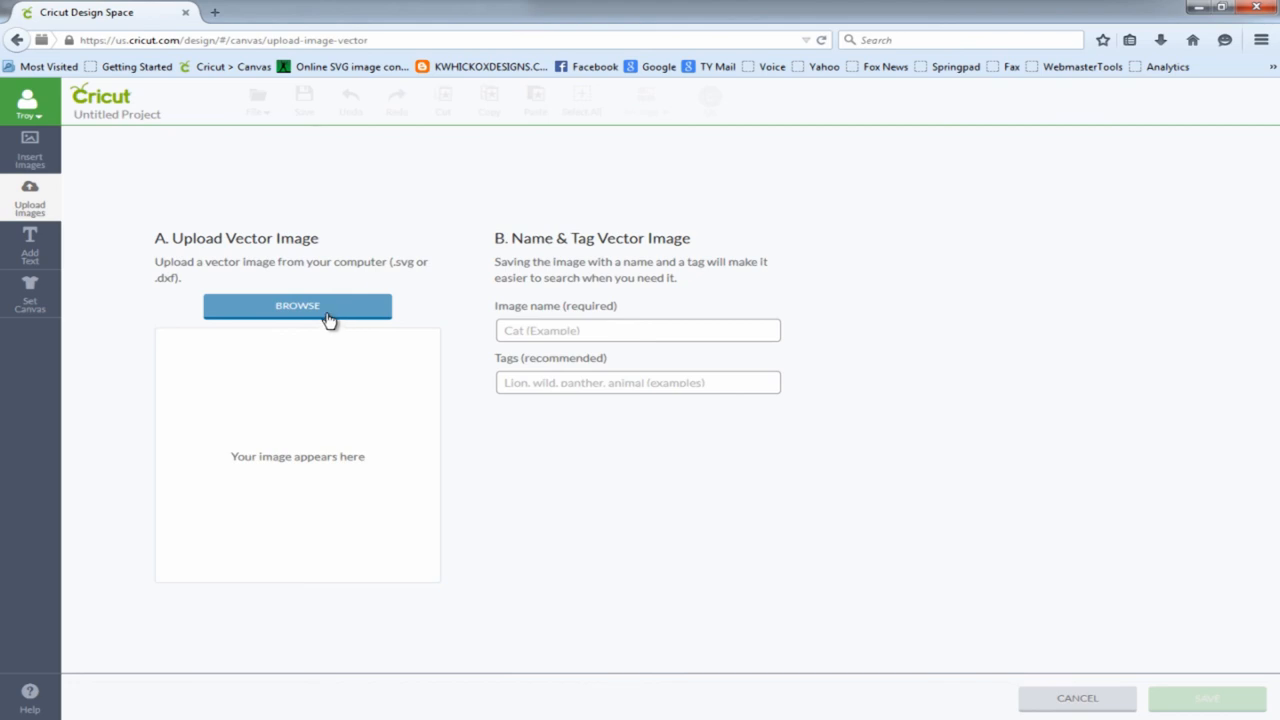
pyautogui.moveTo(548, 238)
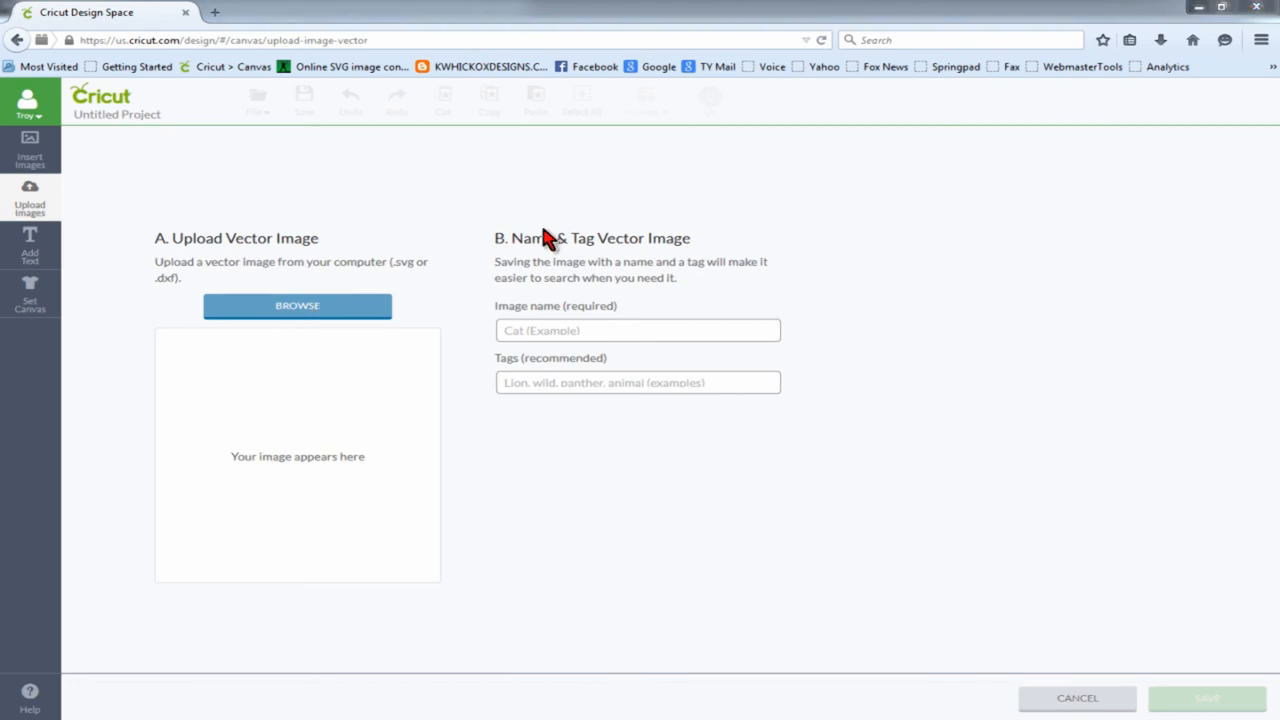
pyautogui.click(297, 305)
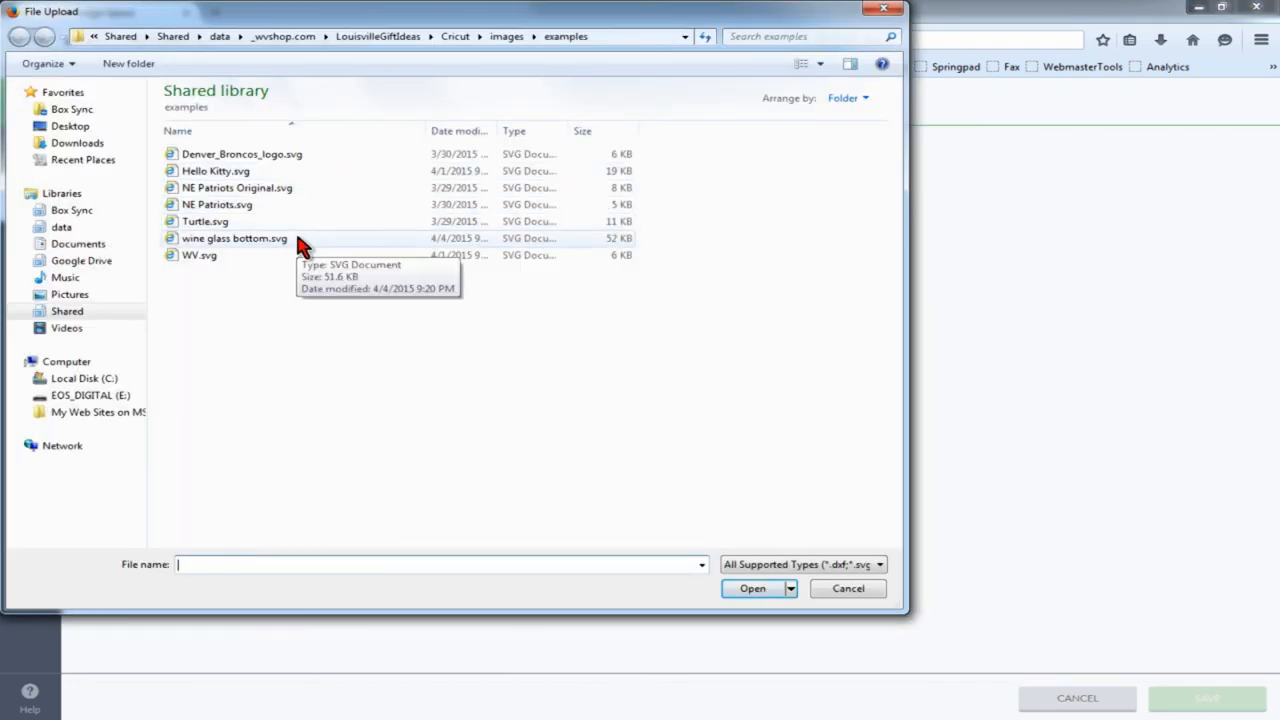
pyautogui.click(752, 588)
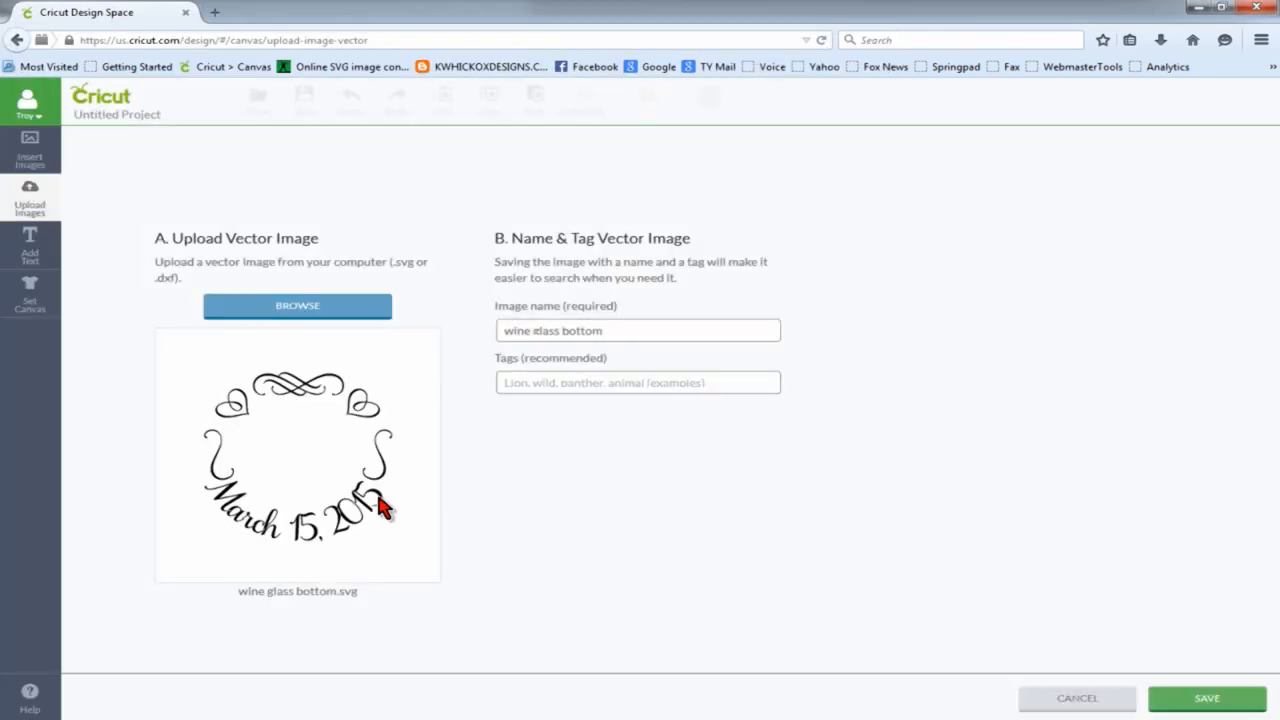
pyautogui.click(1206, 698)
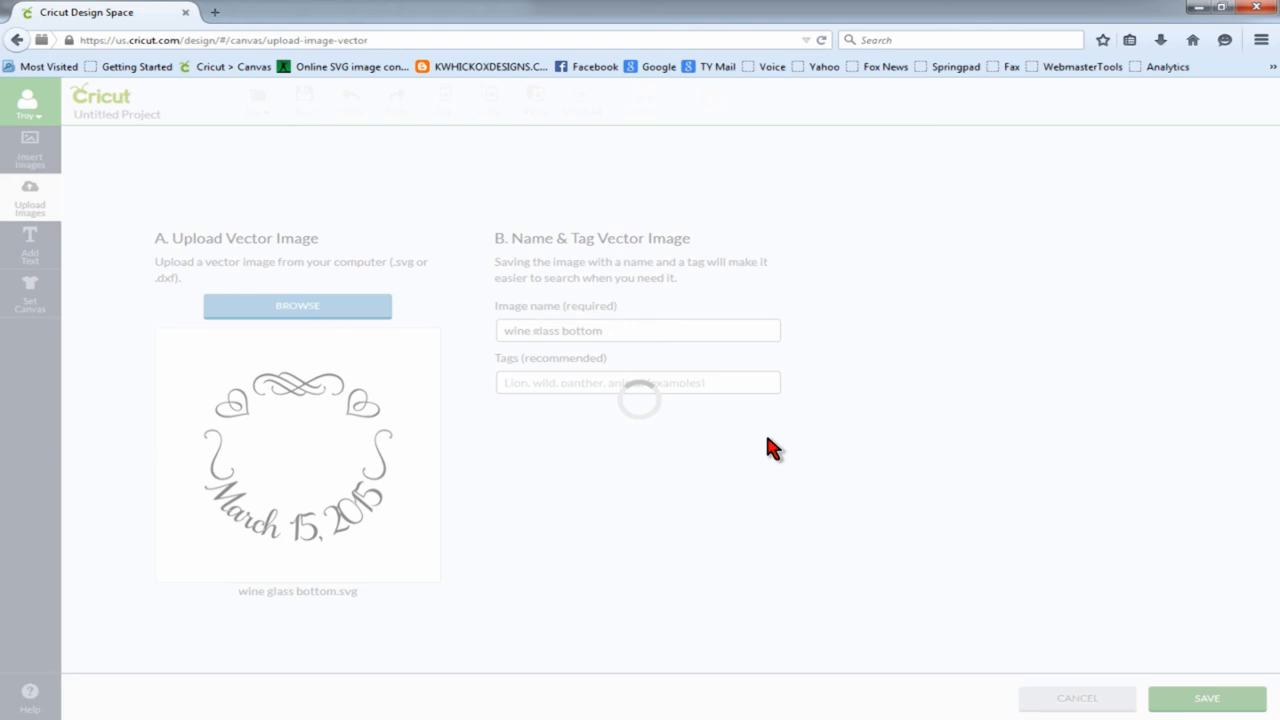
pyautogui.click(1206, 697)
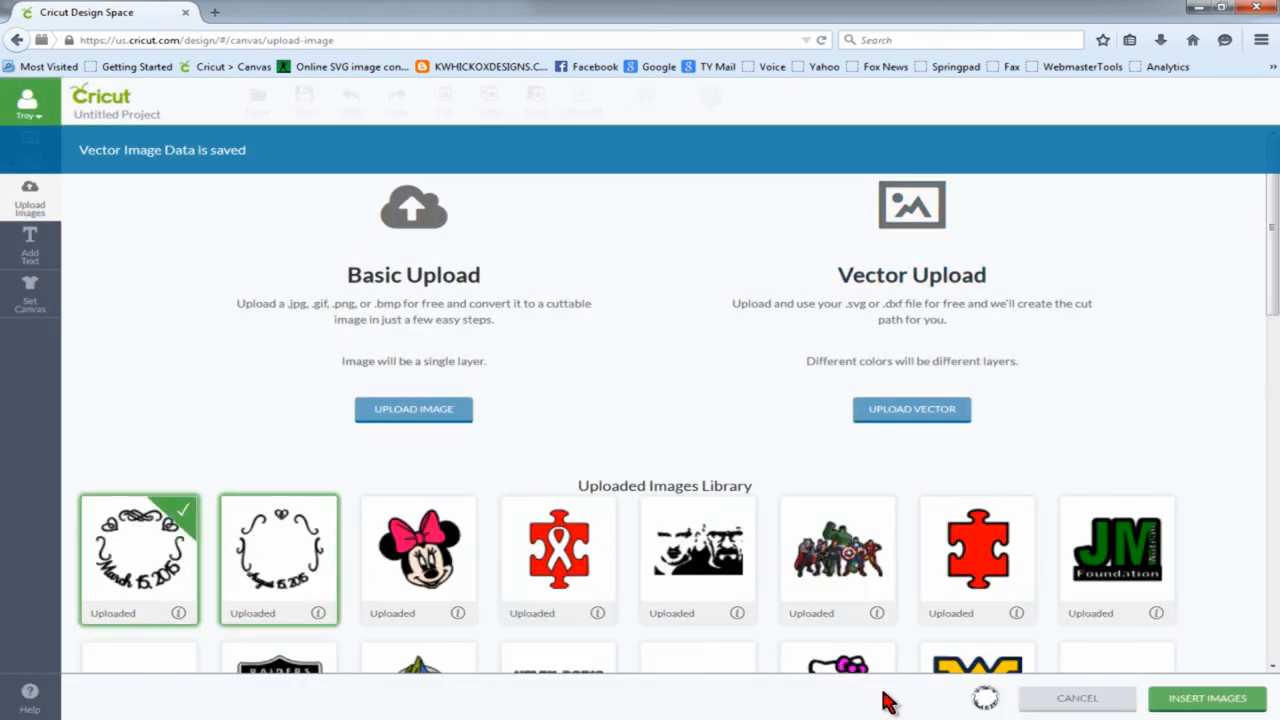
pyautogui.click(1206, 698)
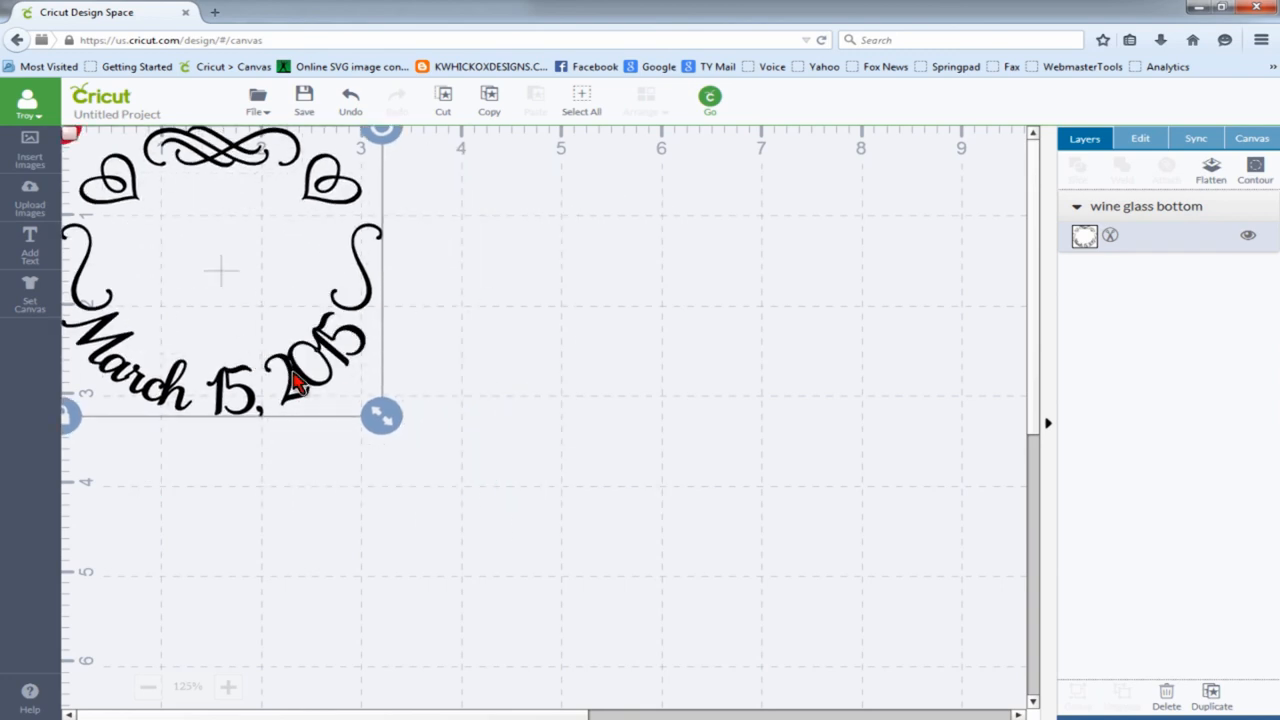
pyautogui.moveTo(330, 393)
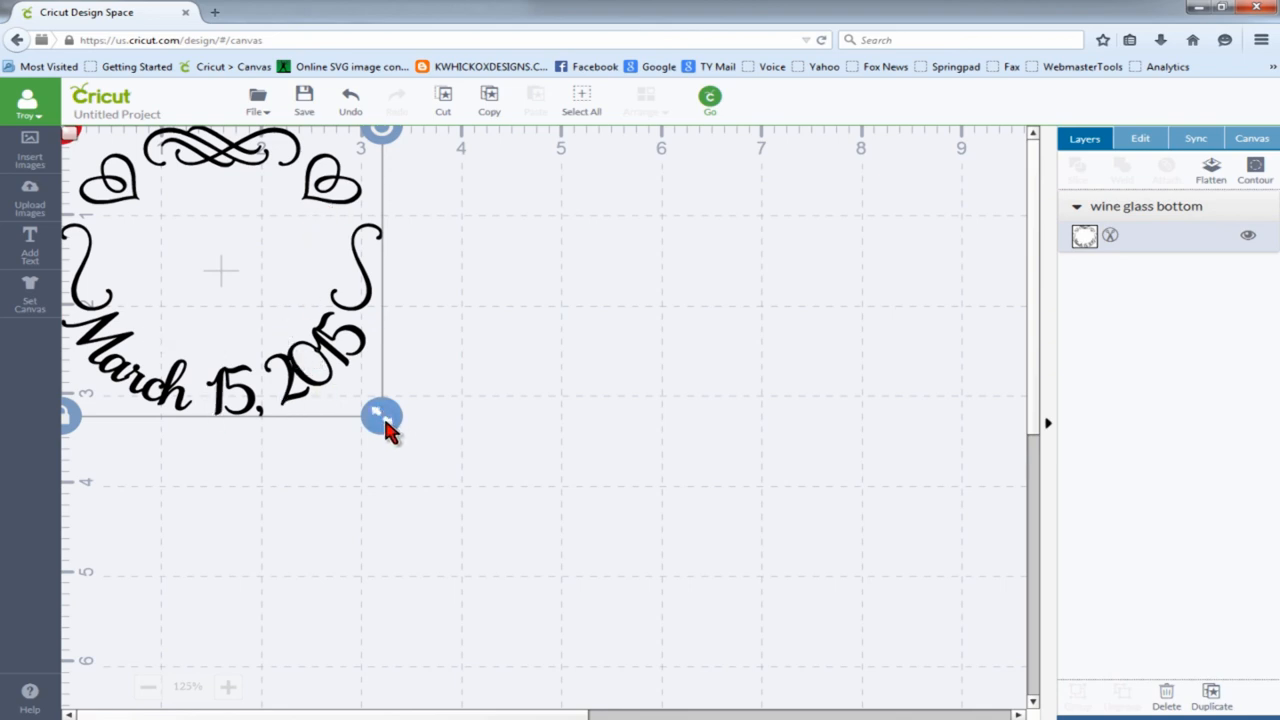
# Resize the design to about 2.72 by 2.74 inches and send it to the mat
pyautogui.moveTo(383, 414); pyautogui.dragTo(343, 388)
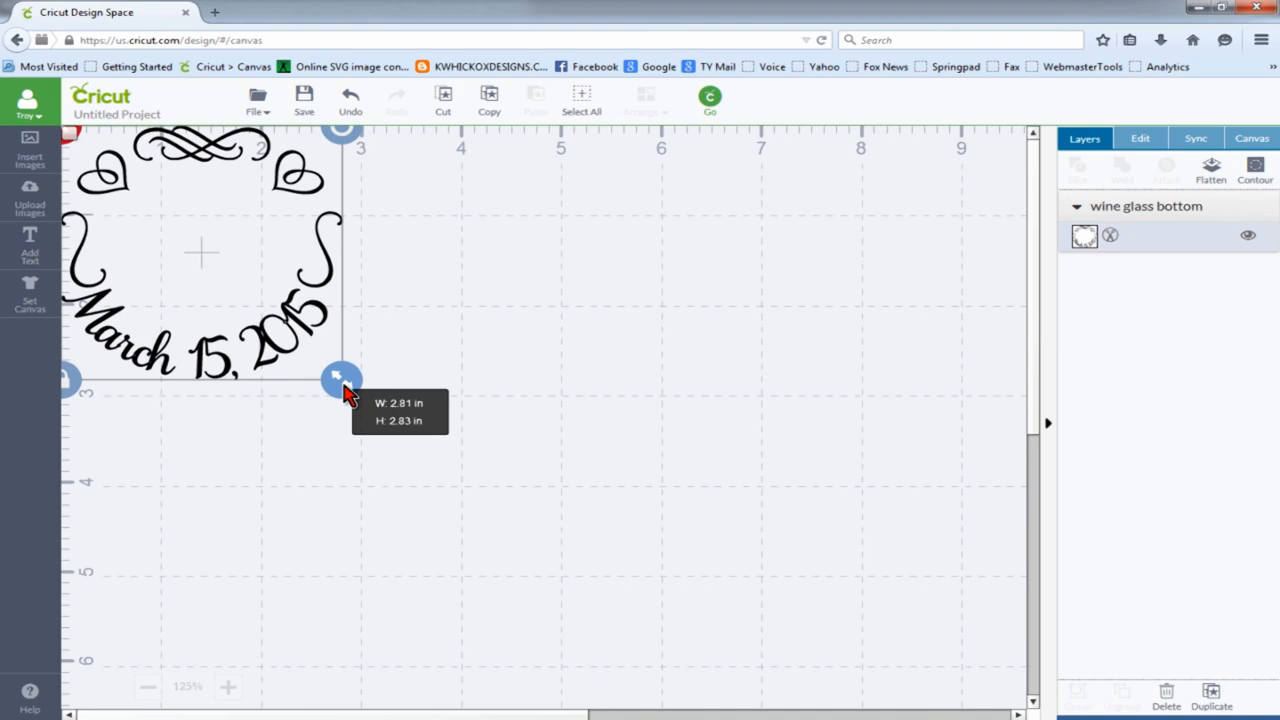
pyautogui.moveTo(342, 380); pyautogui.dragTo(332, 371)
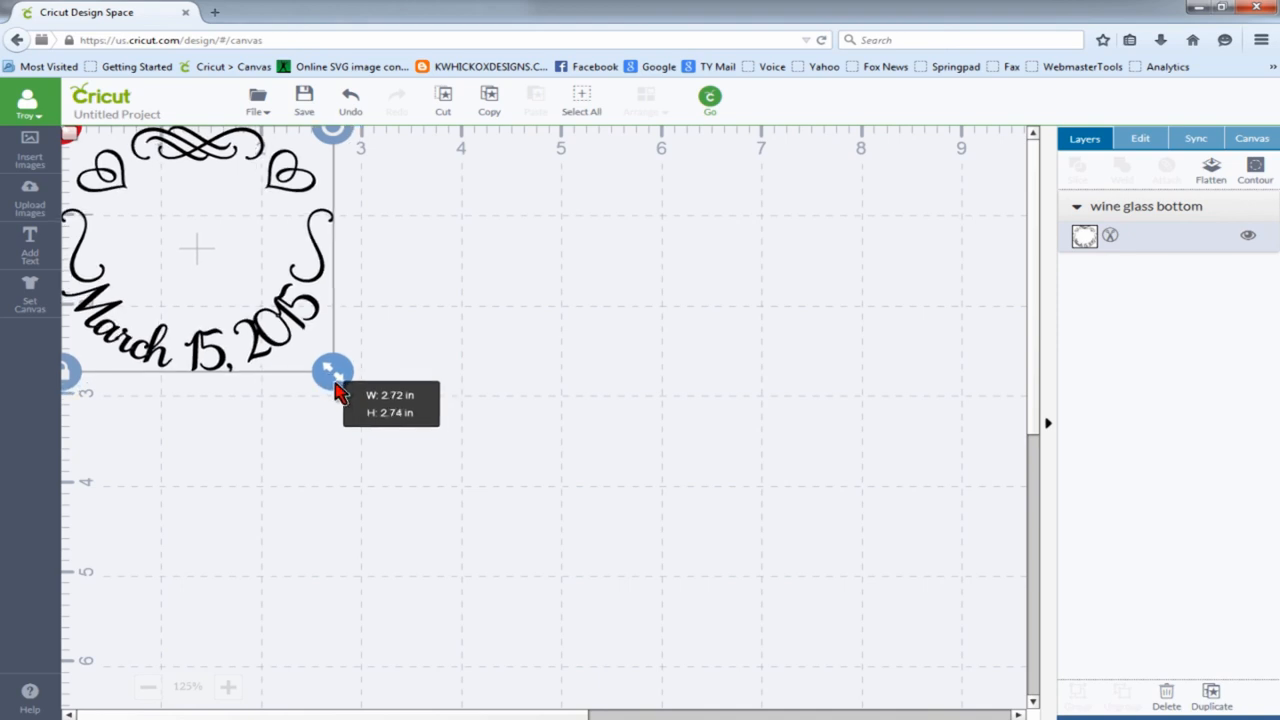
pyautogui.click(1140, 138)
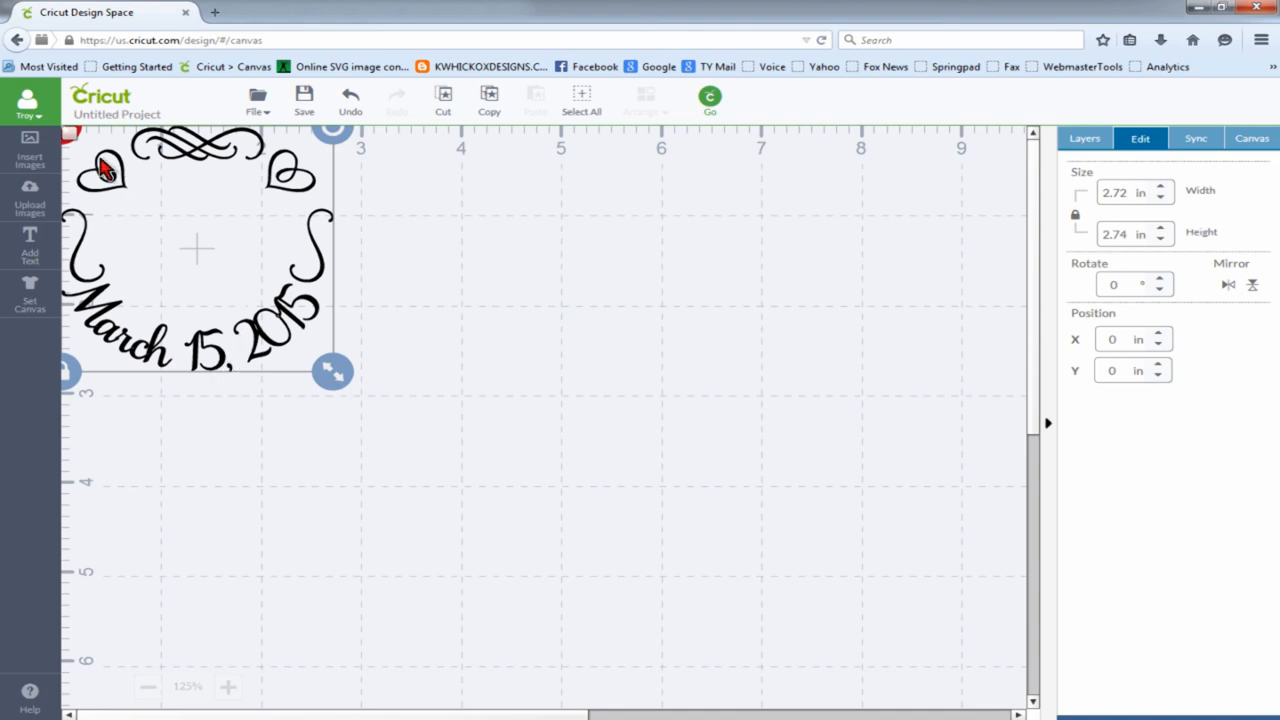
pyautogui.moveTo(70, 145)
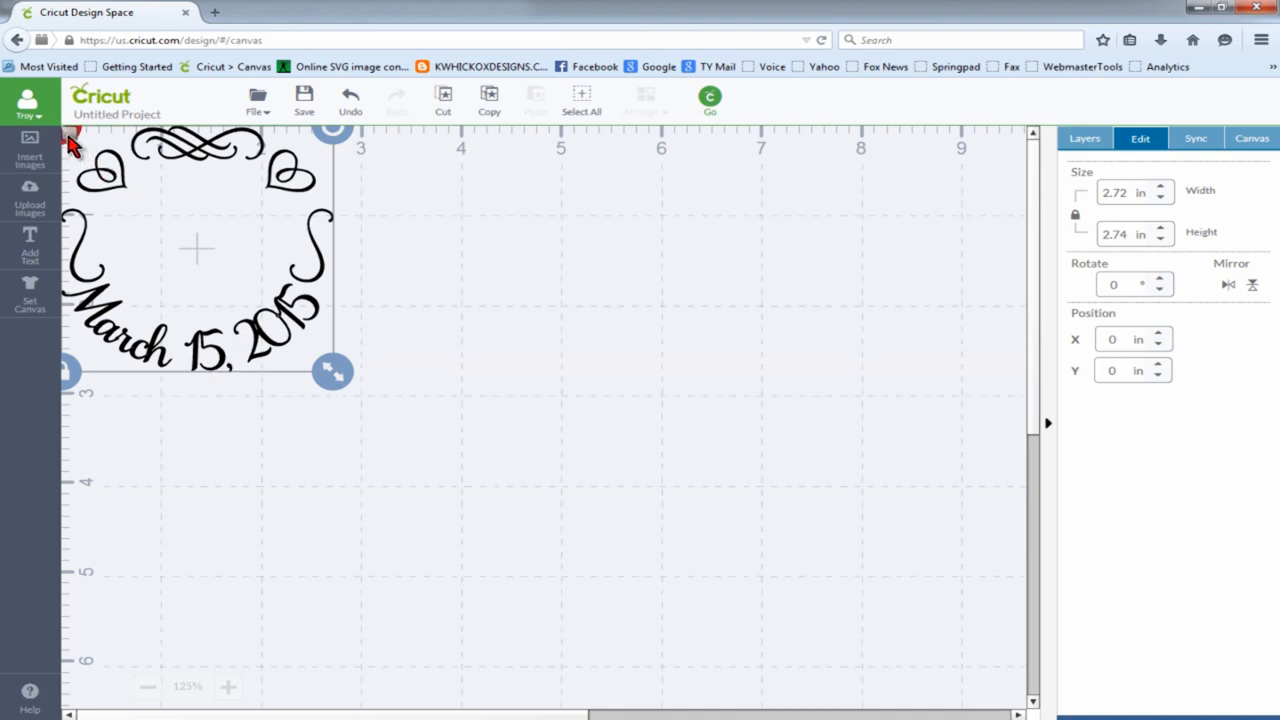
pyautogui.moveTo(320, 362)
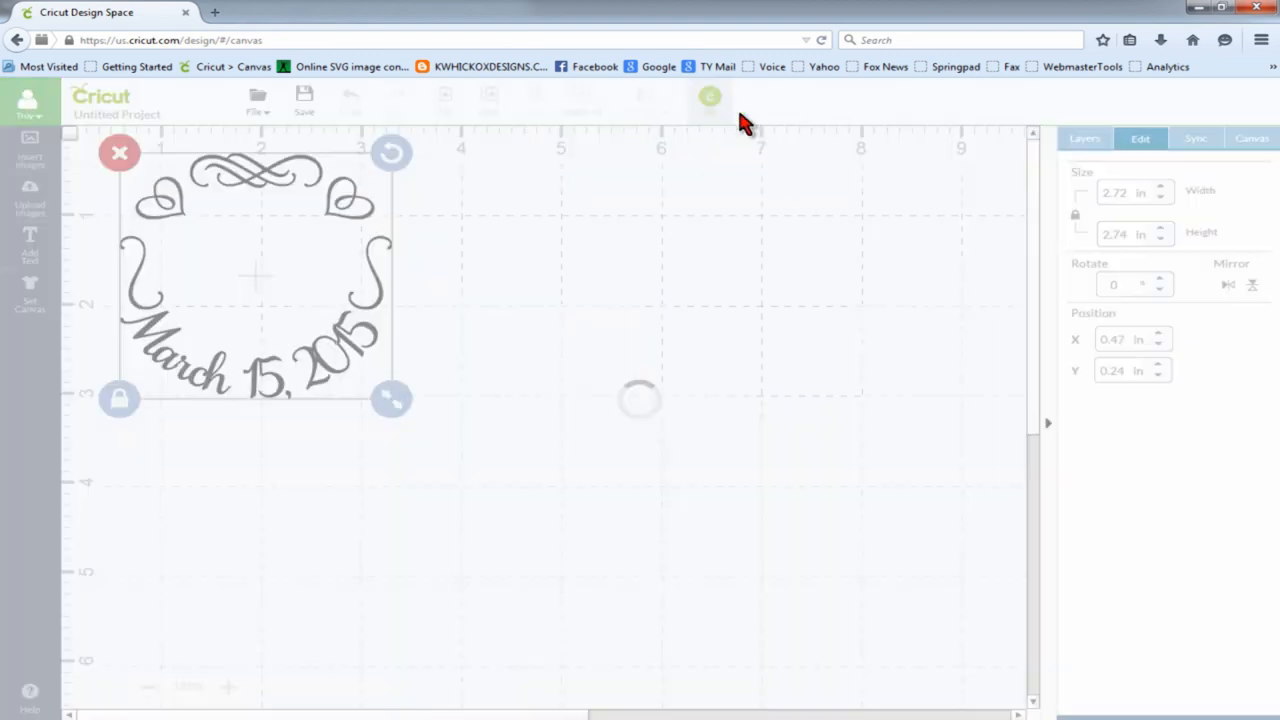
pyautogui.click(709, 96)
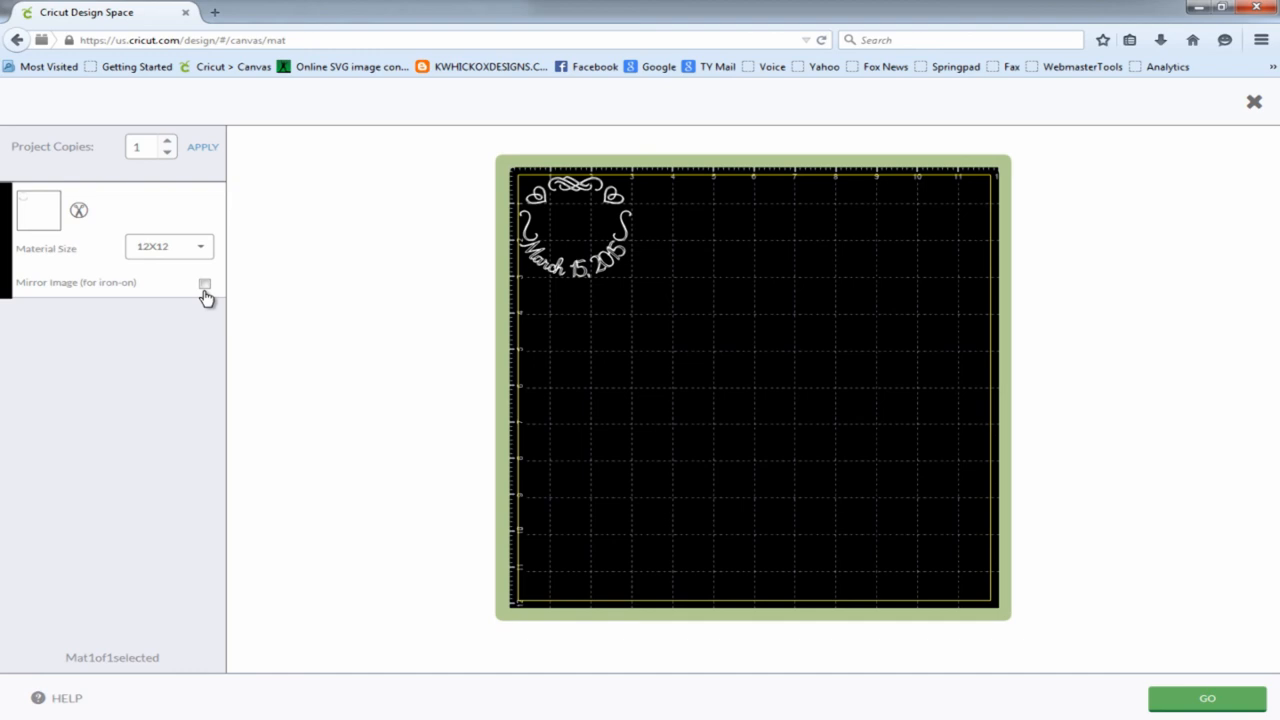
# Turn on Mirror Image (for iron-on) in the mat preview
pyautogui.click(205, 283)
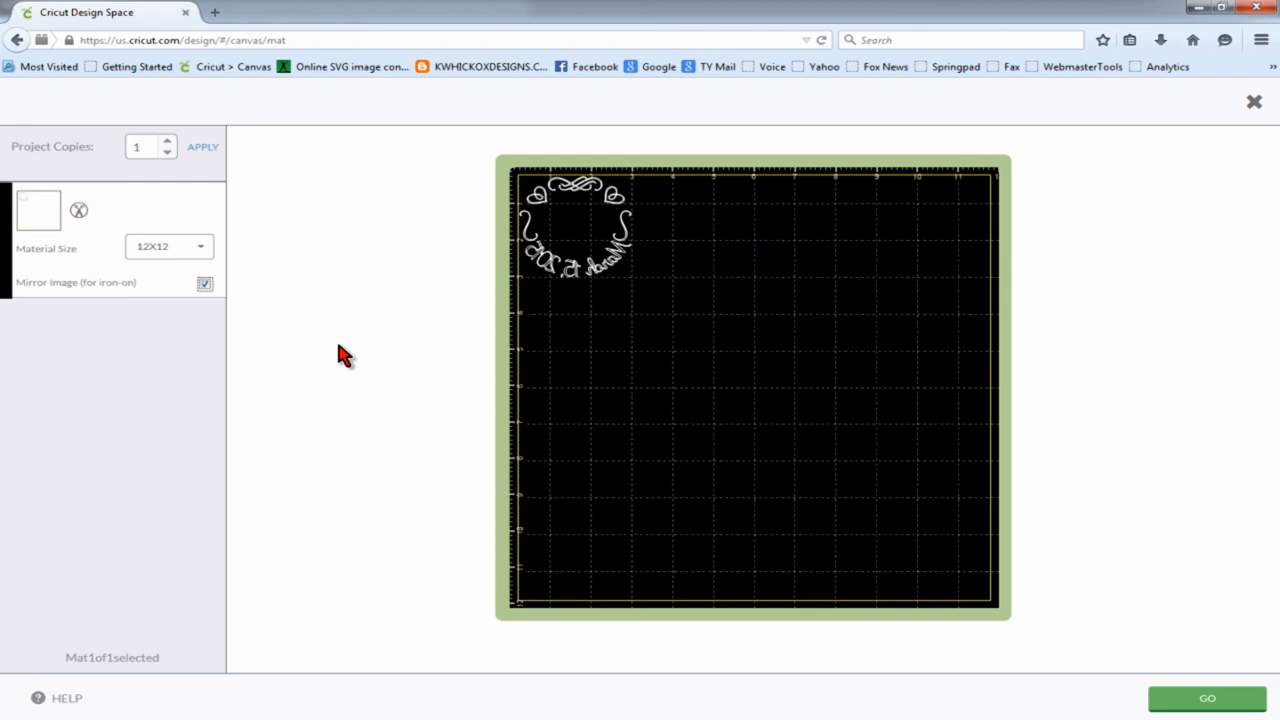
pyautogui.moveTo(1274, 538)
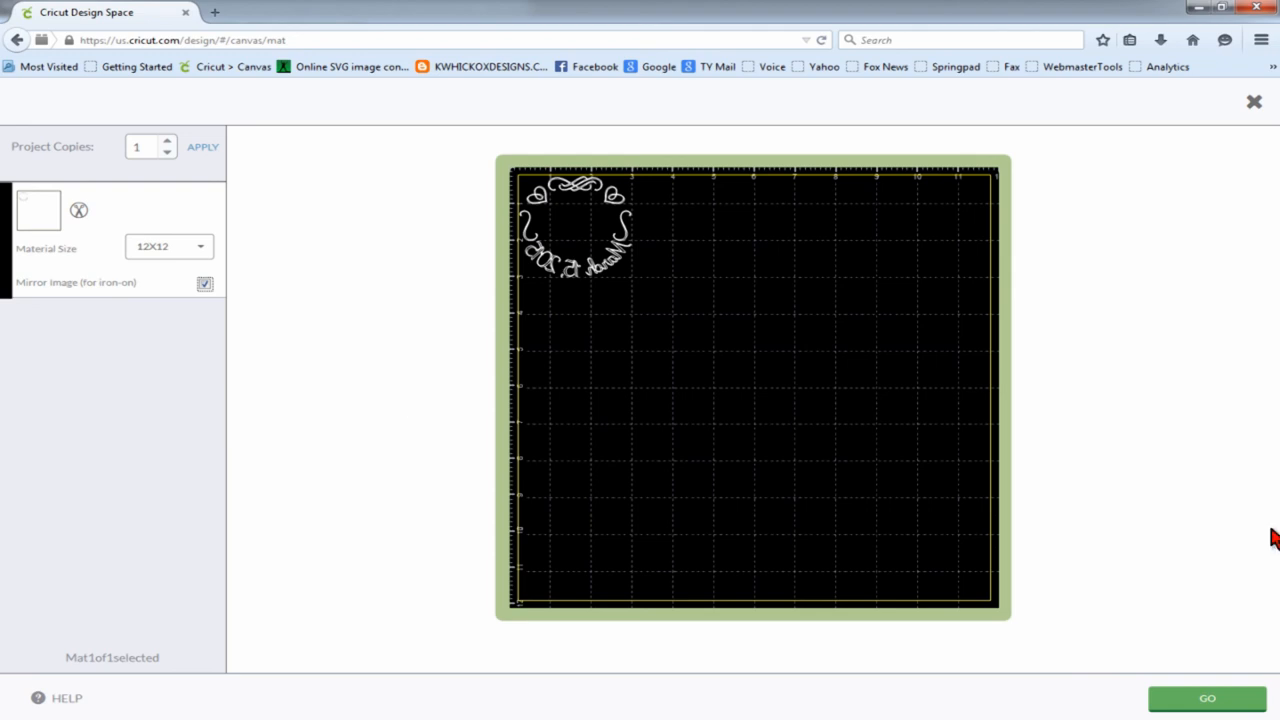
pyautogui.moveTo(1131, 610)
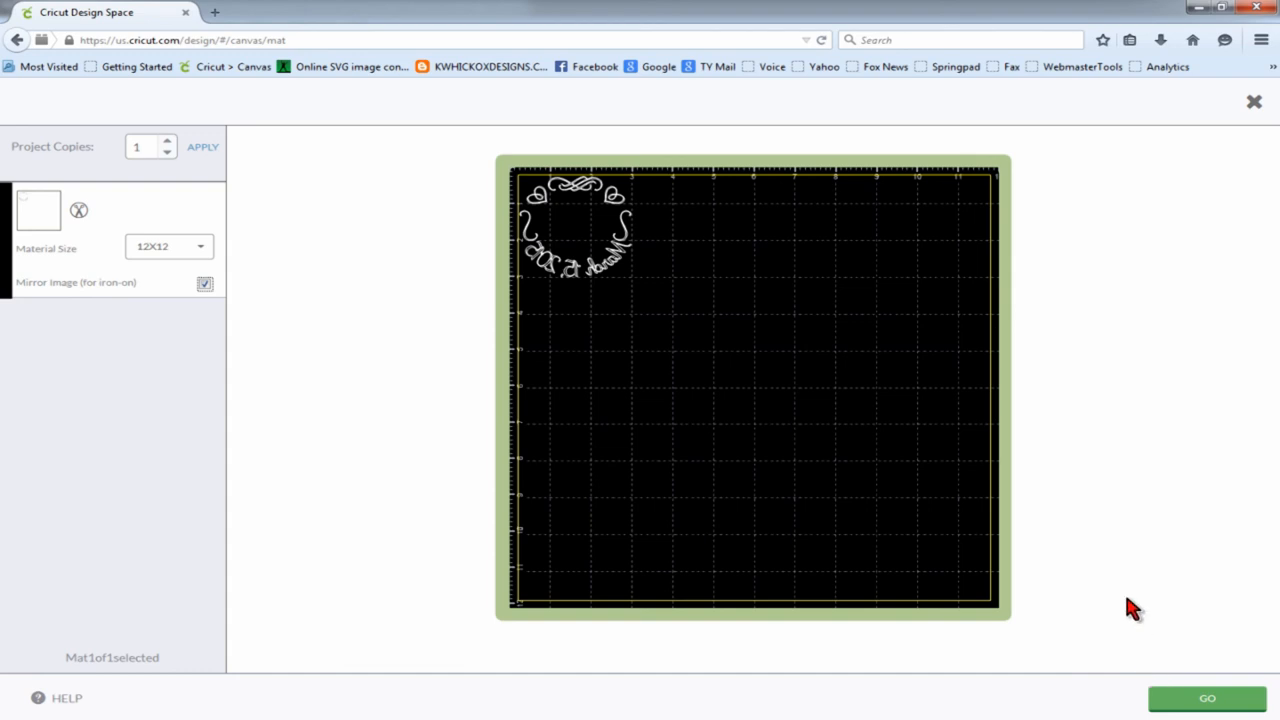